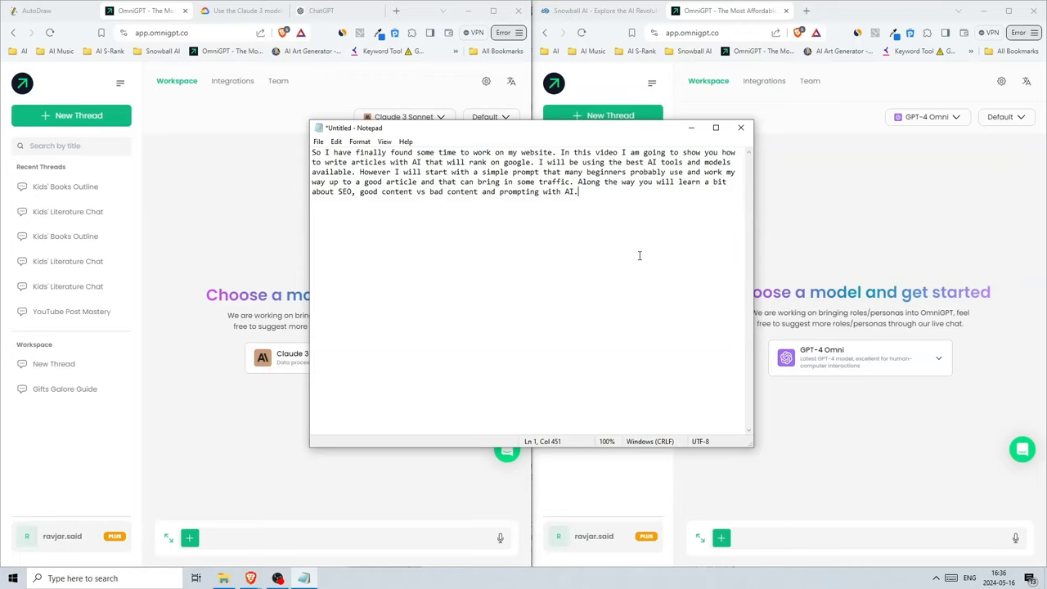
Switch the left browser window to the ChatGPT chat page.
left_click(321, 11)
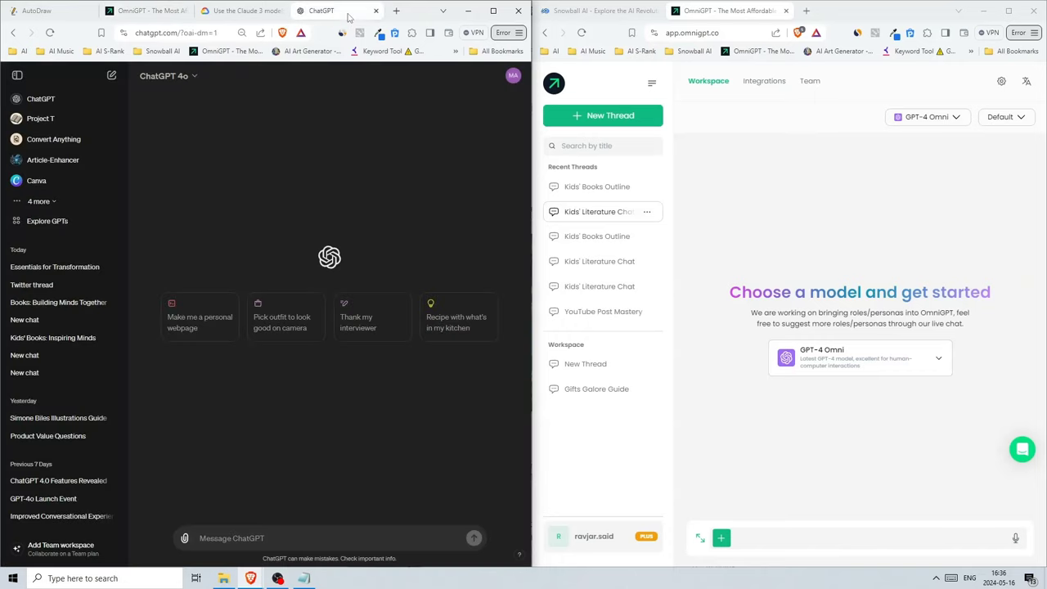
mouse_move(260, 156)
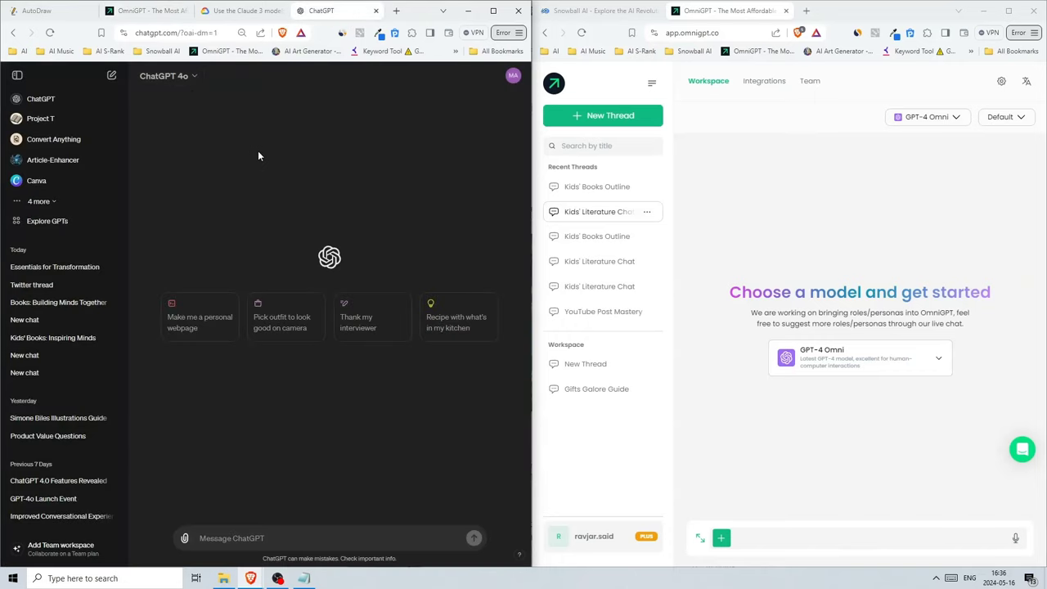
Bring the OmniGPT Claude 3 Sonnet new-thread page back into the left window.
left_click(146, 10)
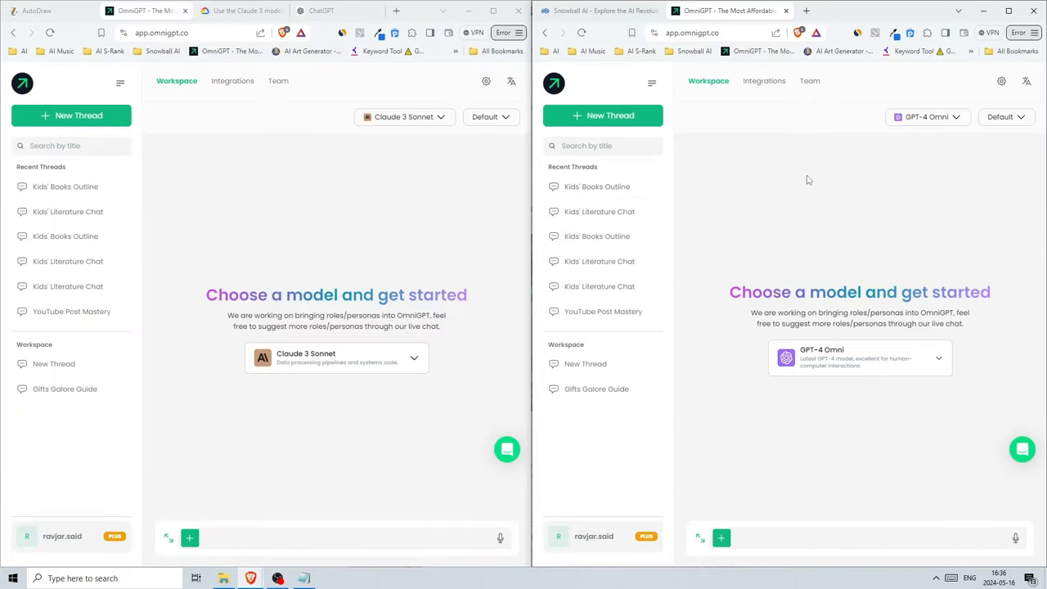
mouse_move(926, 117)
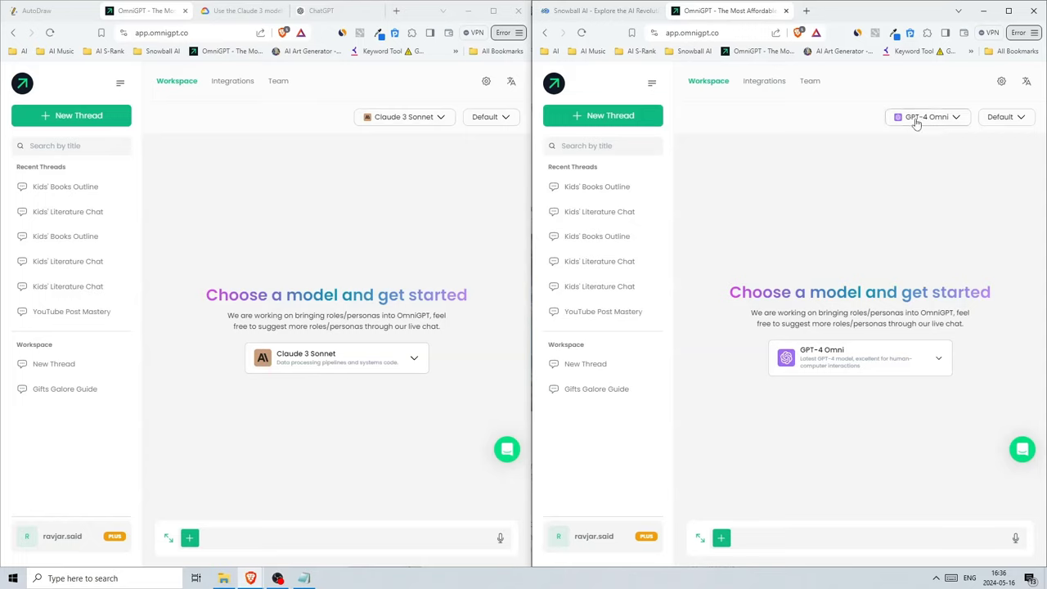
mouse_move(946, 126)
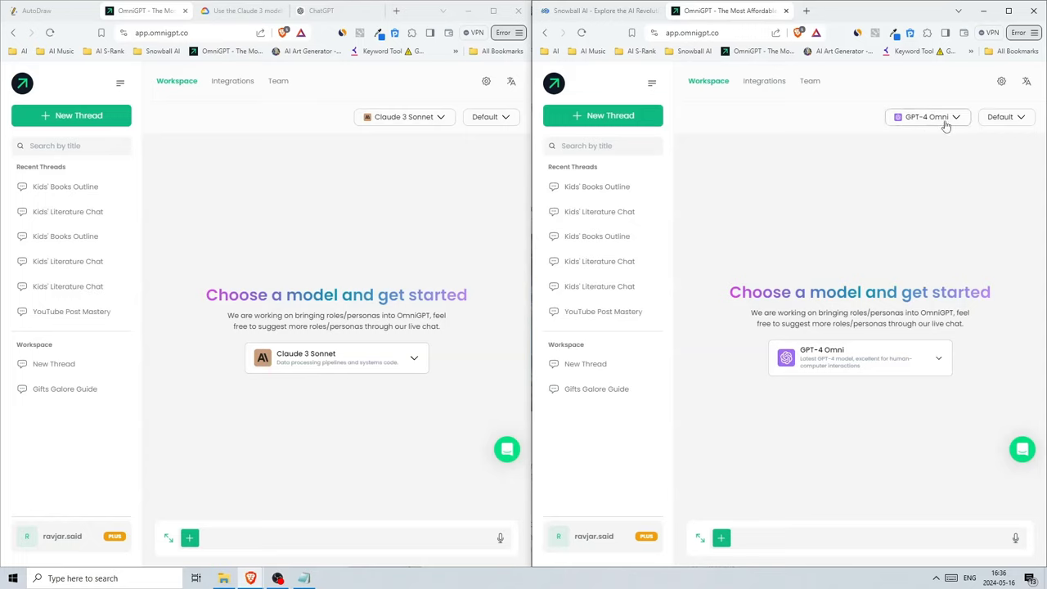
mouse_move(788, 158)
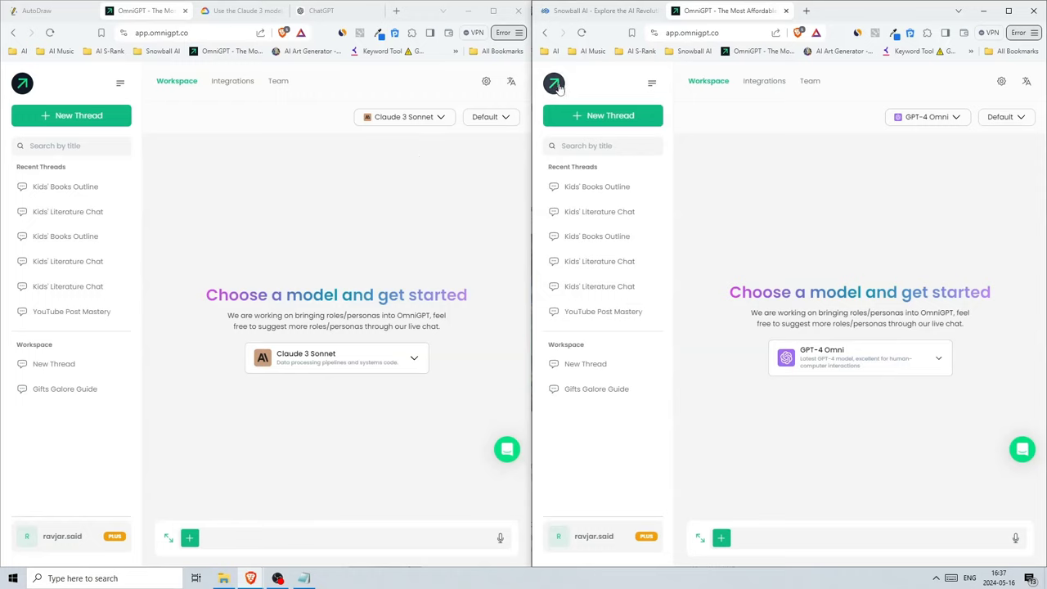
mouse_move(22, 83)
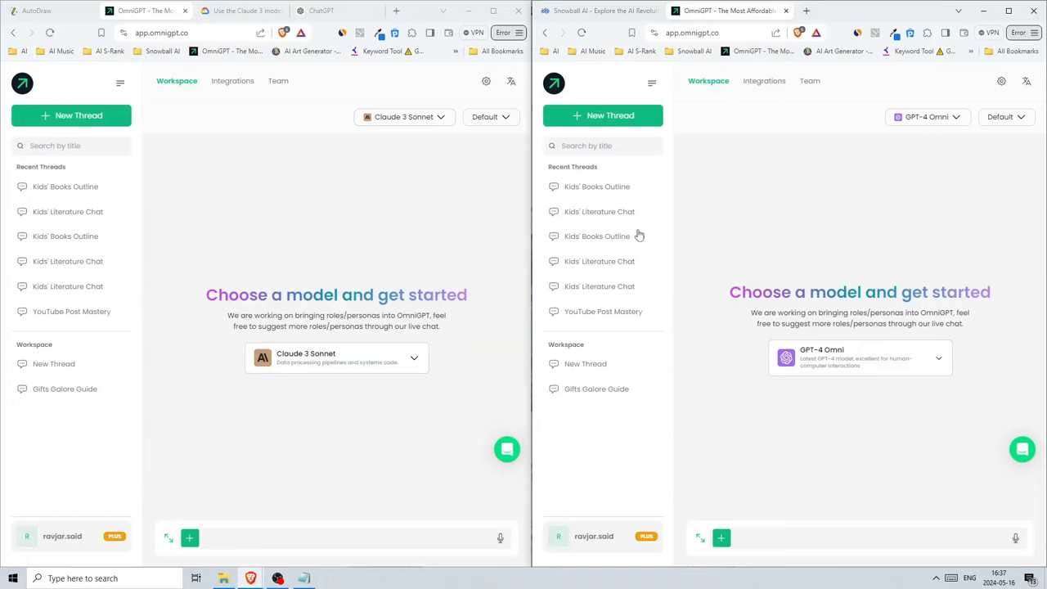
Enter 'write an article about The Importance of Children's Books.' in the Claude and GPT-4 Omni boxes.
left_click(335, 538)
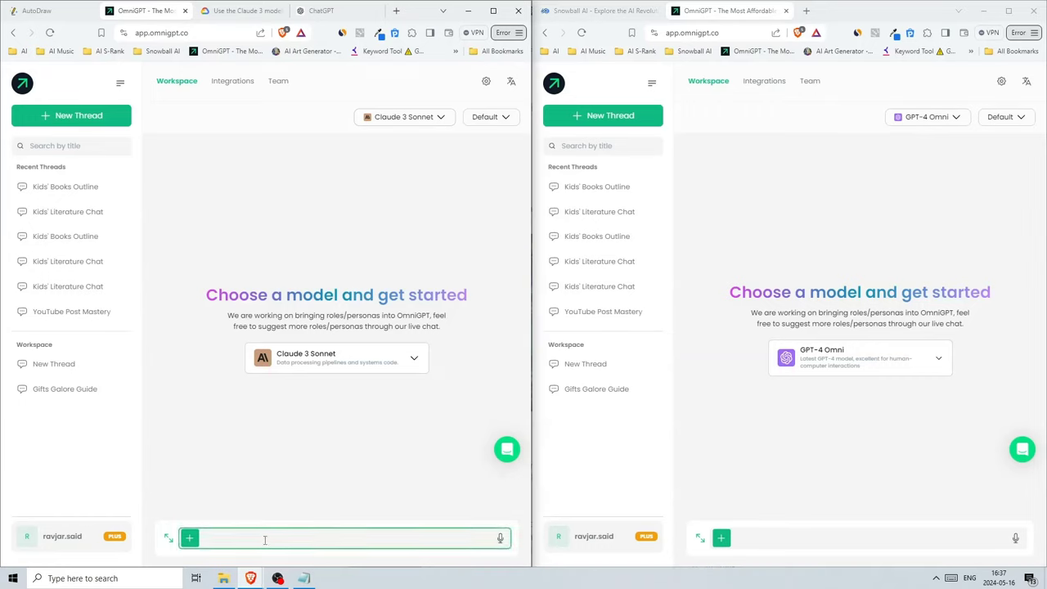
left_click(822, 539)
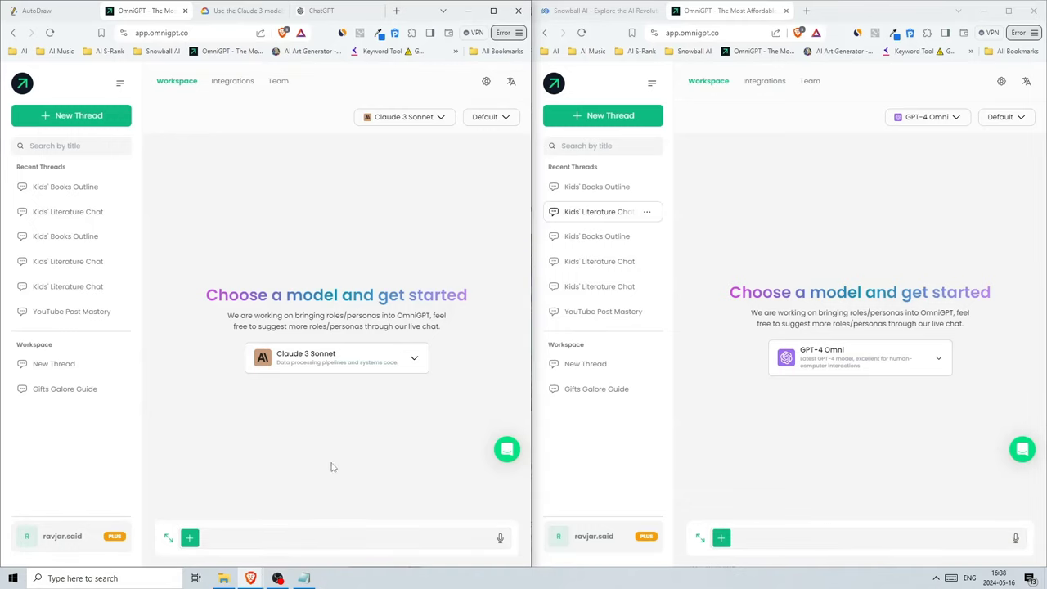
left_click(343, 537)
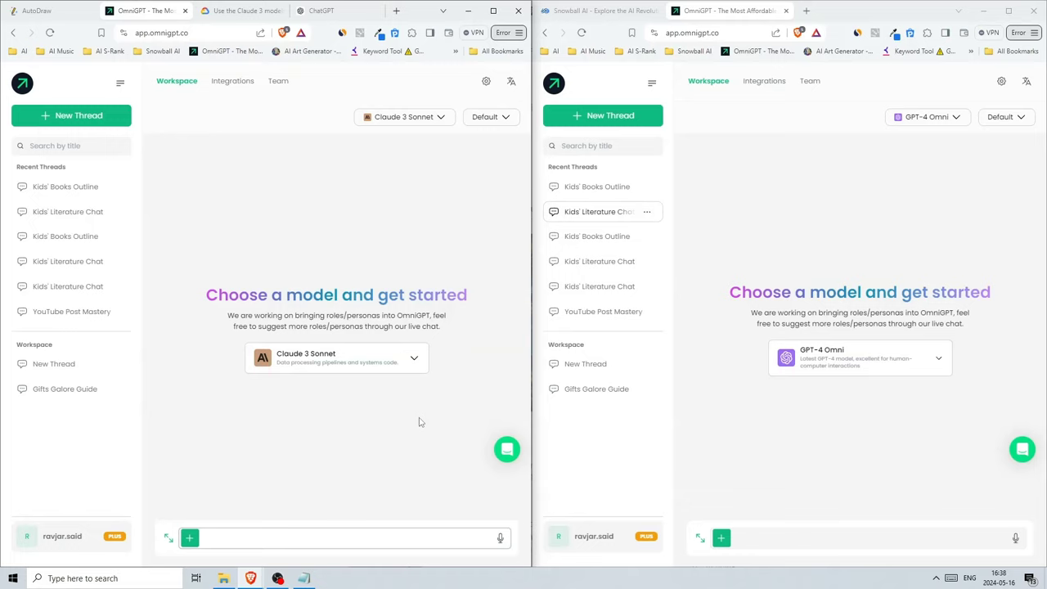
type("write")
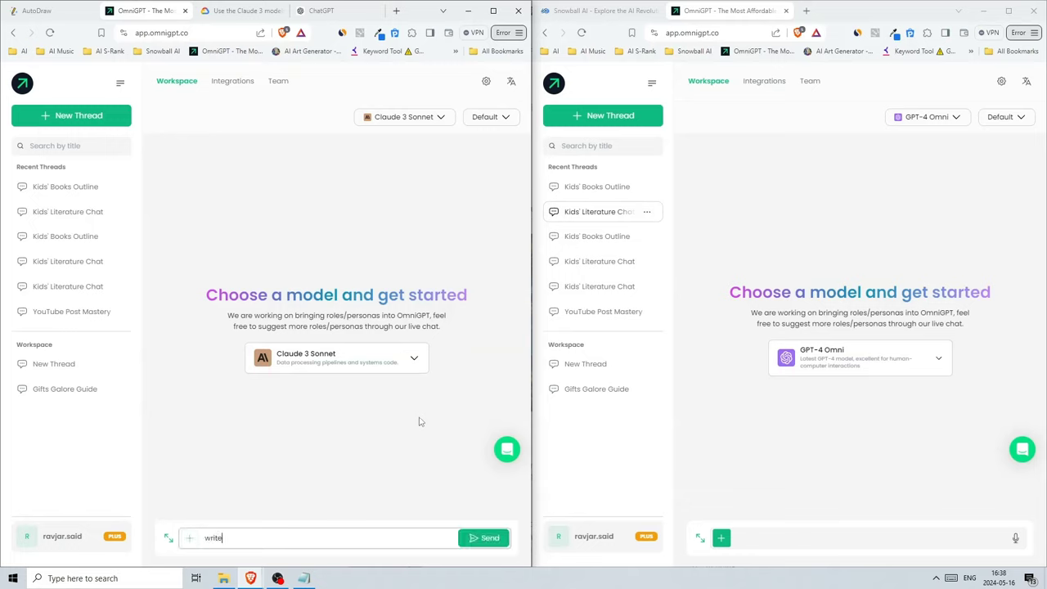
type("an article about")
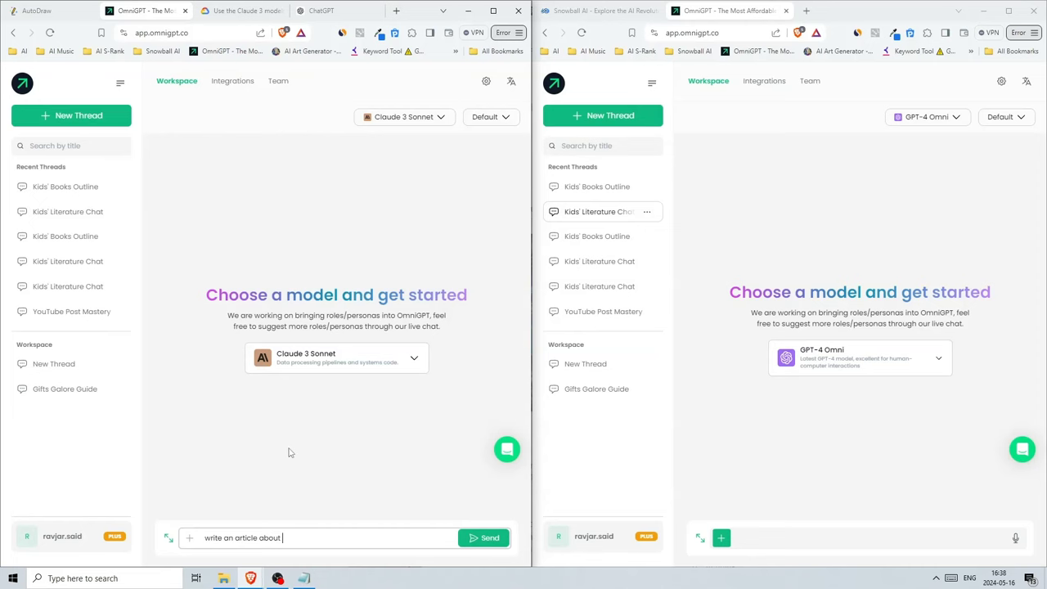
left_click(597, 11)
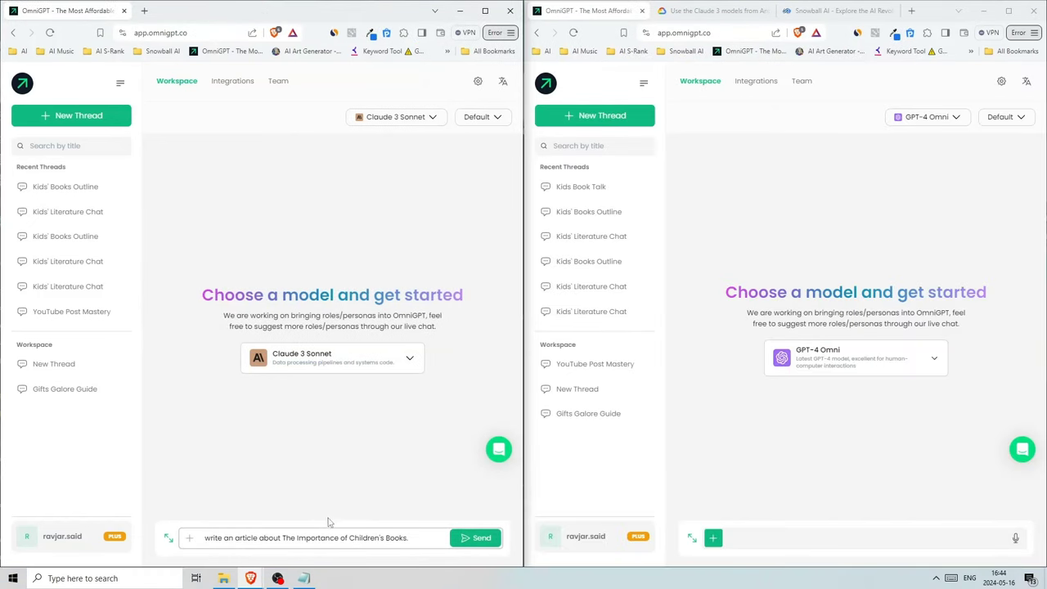
left_click(859, 537)
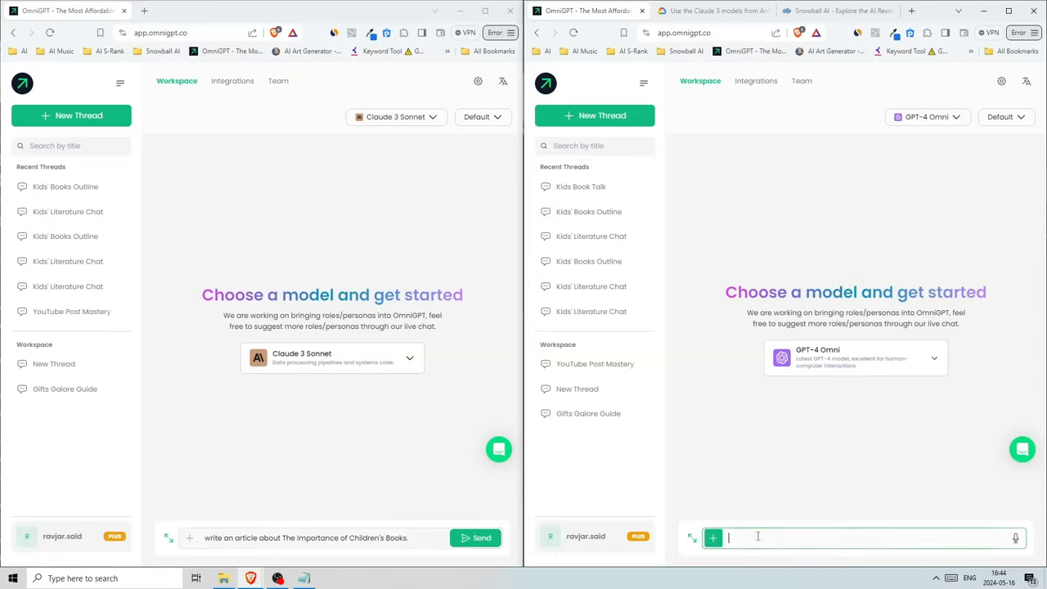
type("write an article about The Importance of Children's Books.")
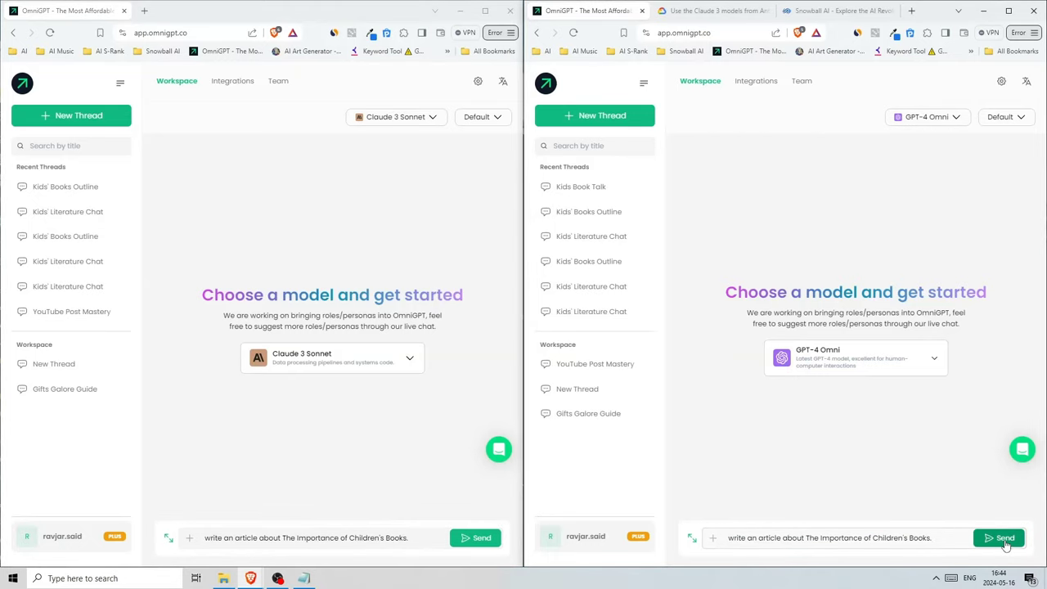
Send the article prompt, then ask Claude 3 Sonnet to 'write the entire article'.
left_click(999, 537)
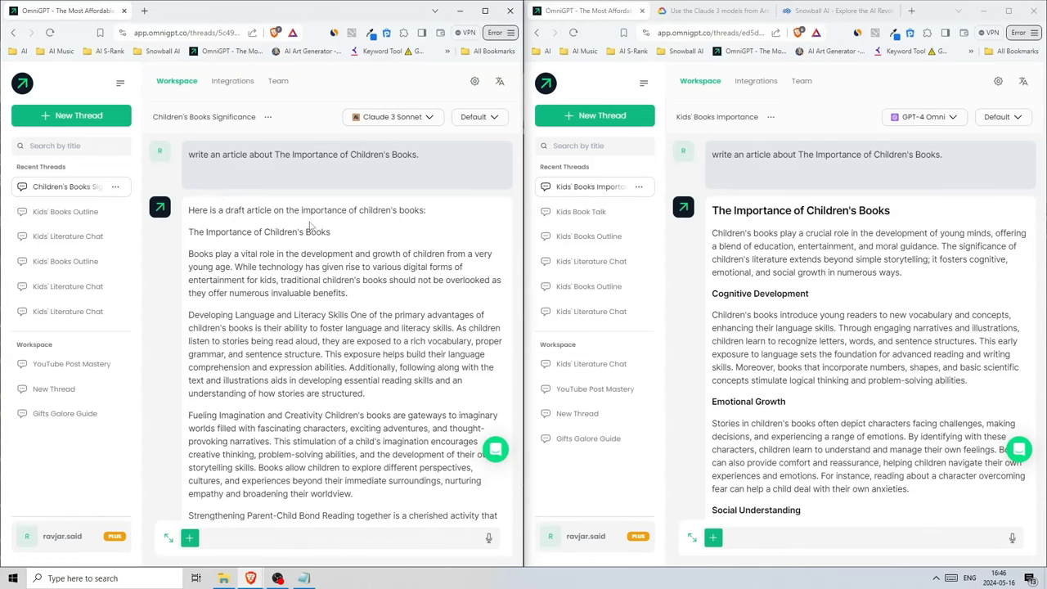
scroll("down", 3)
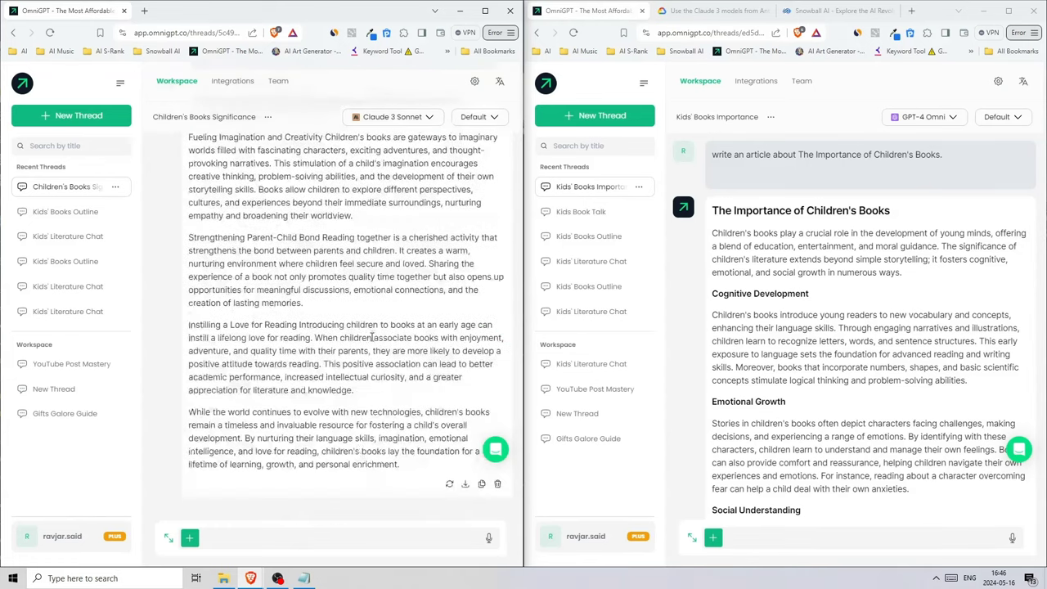
left_click(327, 538)
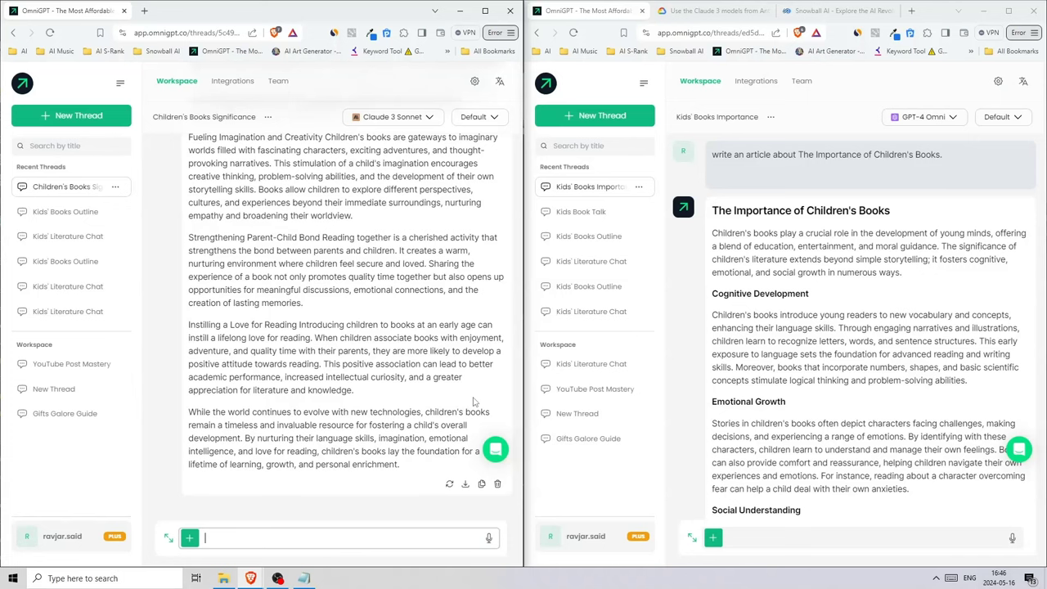
type("write the entire")
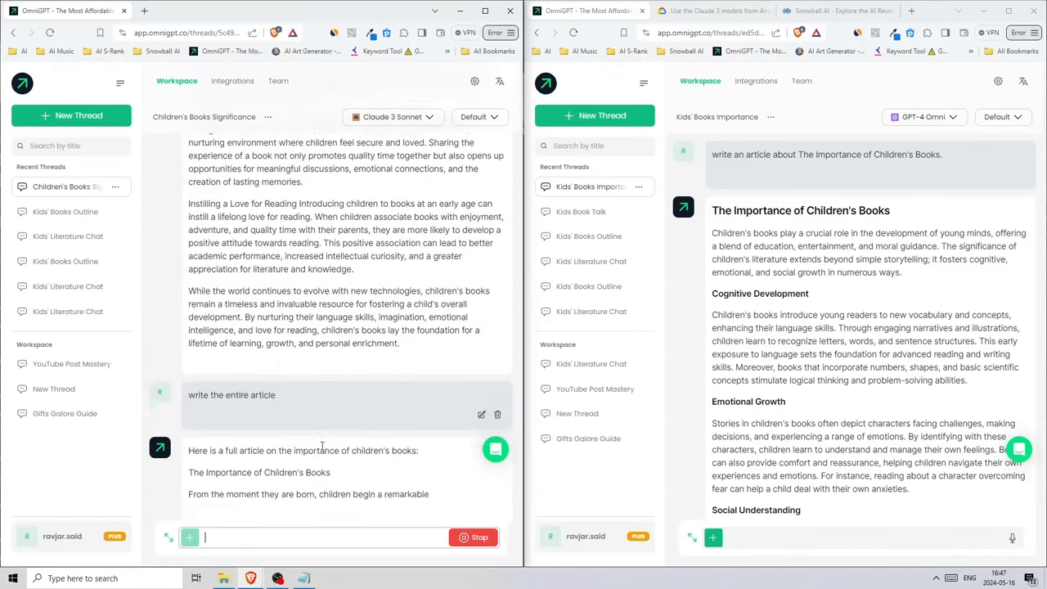
scroll("down", 3)
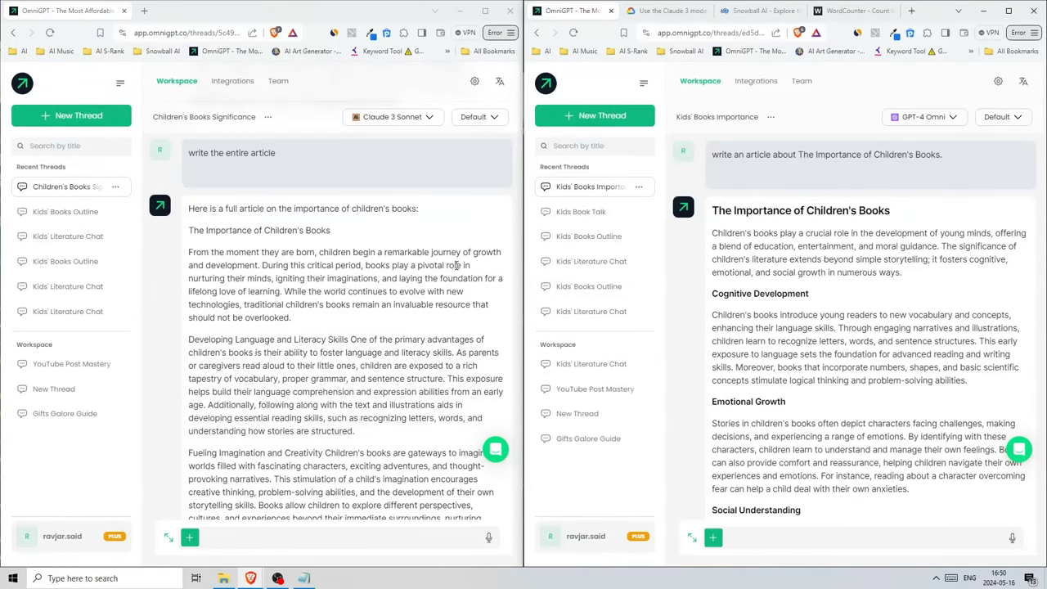
scroll("down", 3)
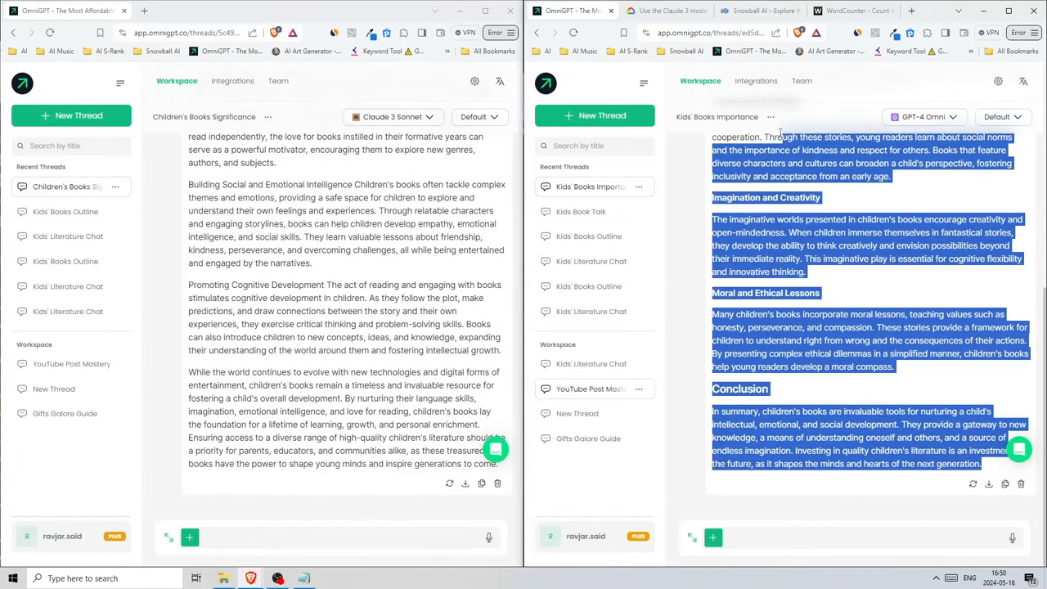
Count Claude's article in WordCounter (636 words, 4,502 characters), then return to GPT-4 Omni.
scroll("up", 3)
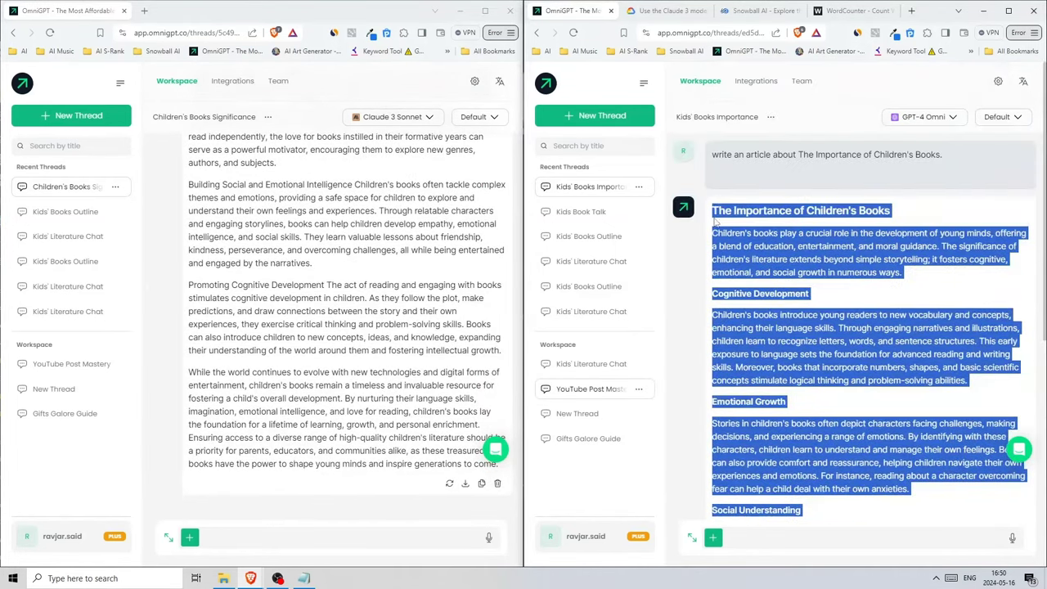
left_click(853, 11)
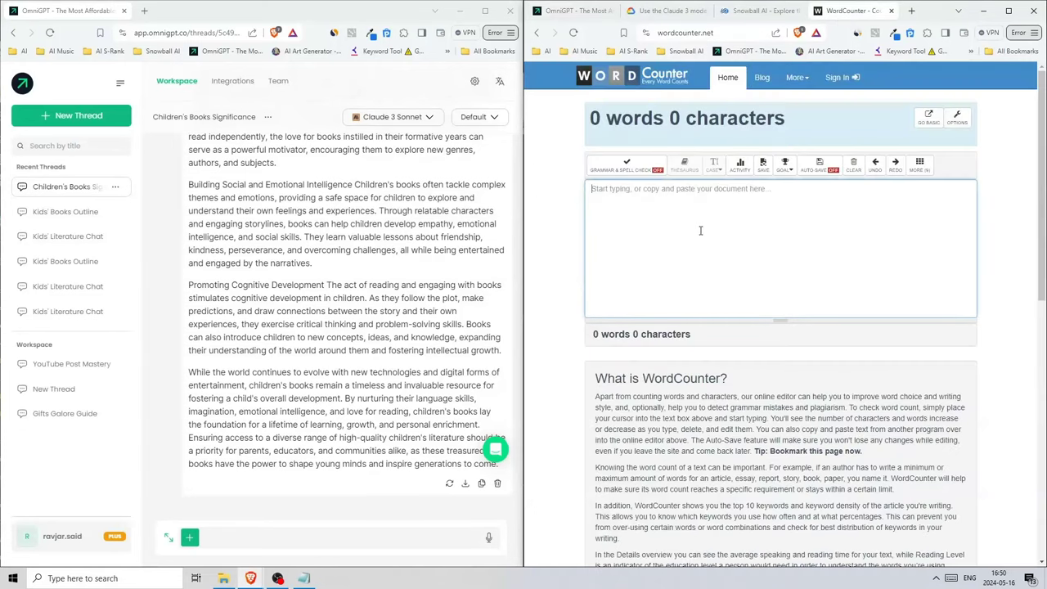
left_click(781, 245)
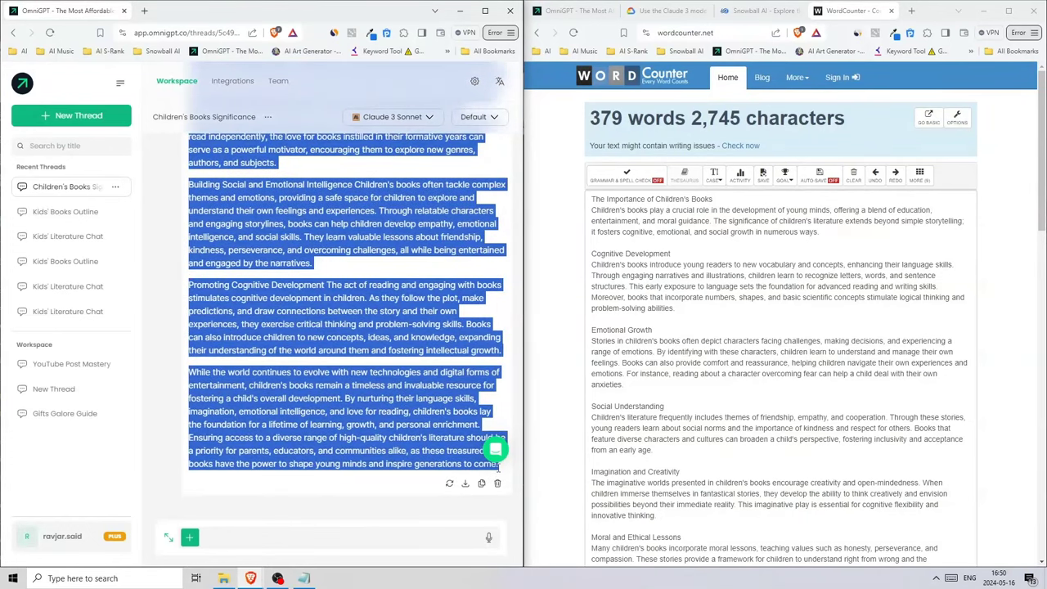
scroll("down", 3)
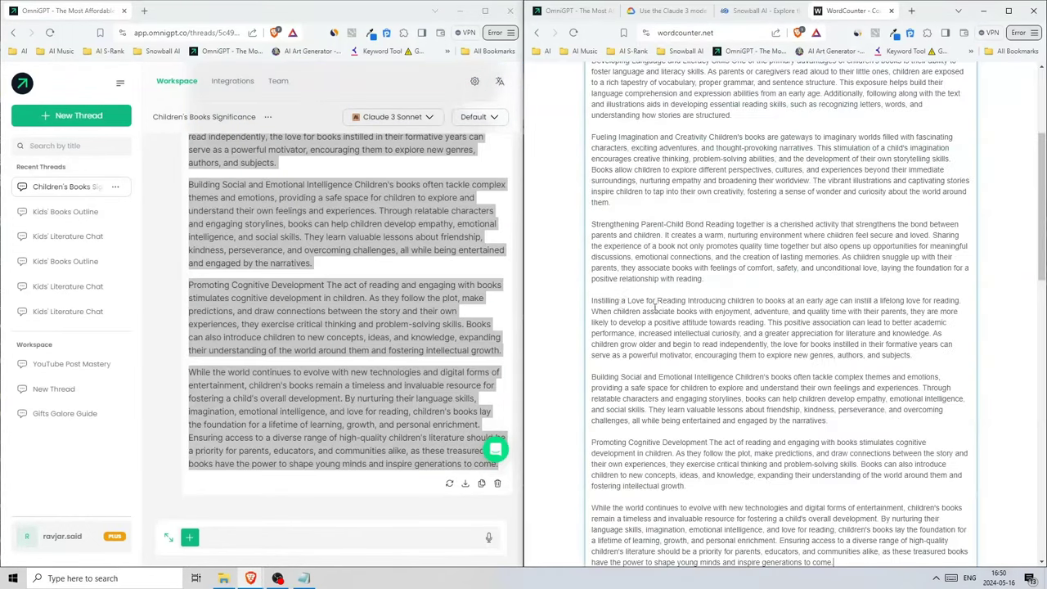
scroll("up", 3)
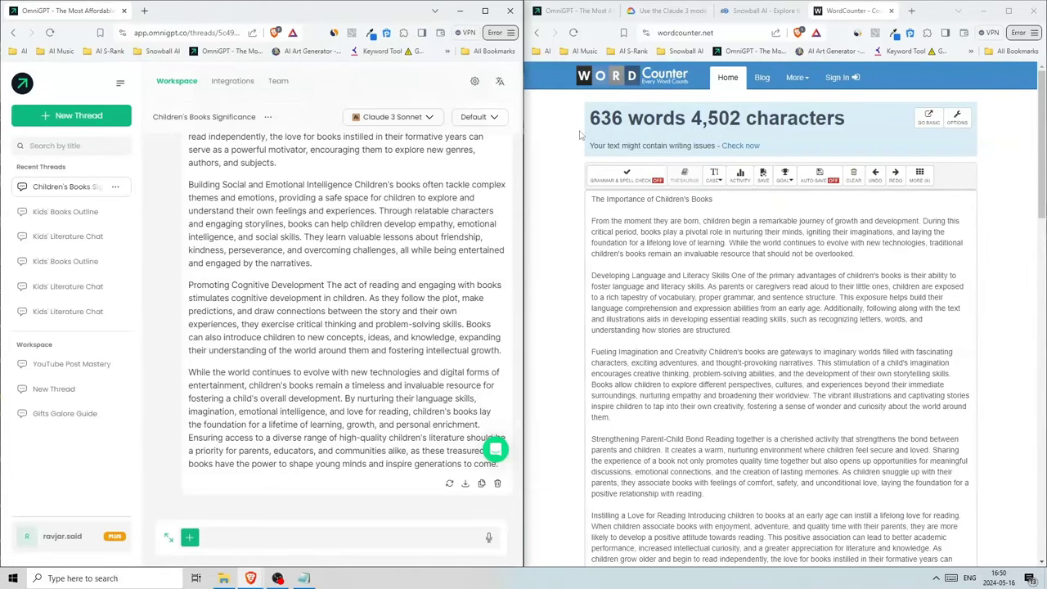
left_click(572, 10)
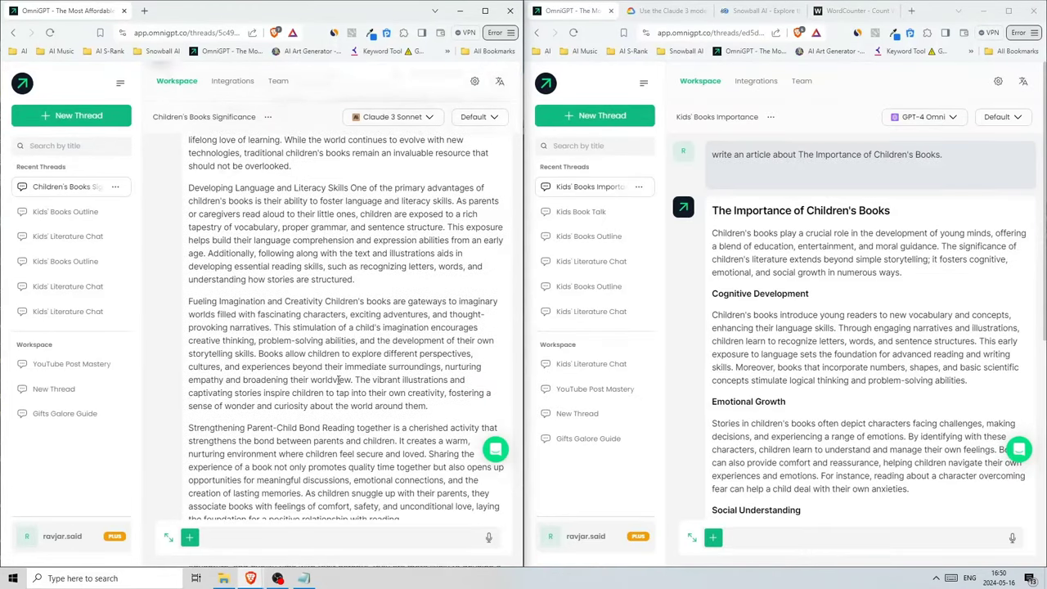
scroll("down", 3)
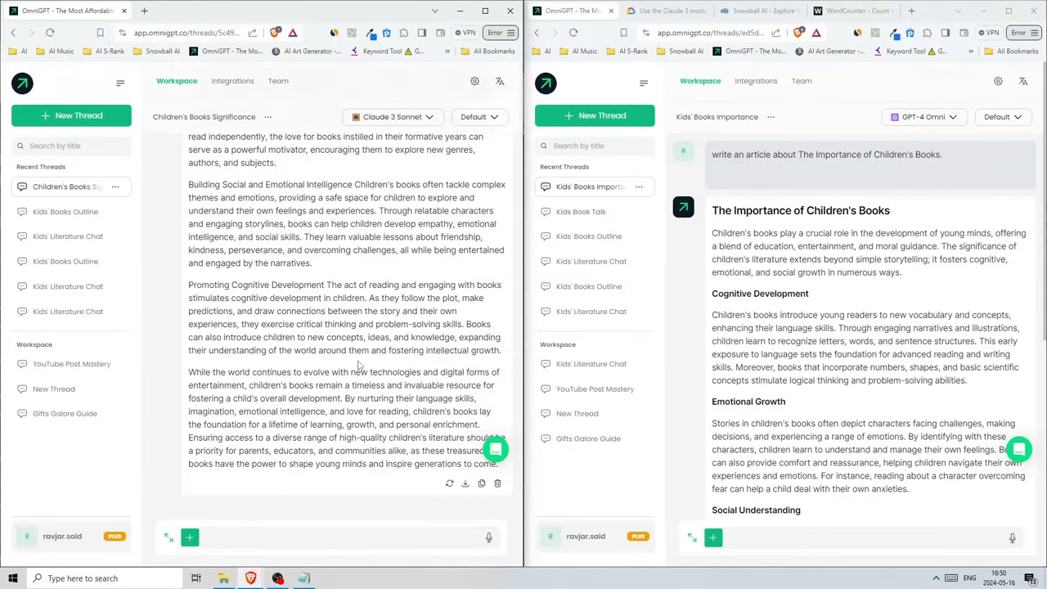
scroll("up", 3)
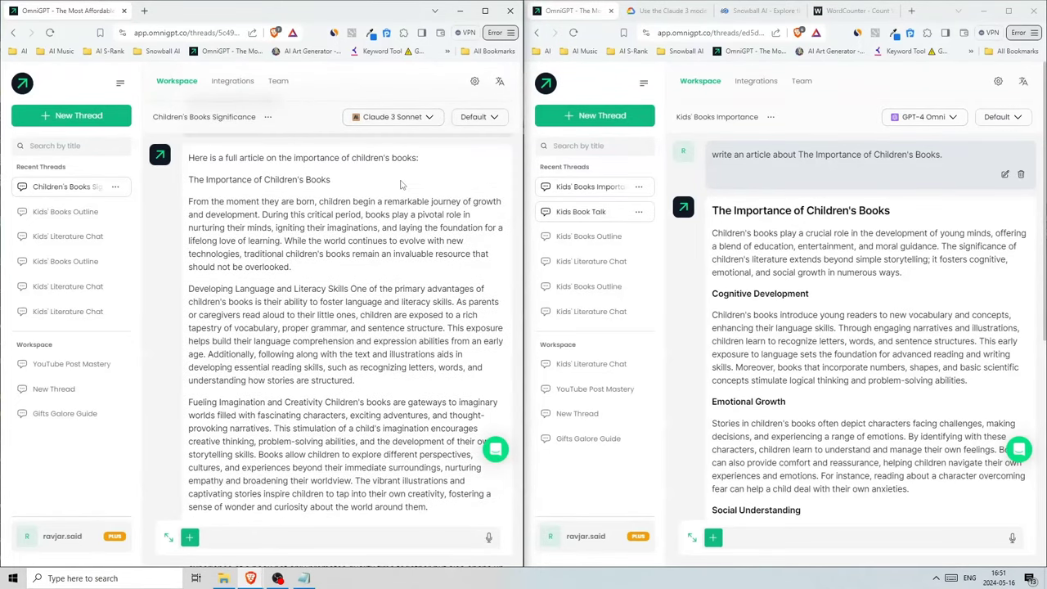
mouse_move(268, 214)
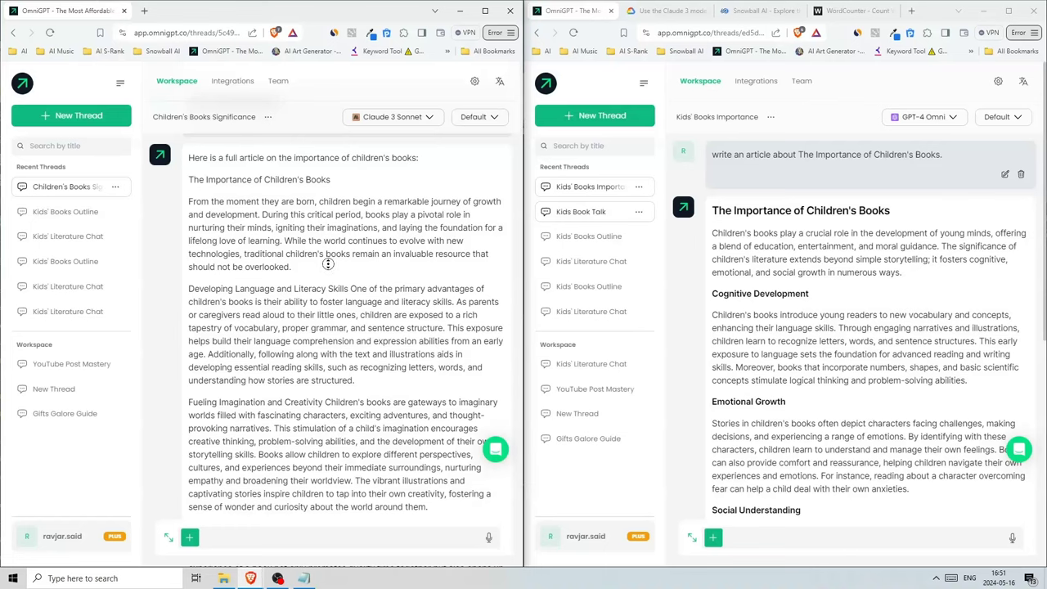
scroll("down", 3)
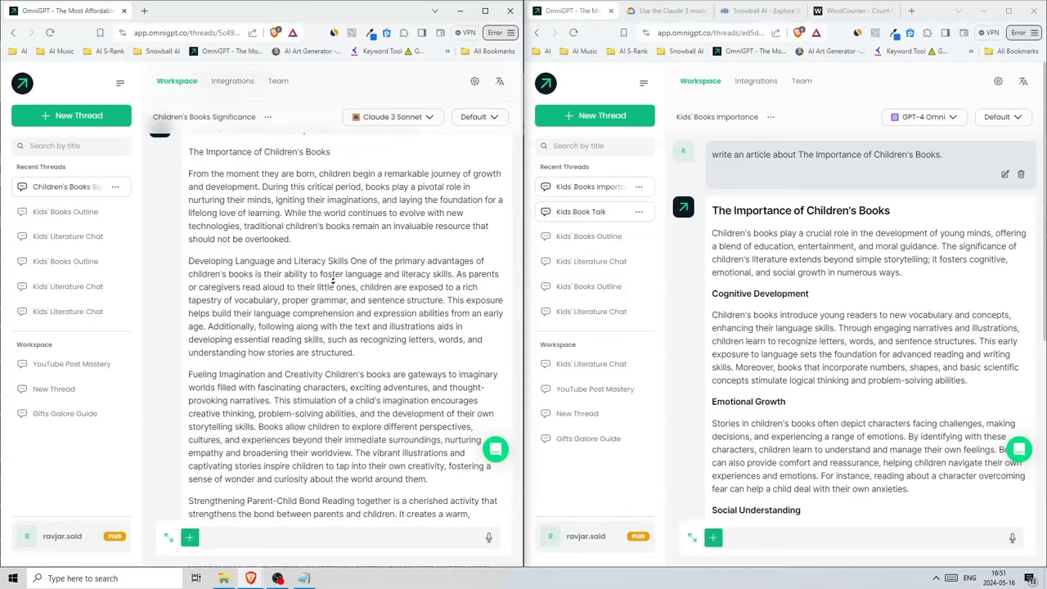
scroll("down", 3)
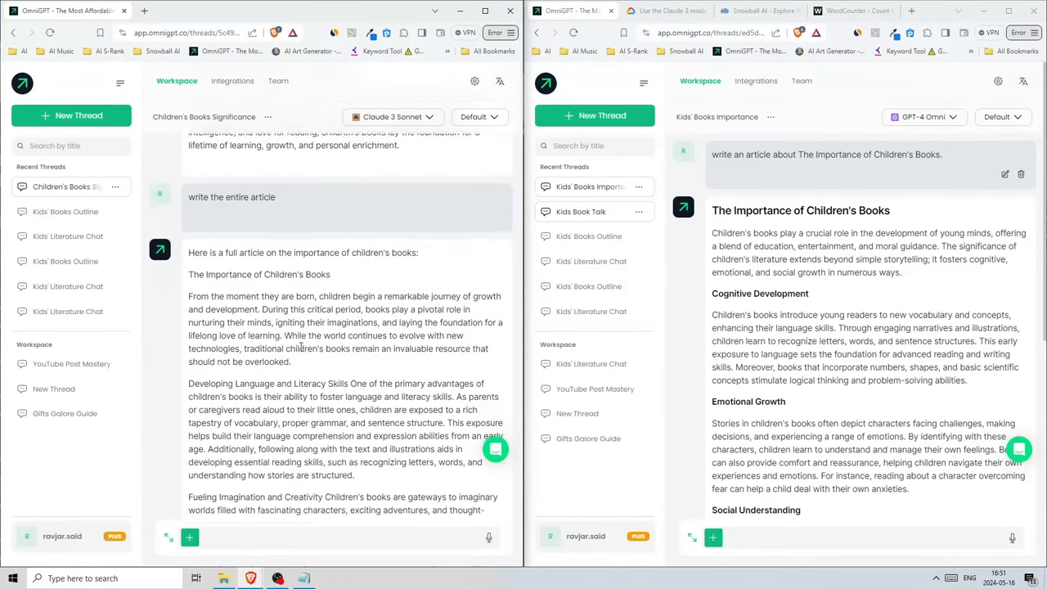
scroll("up", 3)
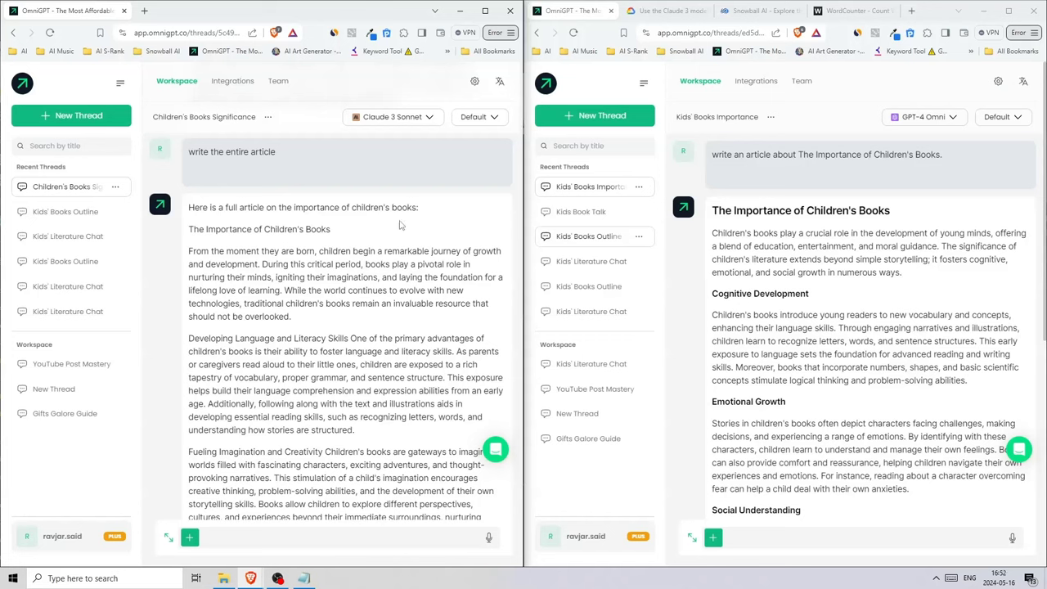
mouse_move(389, 228)
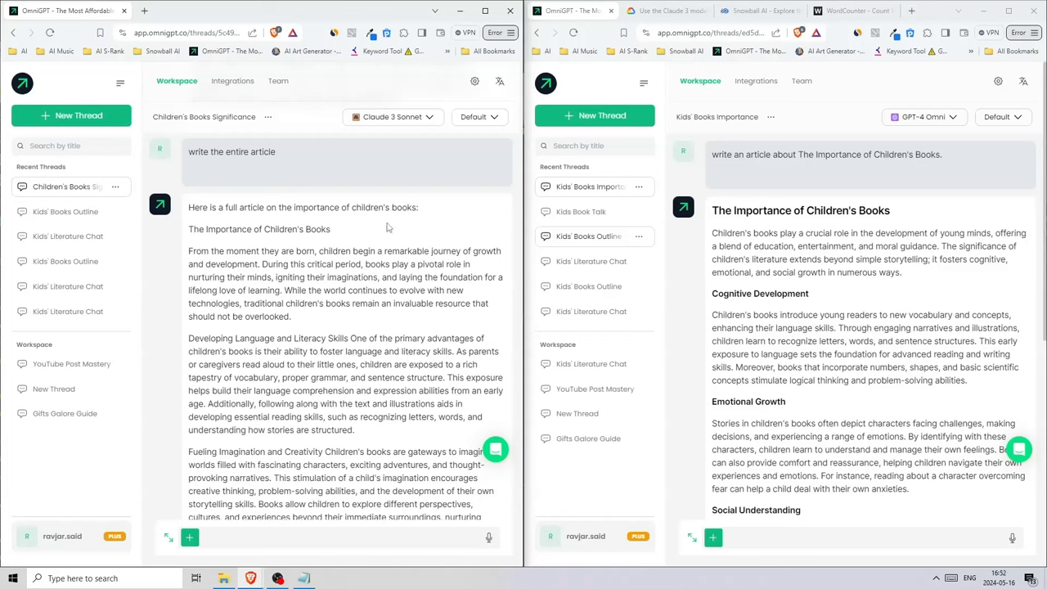
mouse_move(424, 332)
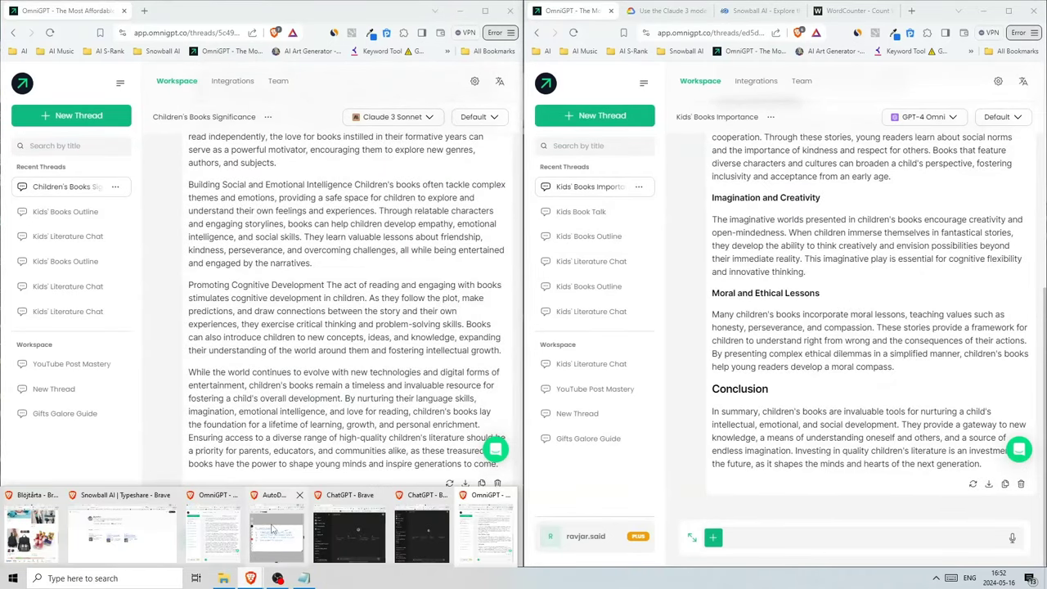
Open the AutoDraw whiteboard showing the numbered plan.
left_click(276, 531)
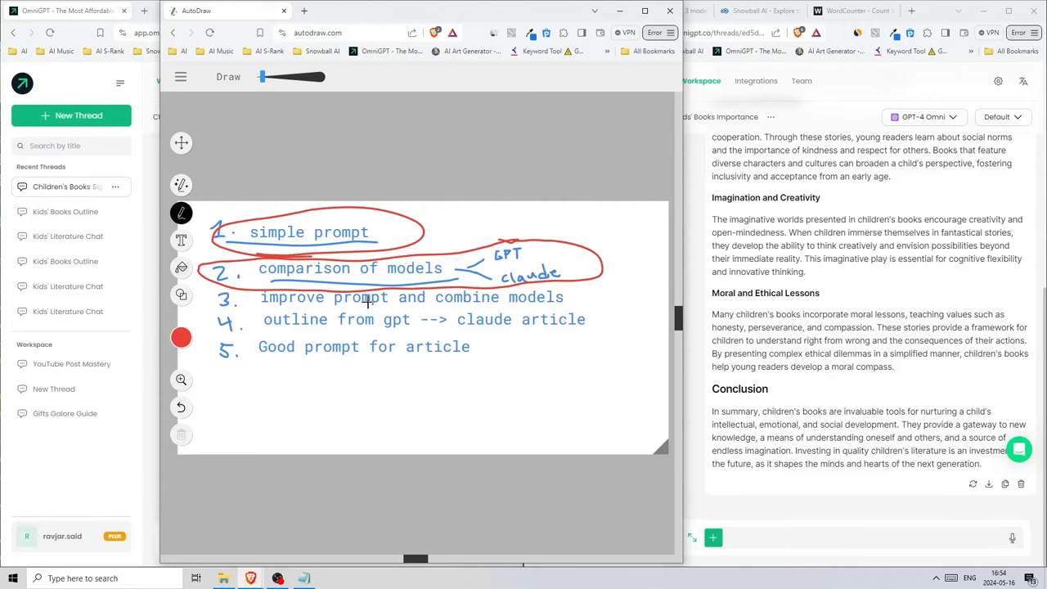
mouse_move(570, 302)
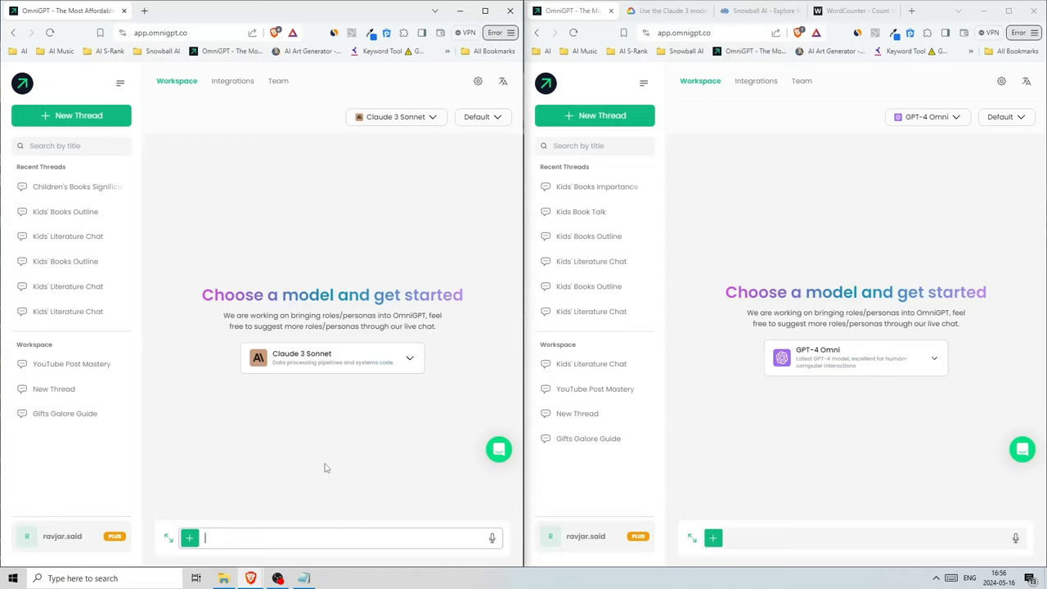
Send 'give me an outline for an article' on the importance of children's books.
type("give me an")
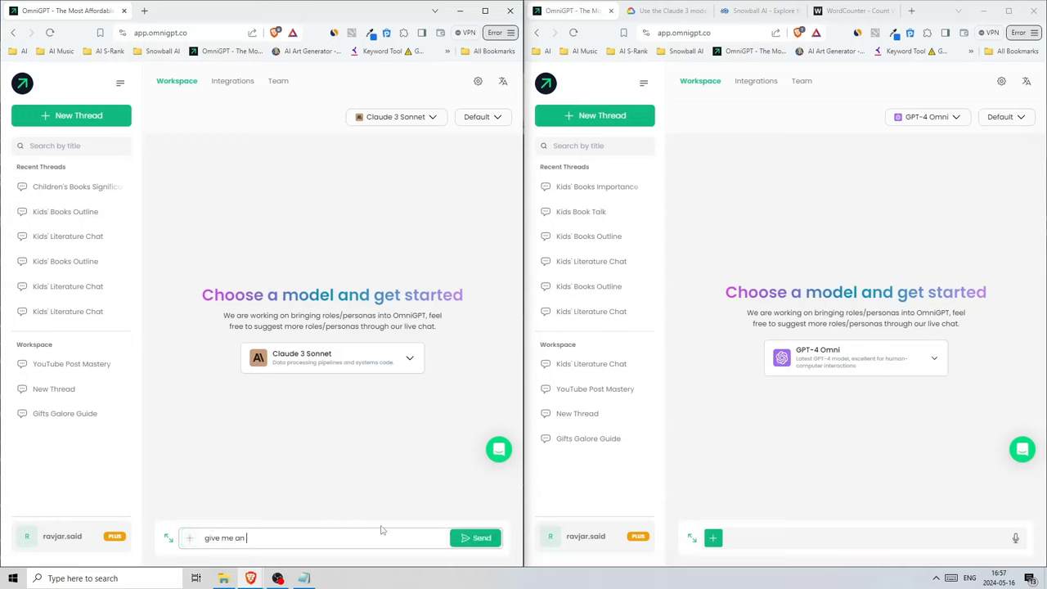
type("outline for an article about The importance of children's books")
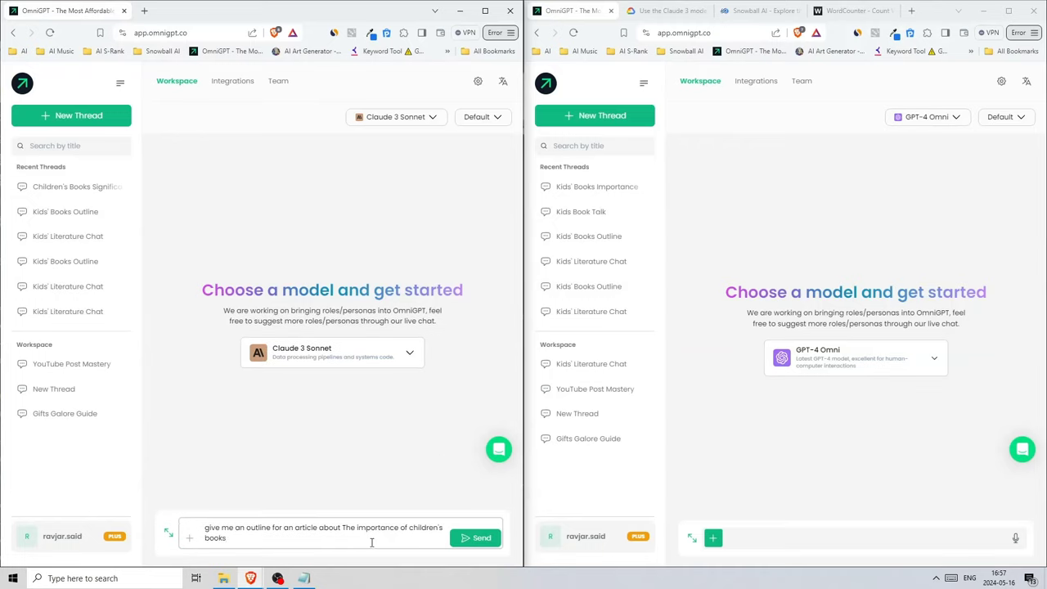
left_click(482, 538)
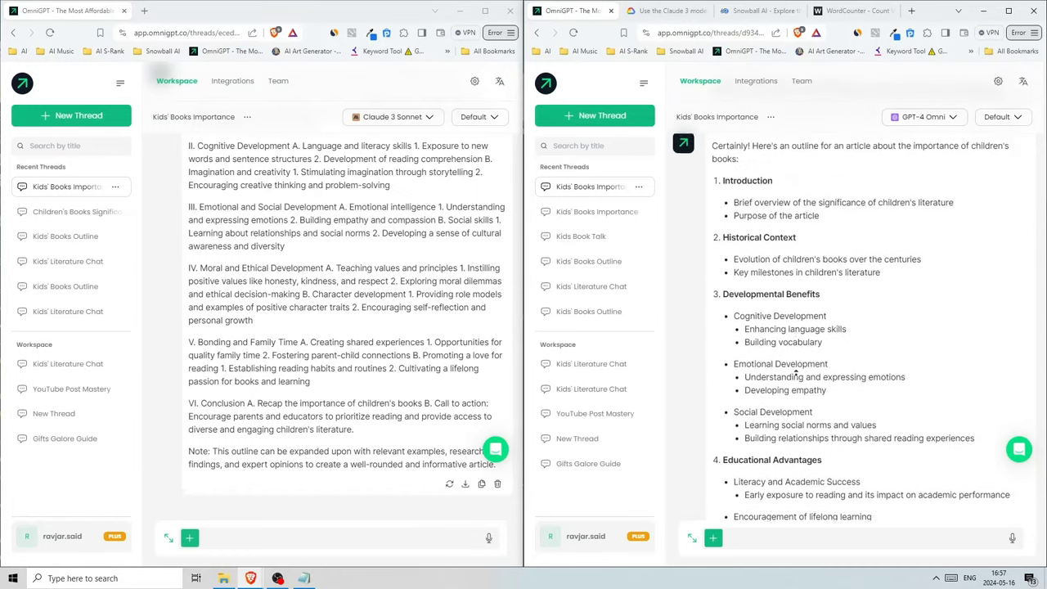
Scroll through the Claude 3 Sonnet and GPT-4 Omni outlines.
scroll("down", 3)
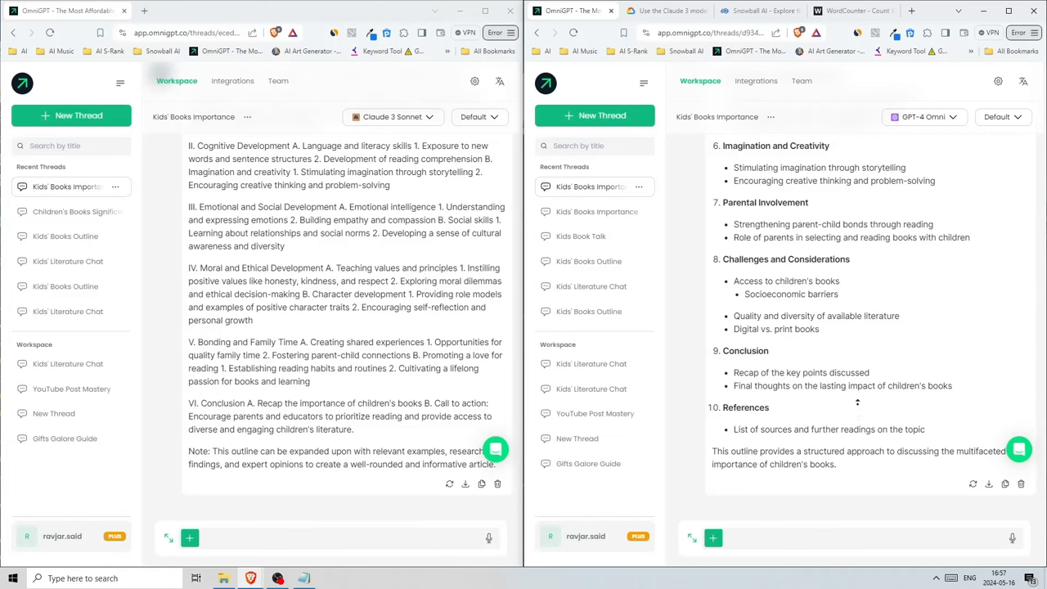
scroll("up", 3)
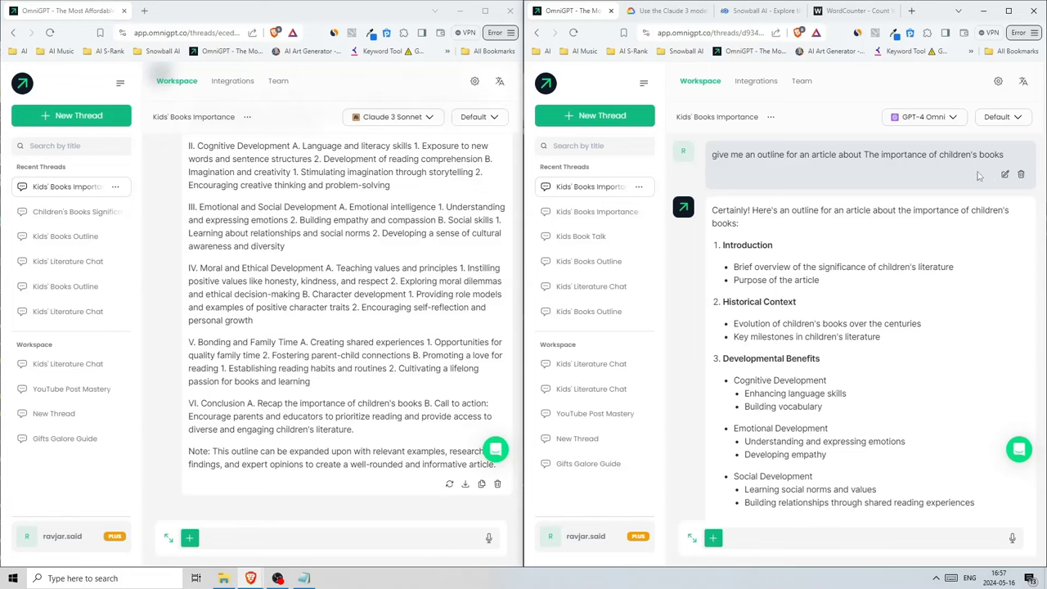
scroll("down", 3)
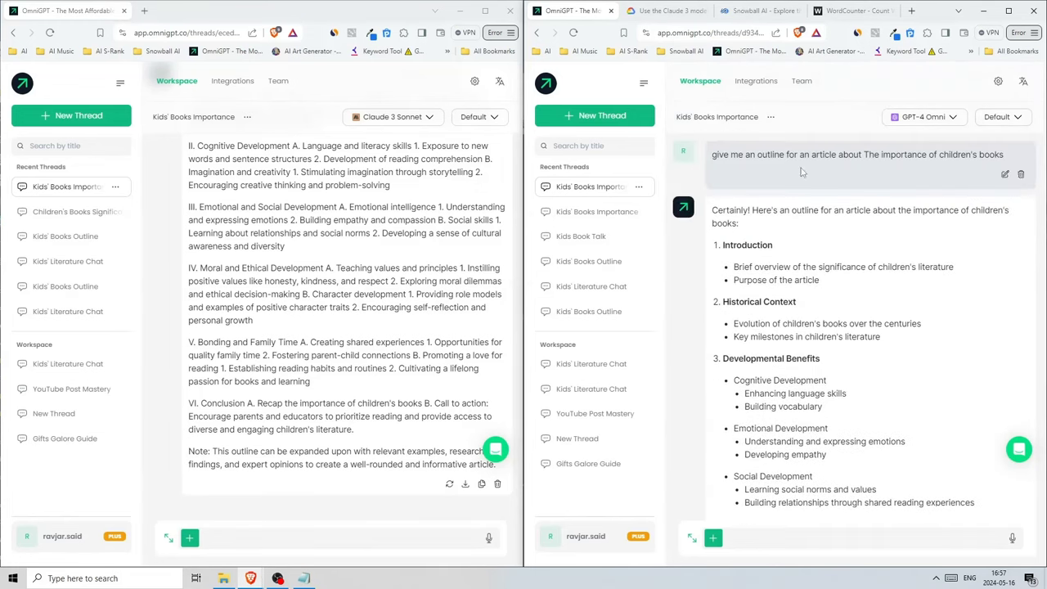
scroll("down", 3)
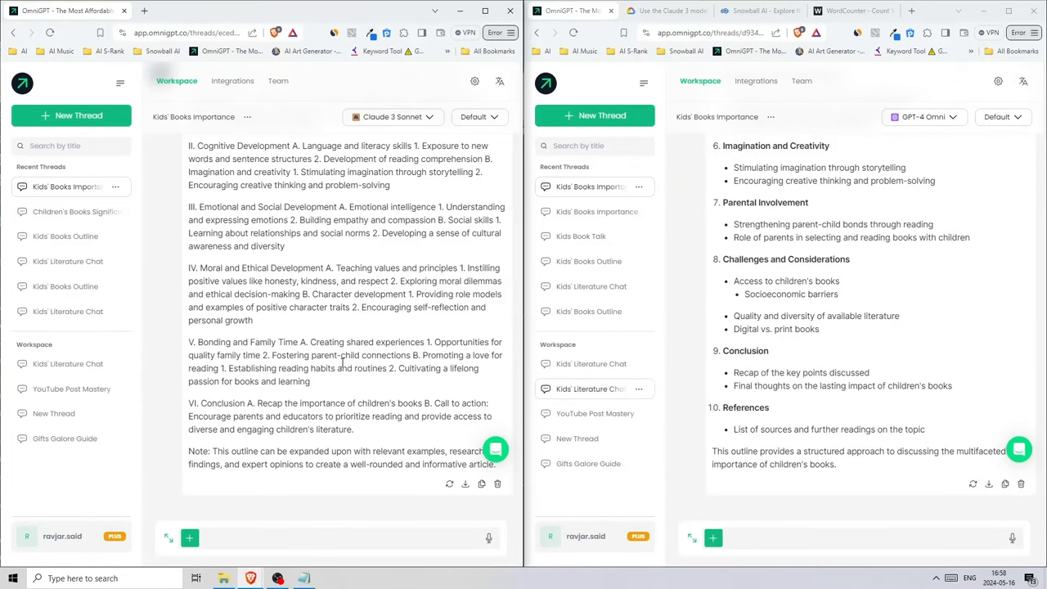
scroll("up", 3)
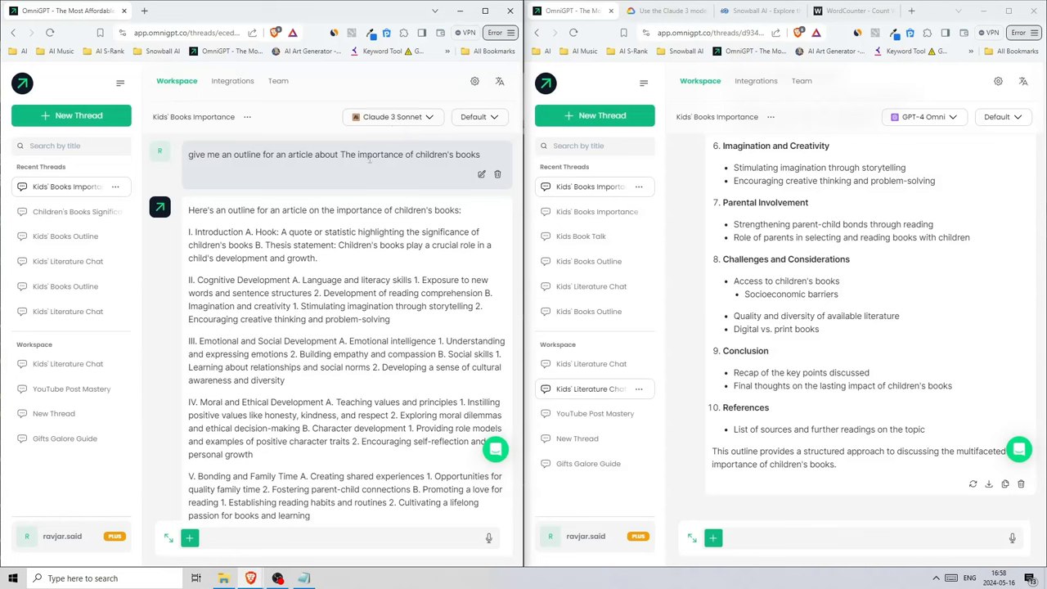
scroll("down", 3)
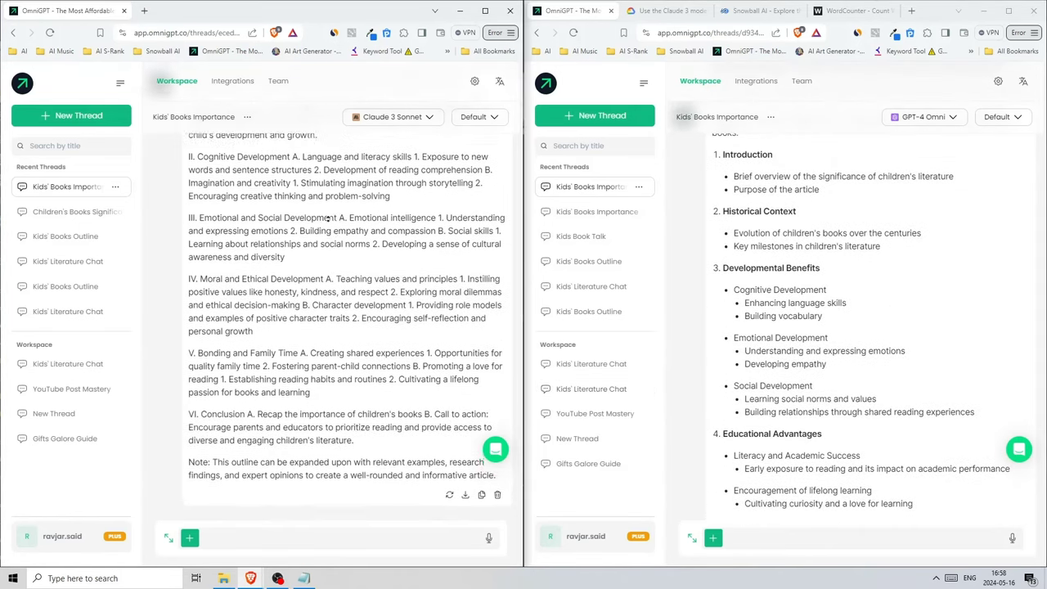
scroll("up", 3)
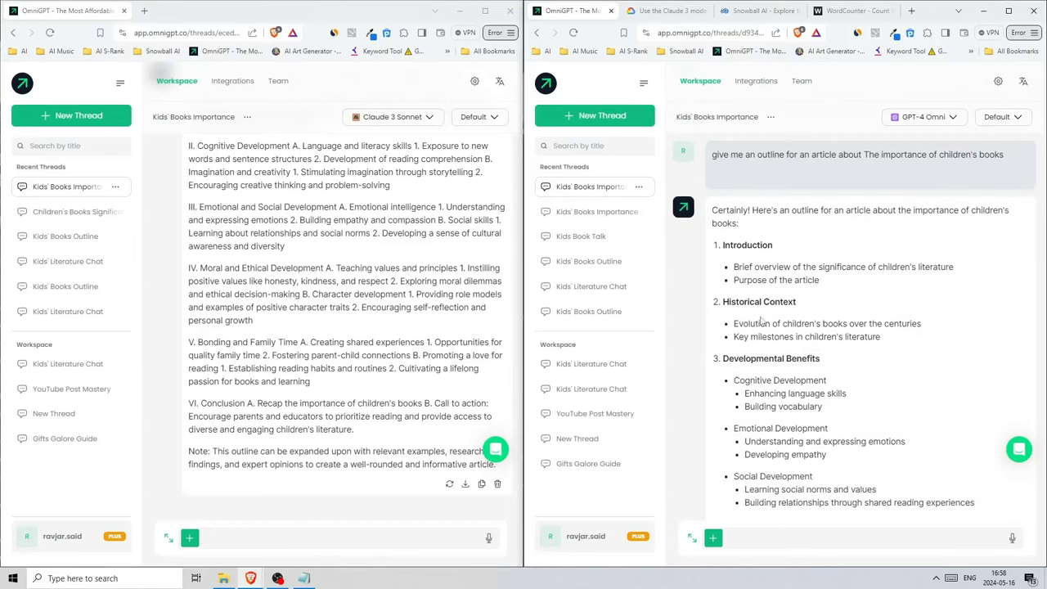
scroll("down", 3)
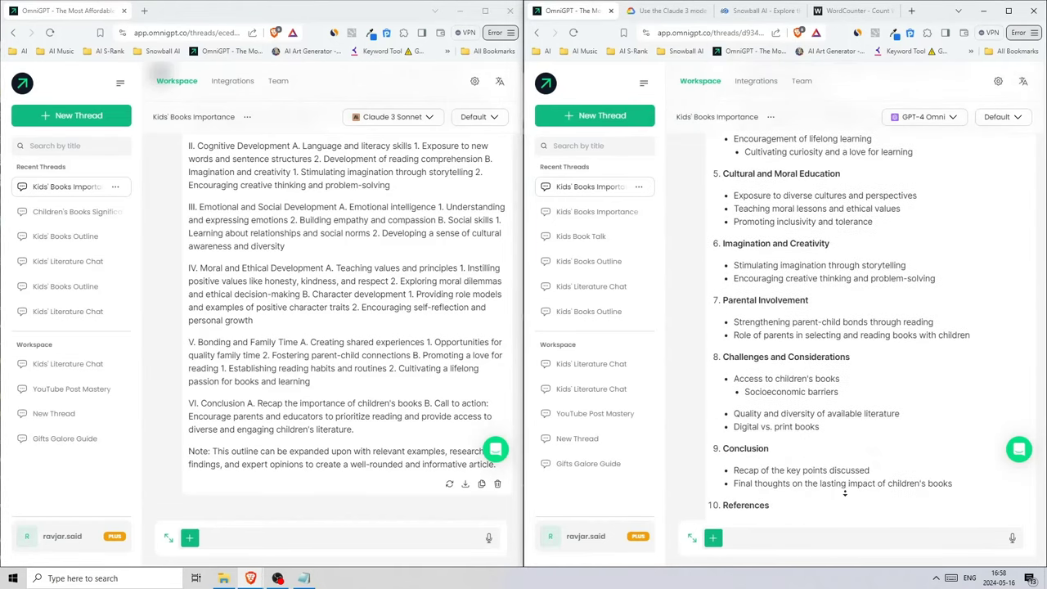
scroll("down", 3)
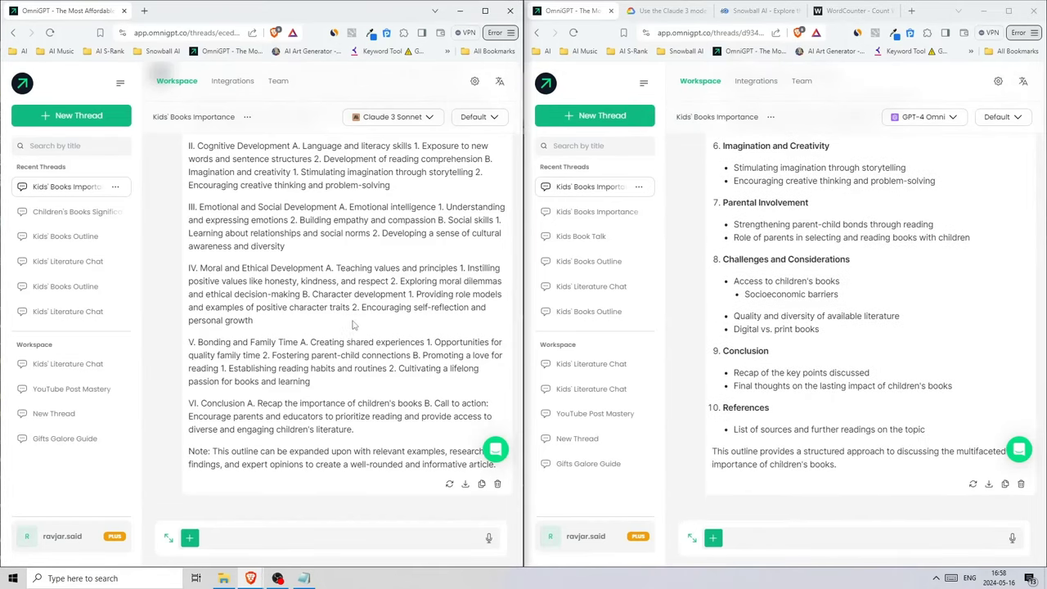
mouse_move(314, 332)
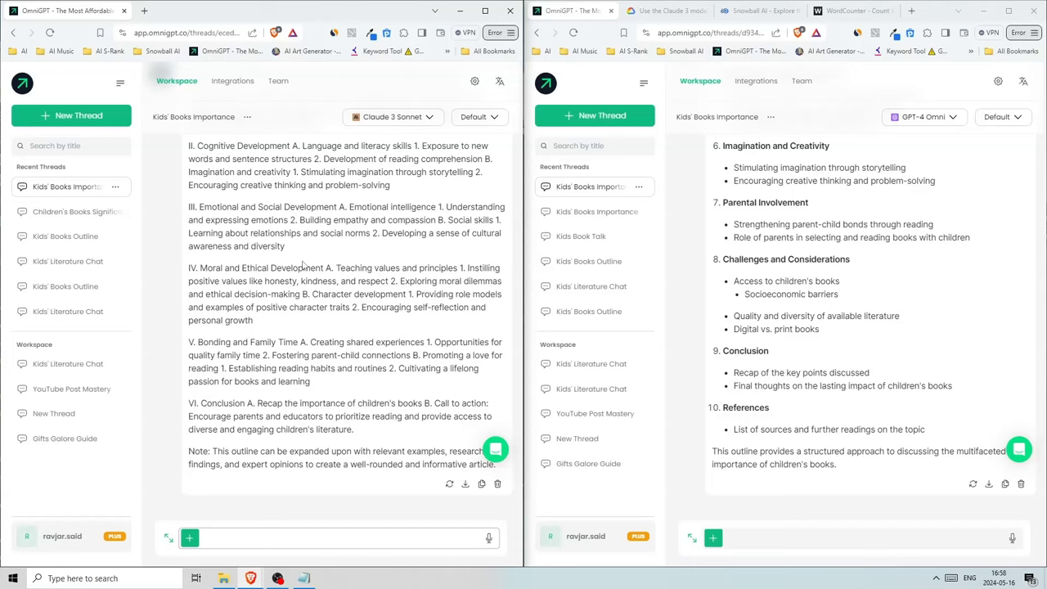
scroll("up", 3)
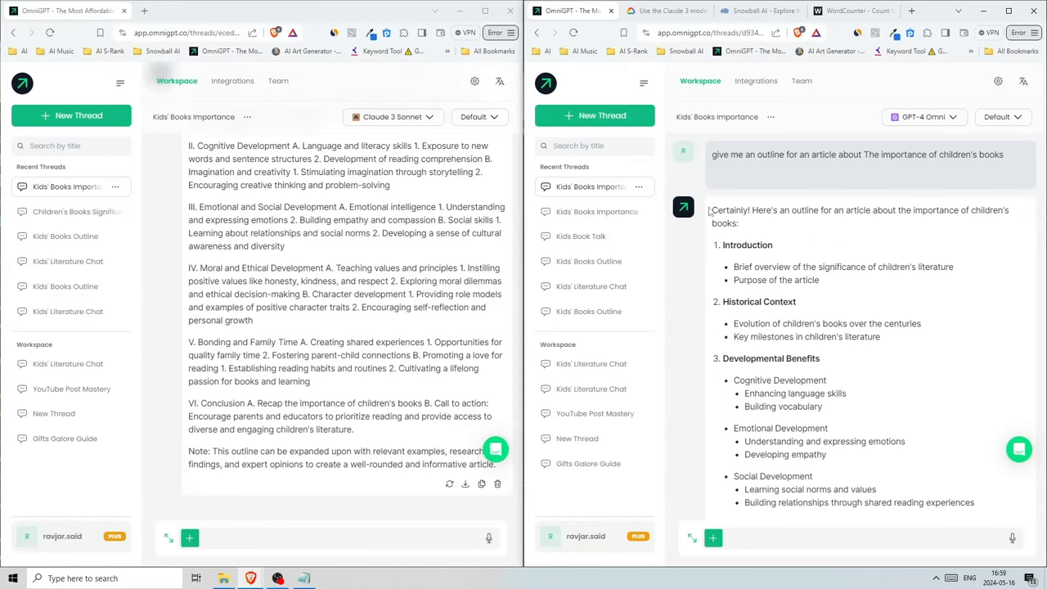
scroll("down", 3)
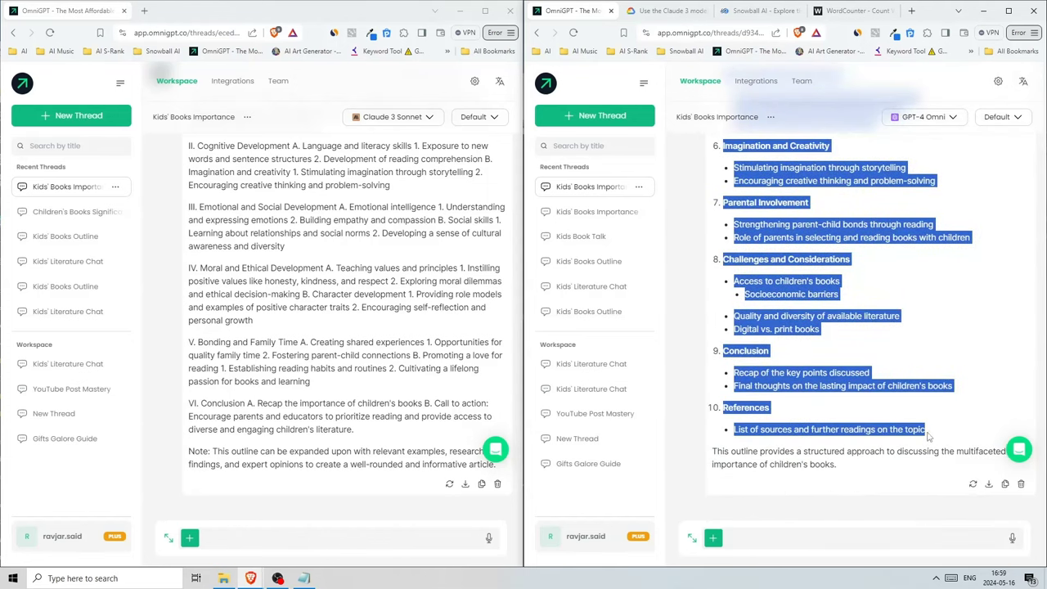
Paste the GPT outline into the Claude thread with 'write this article' and review the result.
left_click(295, 537)
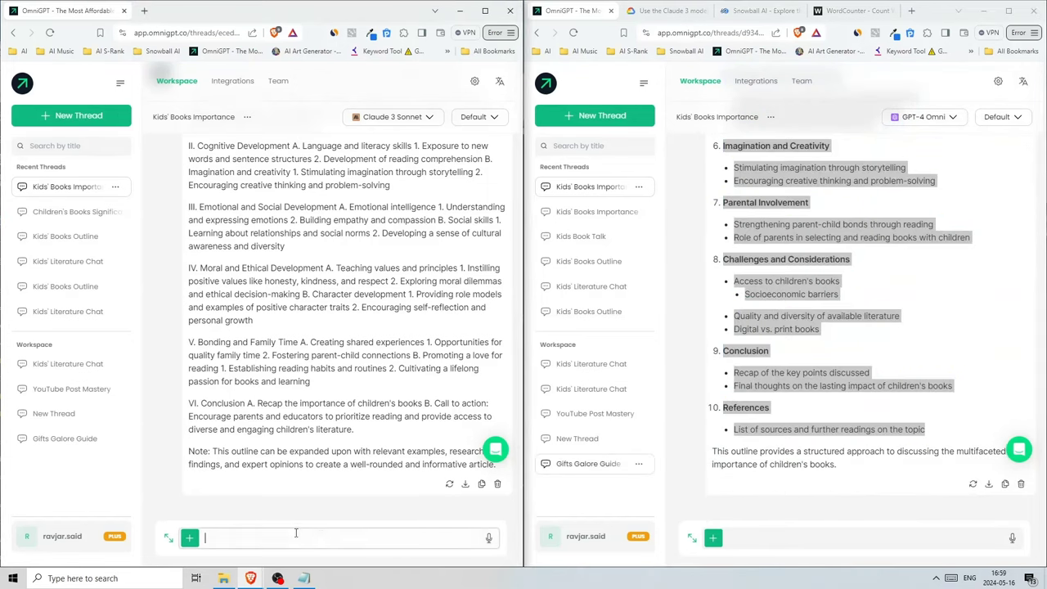
type("write thi")
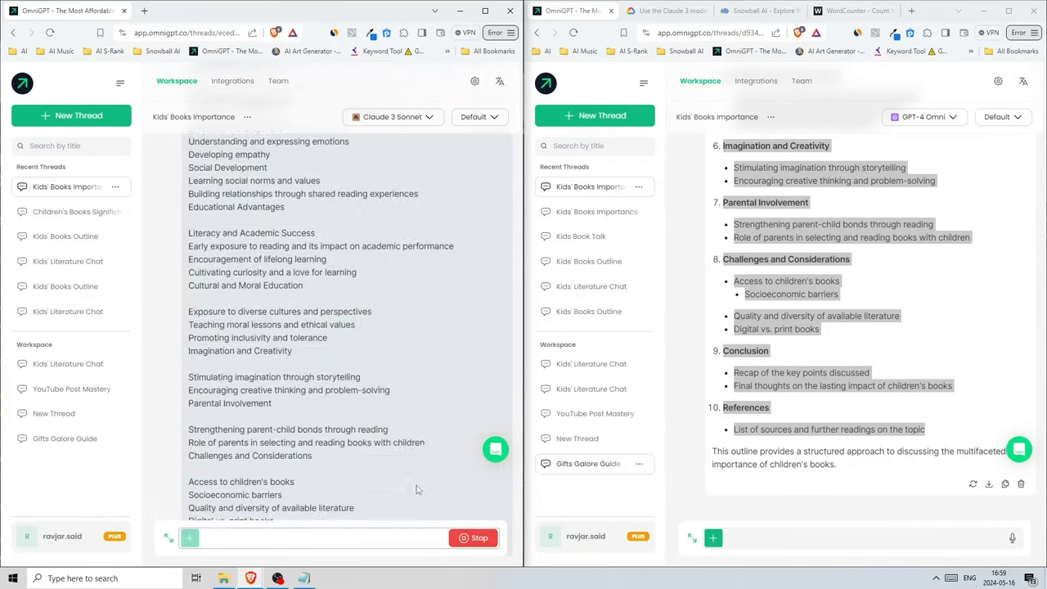
scroll("down", 3)
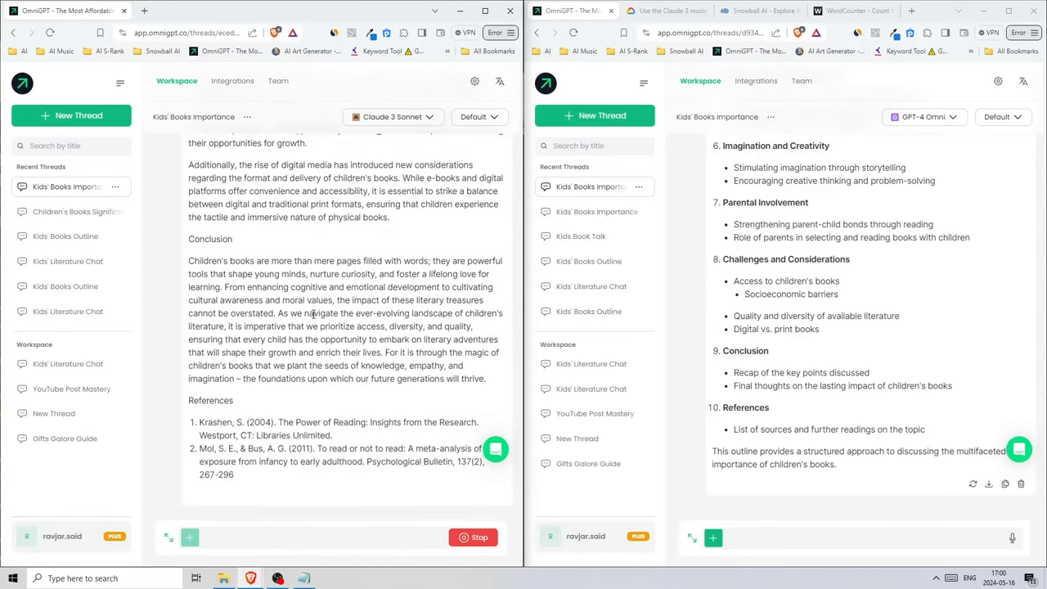
scroll("down", 3)
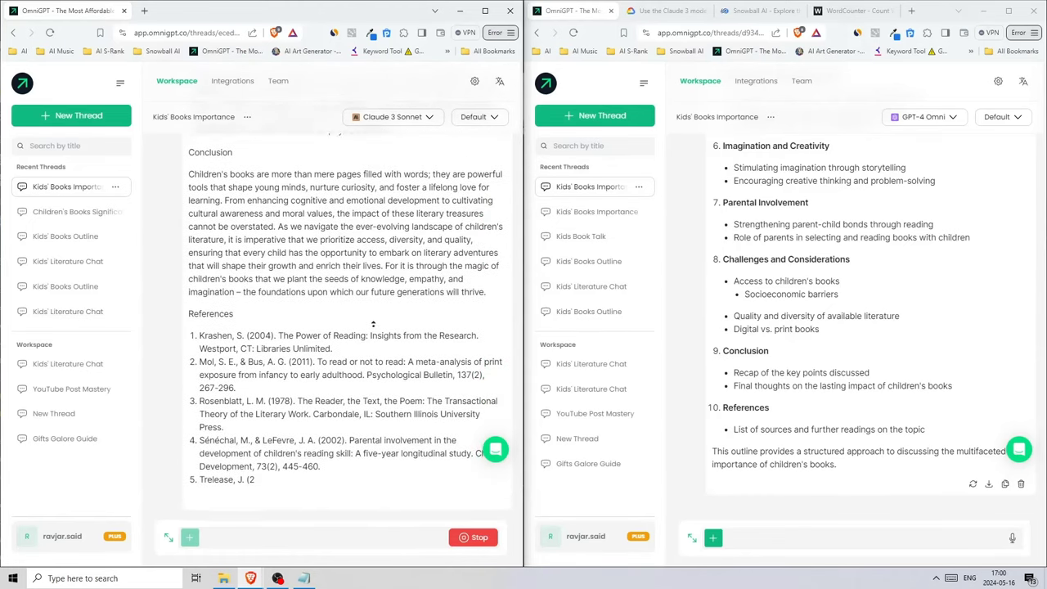
scroll("up", 3)
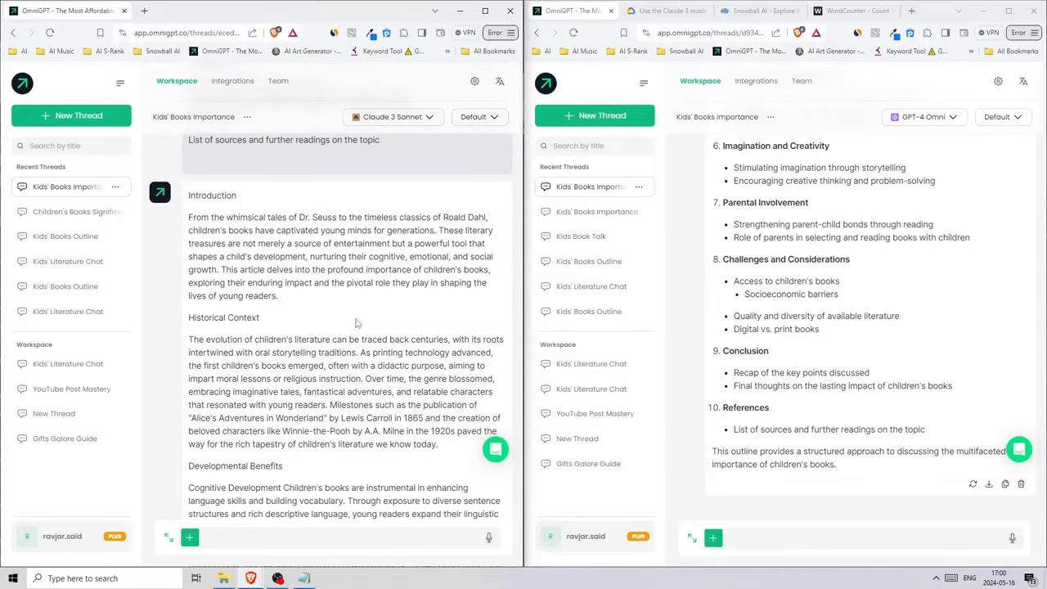
Ask GPT-4 Omni to 'write this article' and scroll through its headed sections.
type("write t")
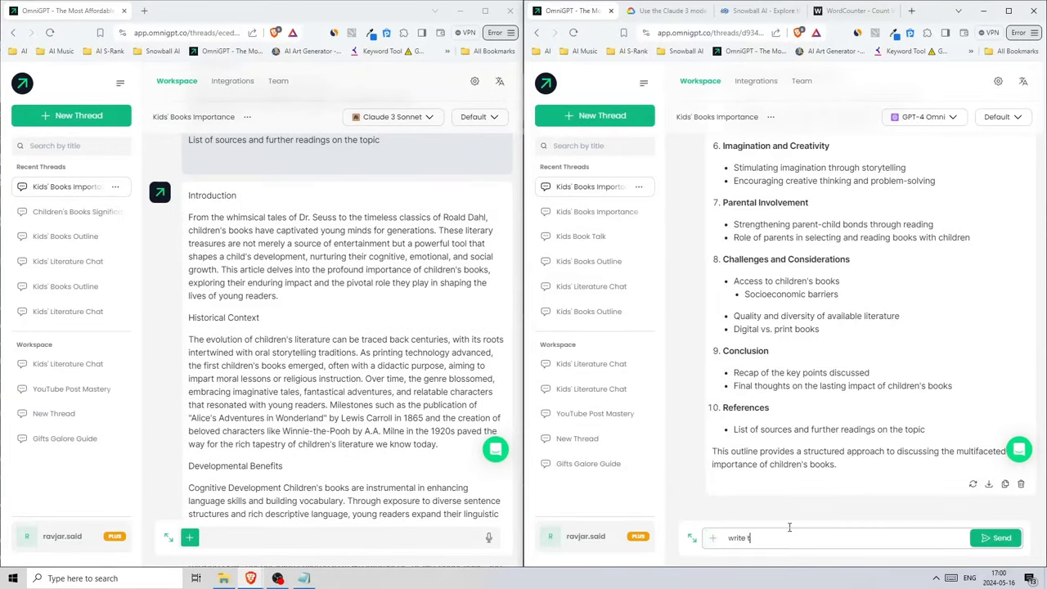
left_click(994, 538)
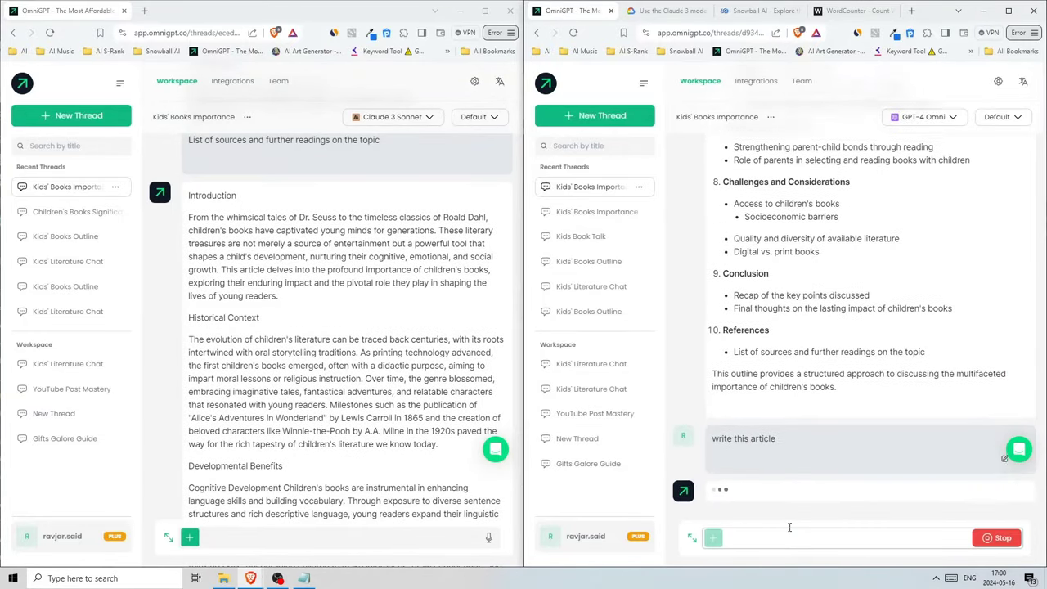
scroll("down", 3)
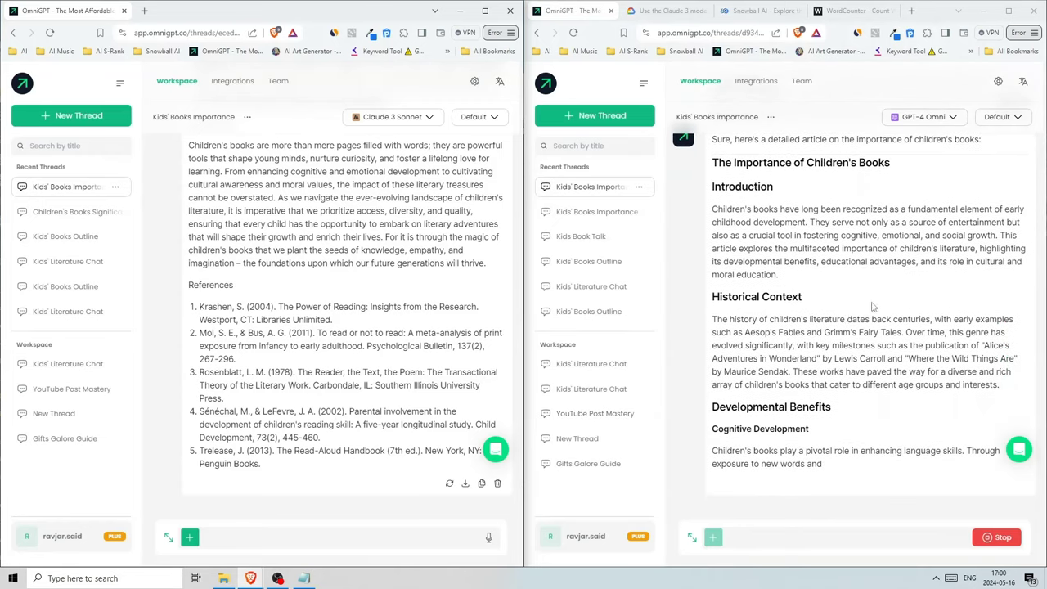
scroll("down", 3)
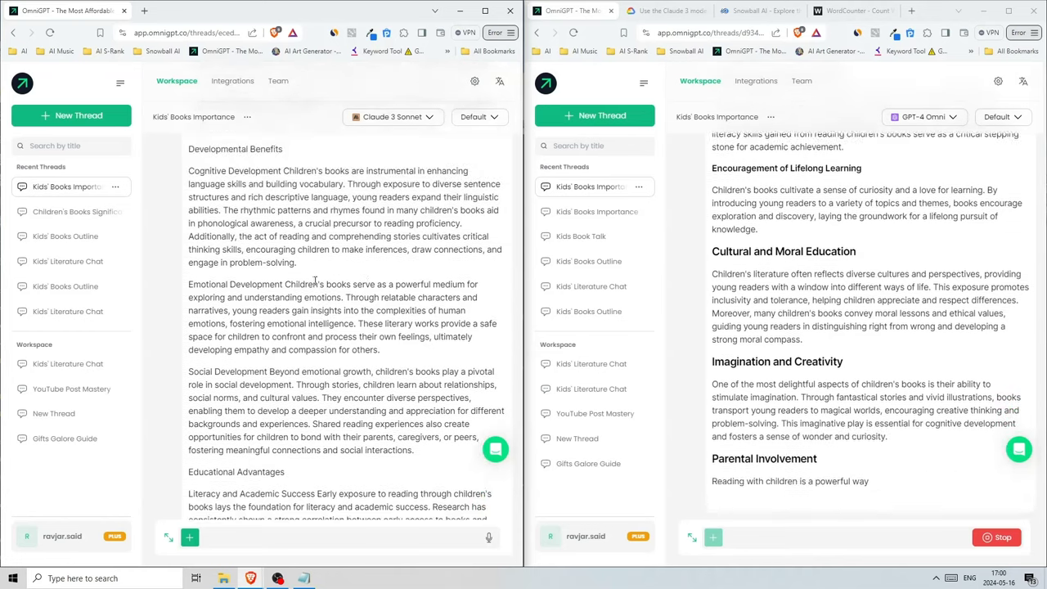
scroll("down", 3)
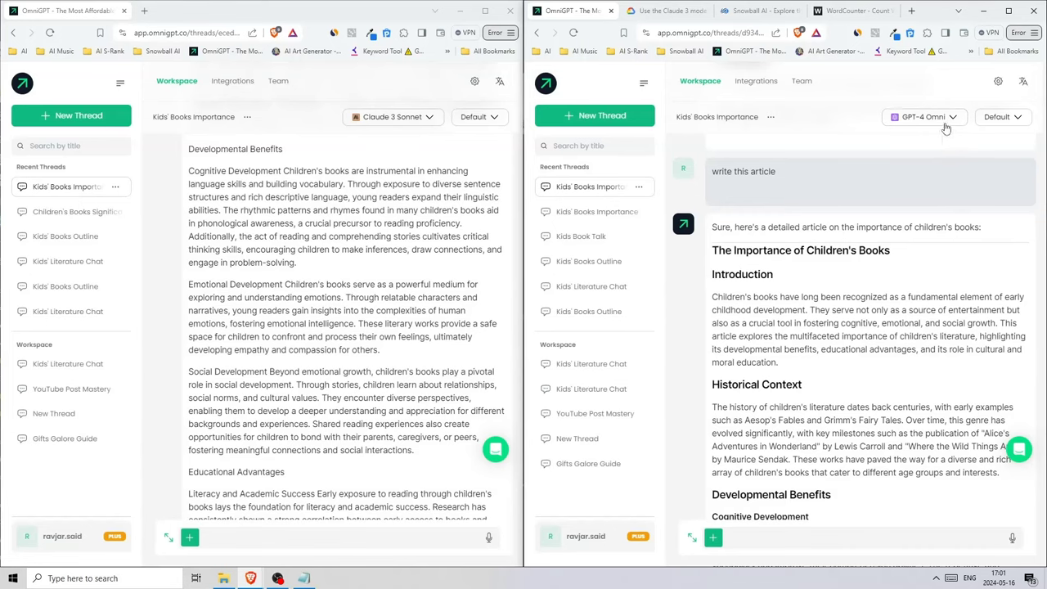
scroll("down", 3)
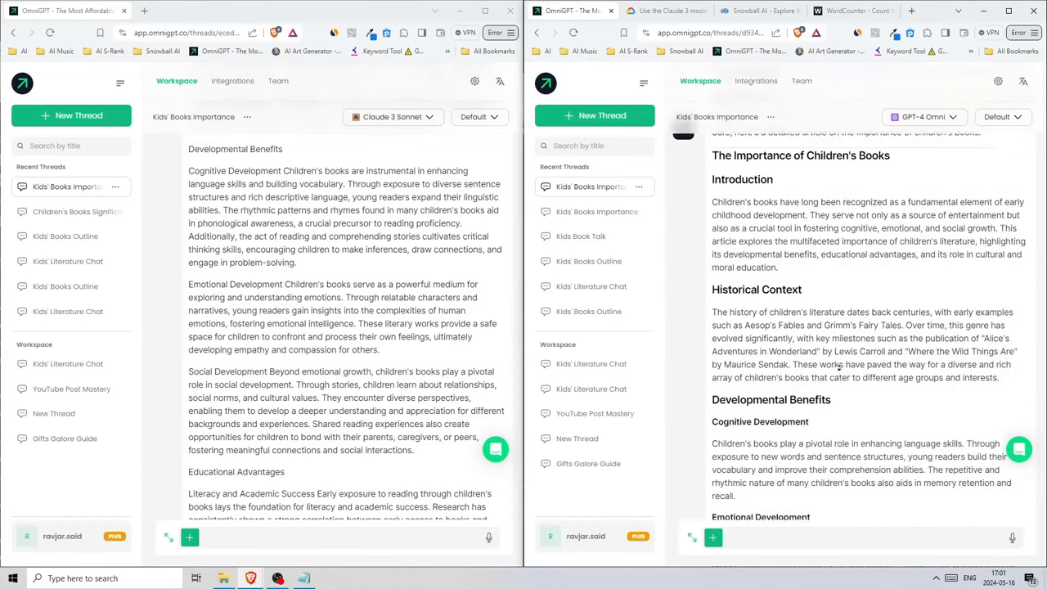
scroll("down", 3)
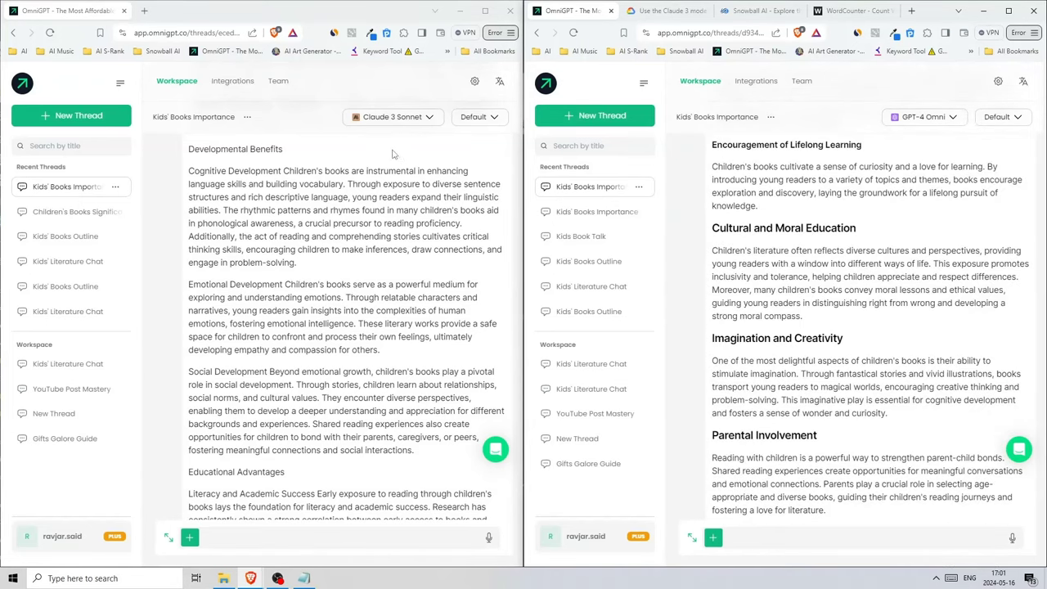
mouse_move(357, 153)
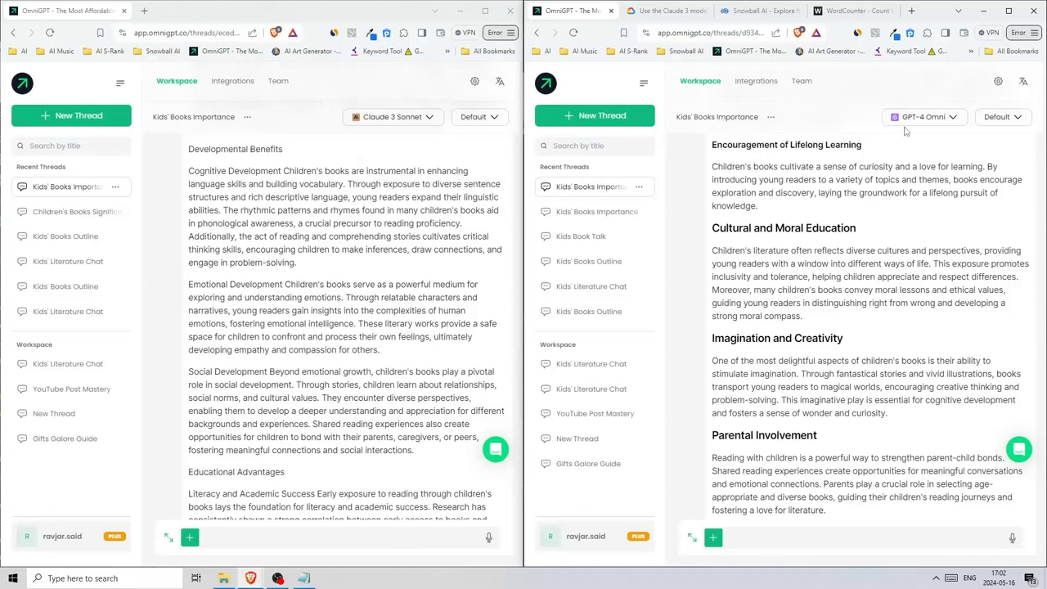
mouse_move(880, 149)
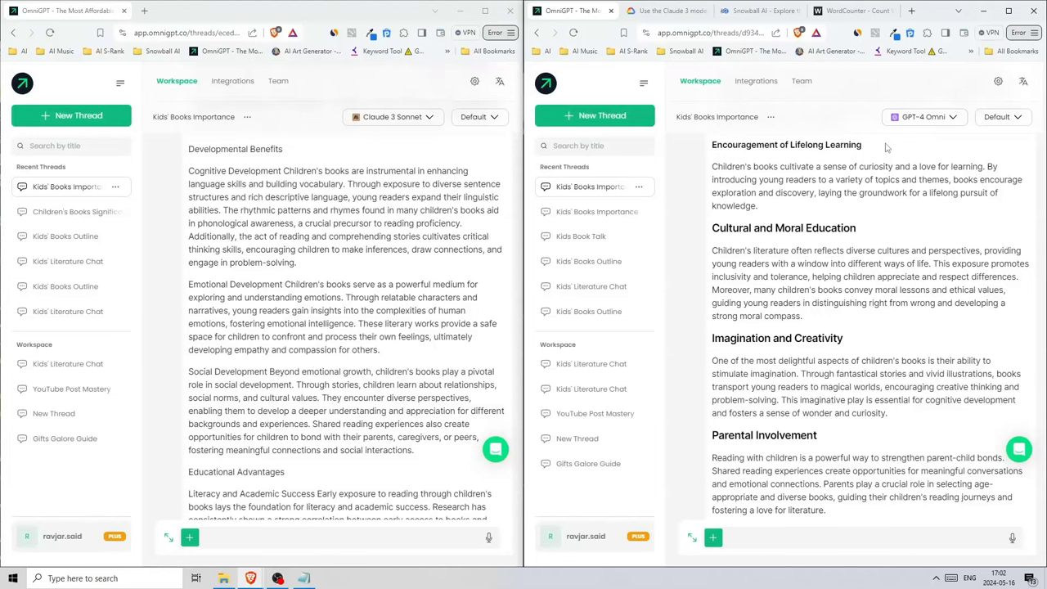
scroll("down", 3)
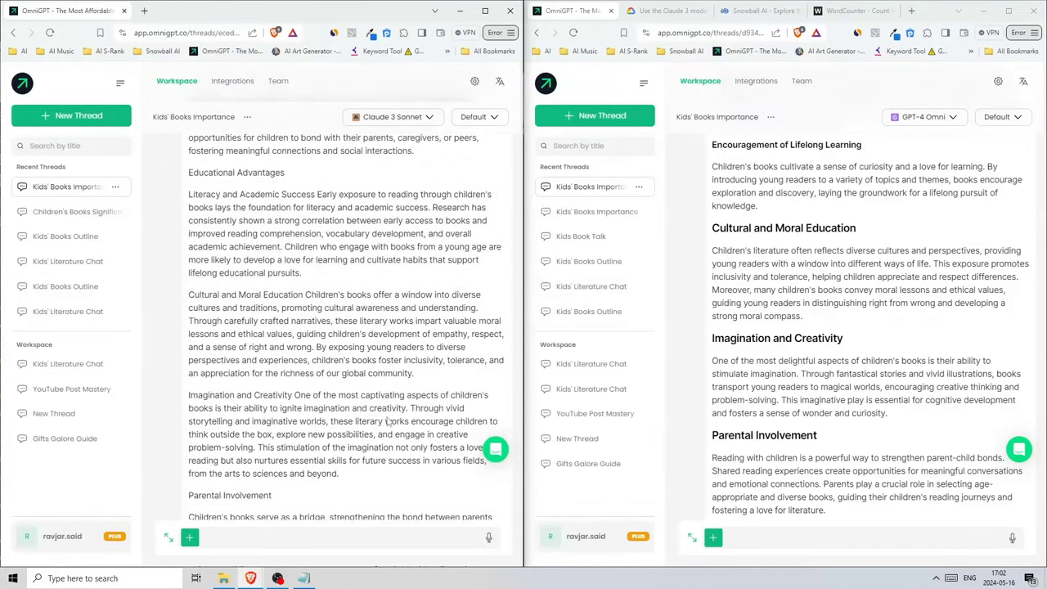
scroll("up", 3)
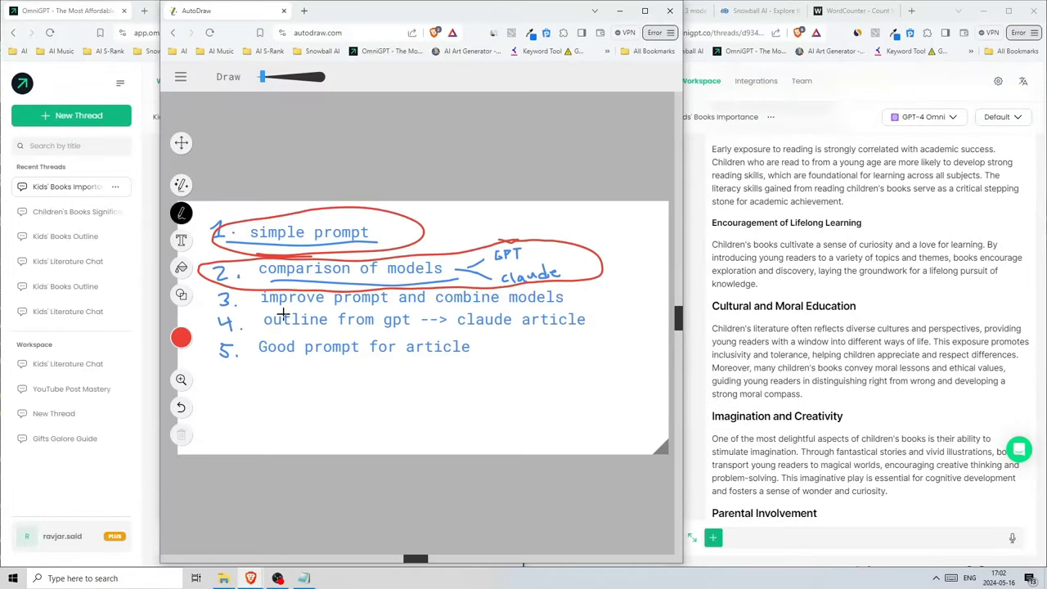
Circle plan items 3 and 4 in red, then minimize AutoDraw.
left_click_drag(261, 313, 612, 304)
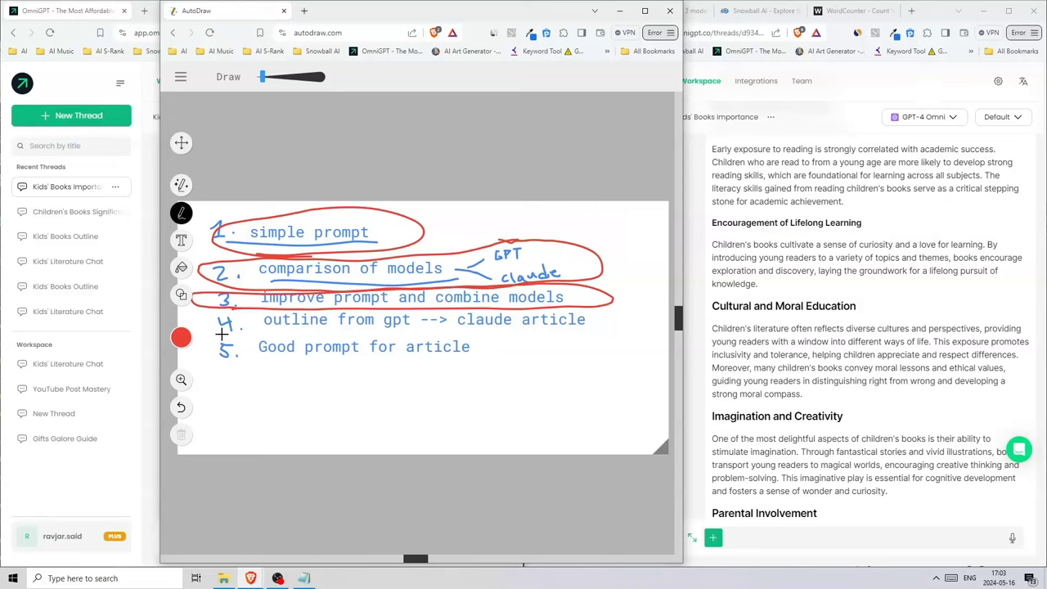
left_click_drag(196, 323, 650, 323)
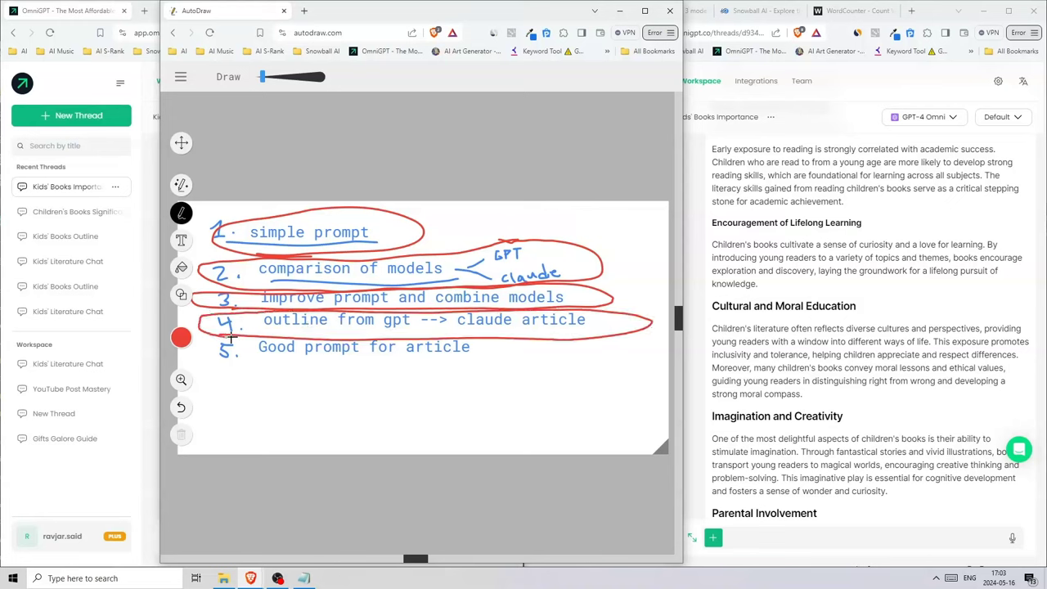
mouse_move(321, 355)
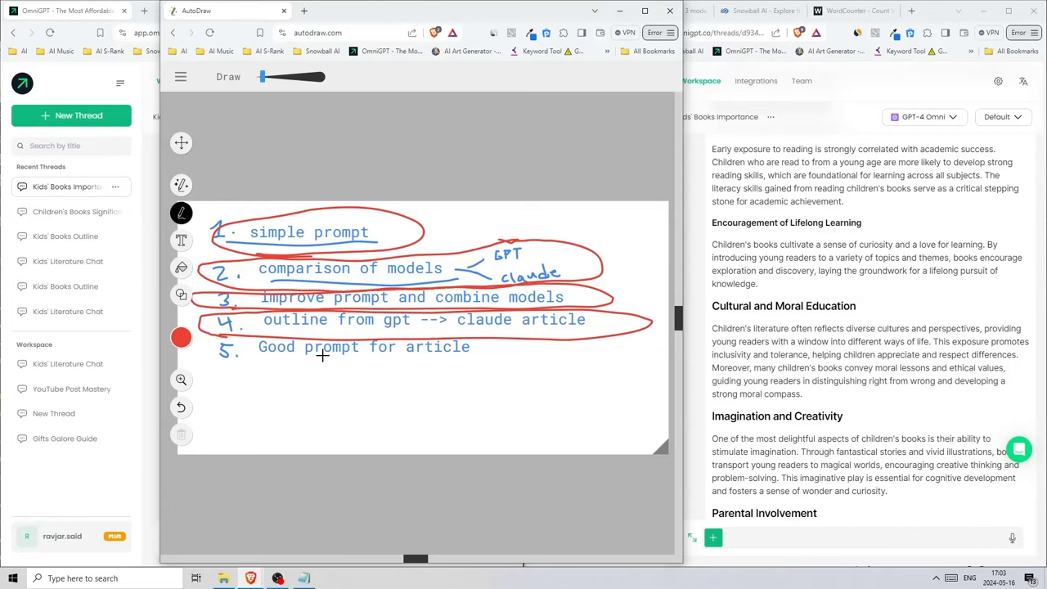
left_click(284, 10)
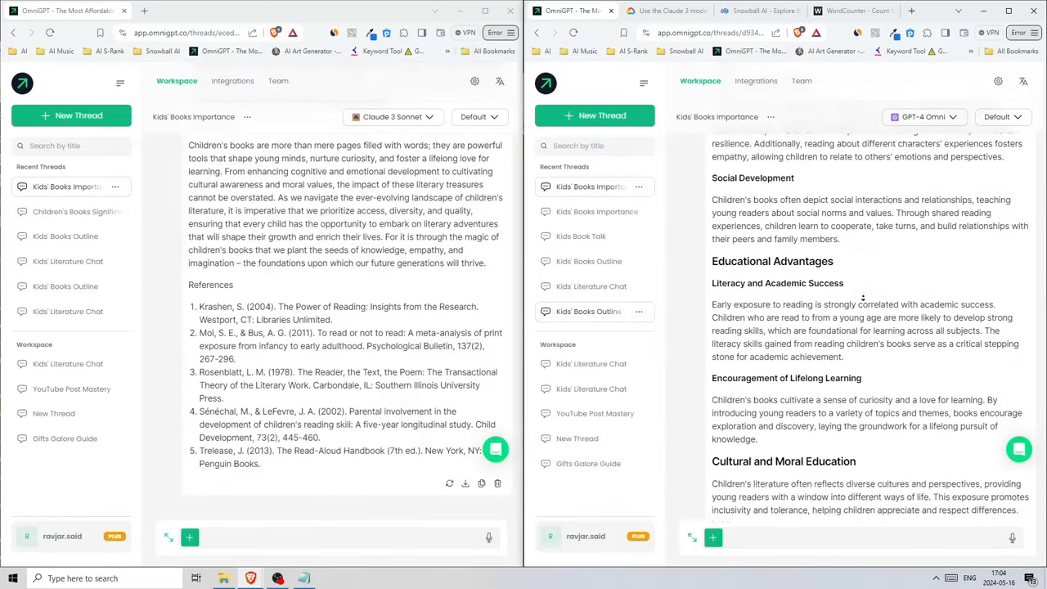
Scroll through Claude 3 Sonnet's finished children's books article down to its numbered References.
scroll("down", 3)
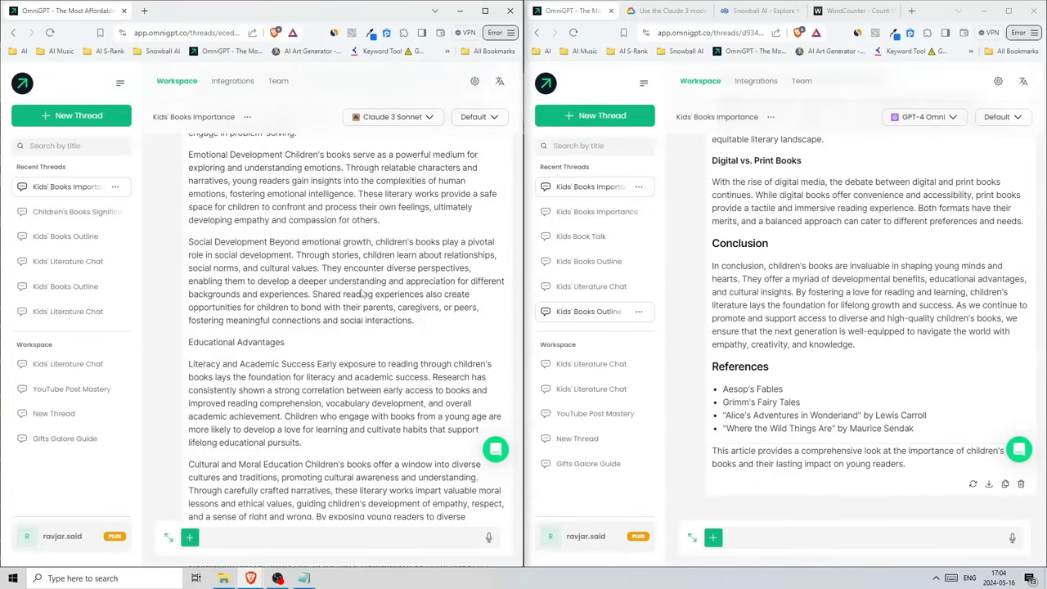
scroll("up", 3)
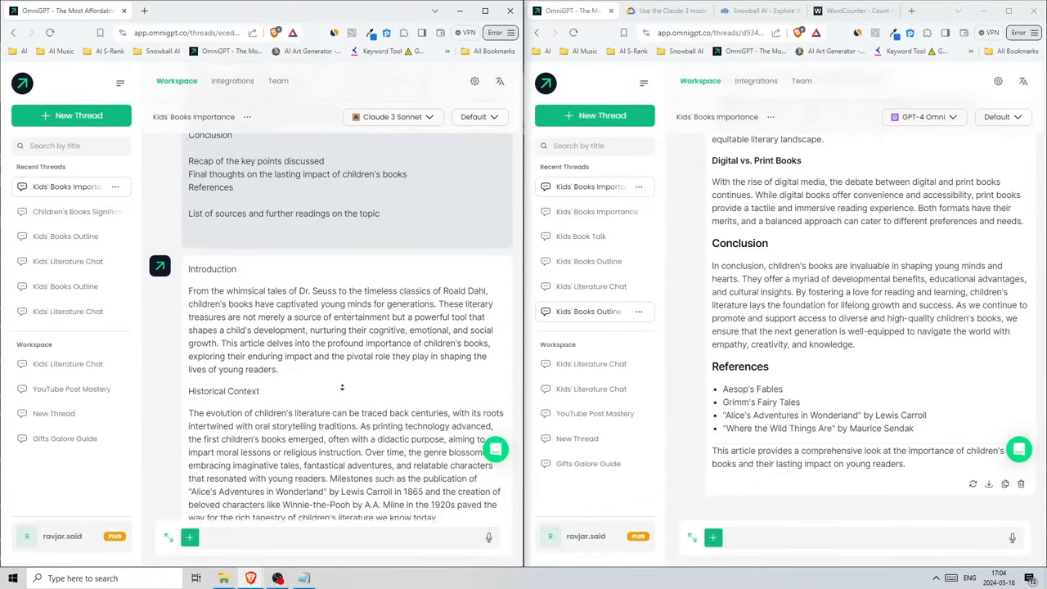
scroll("down", 3)
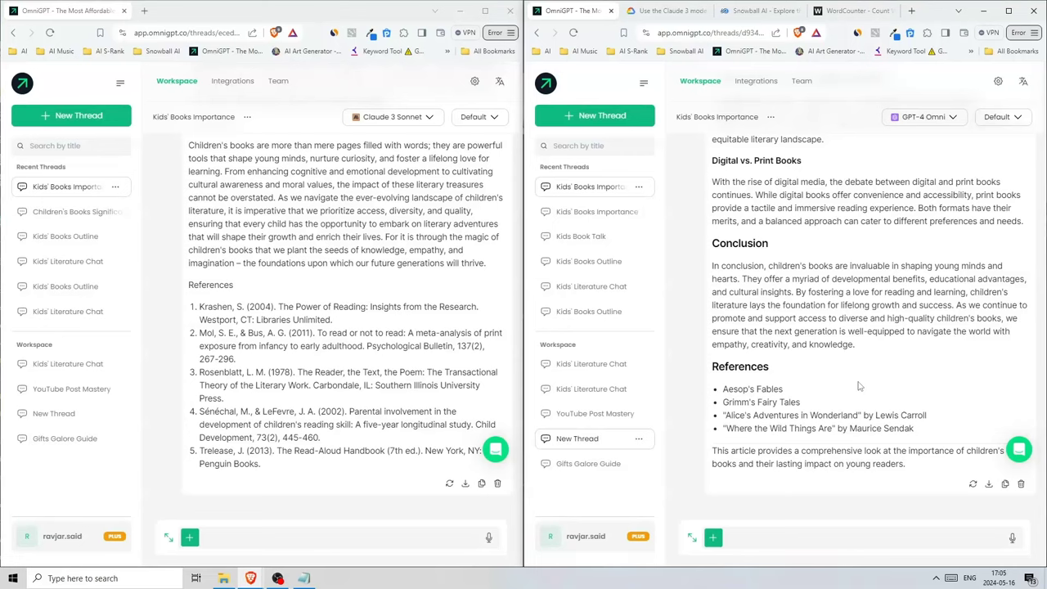
left_click(322, 536)
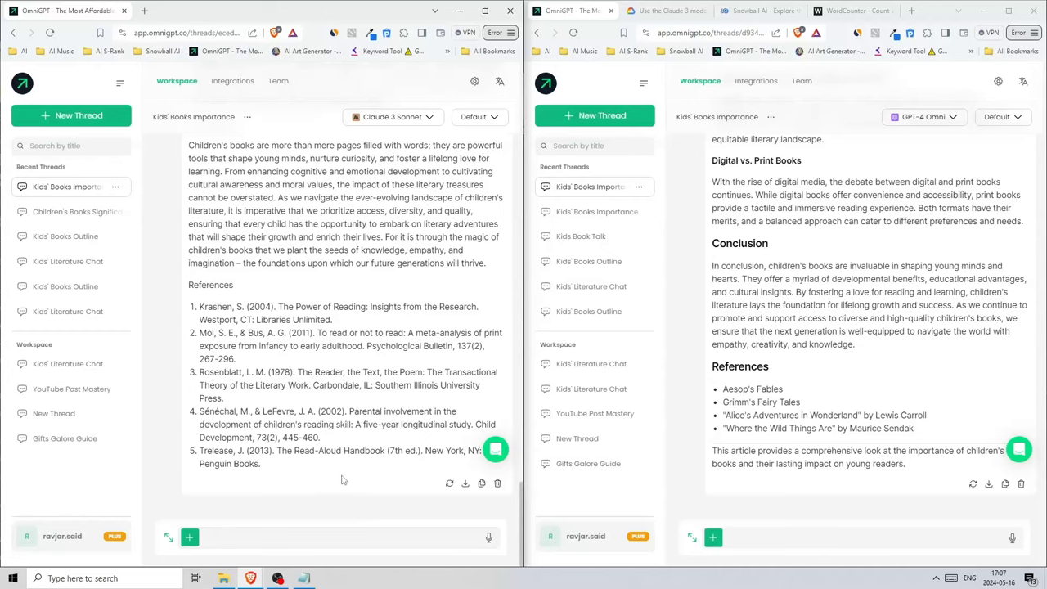
scroll("up", 3)
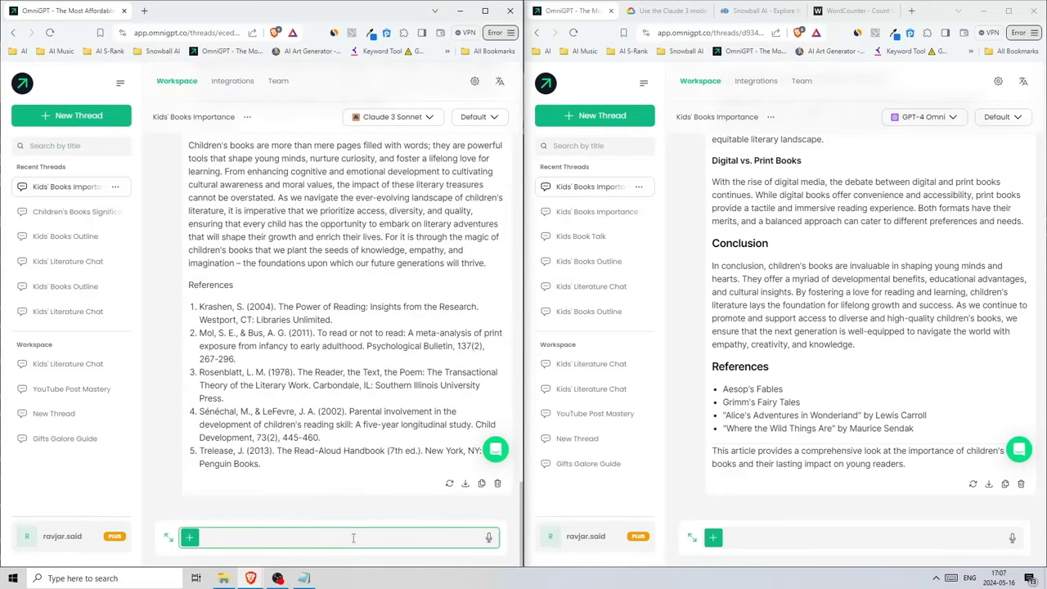
left_click(407, 438)
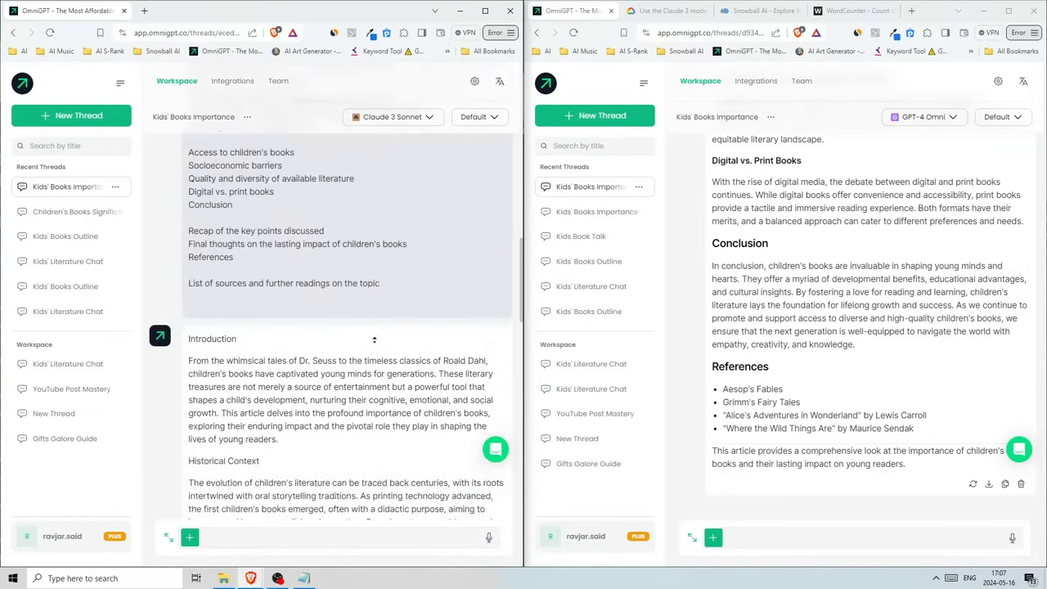
scroll("up", 3)
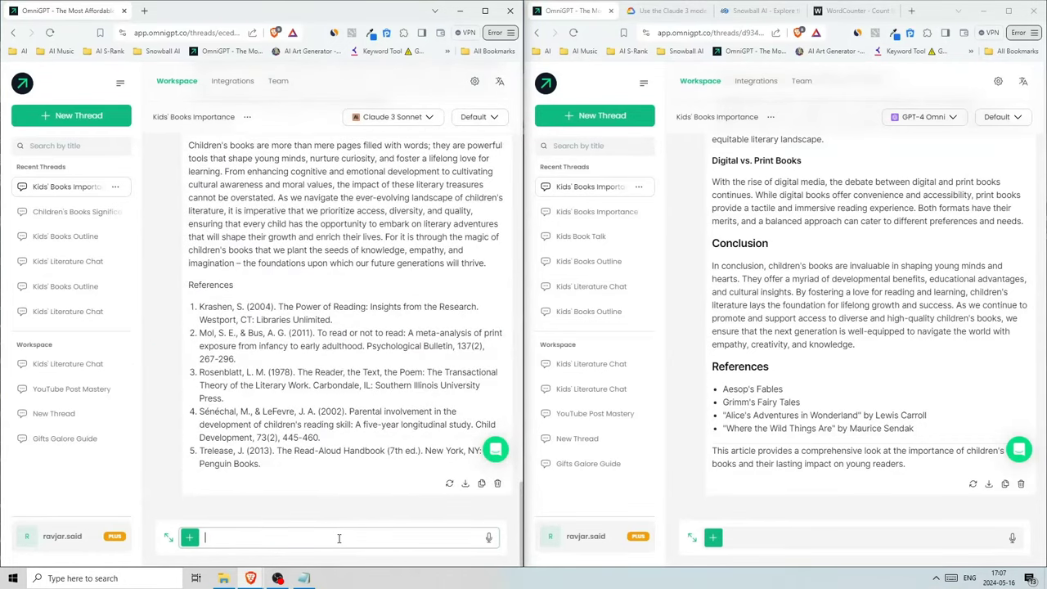
Ask Claude 3 Sonnet to 'write this article again, include tables, quotes, etc.'.
type("write this")
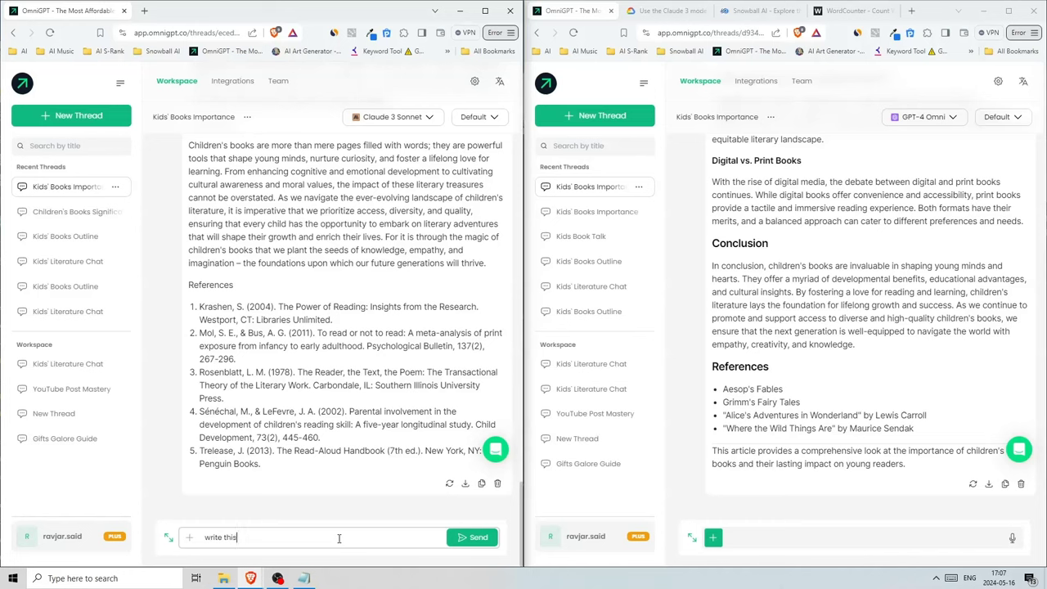
type("article again")
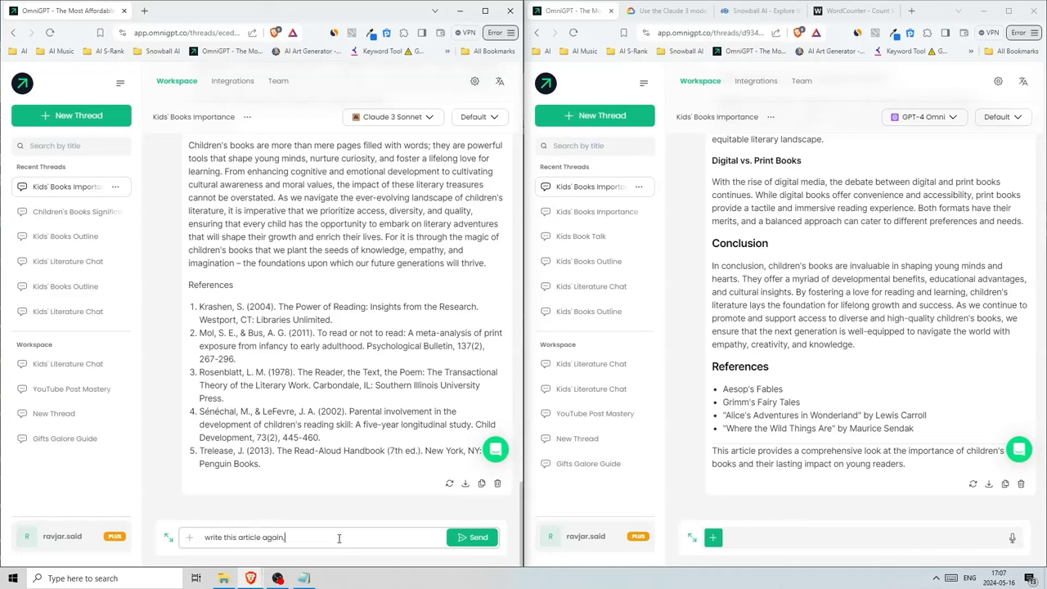
type(", include tables, bulletlists")
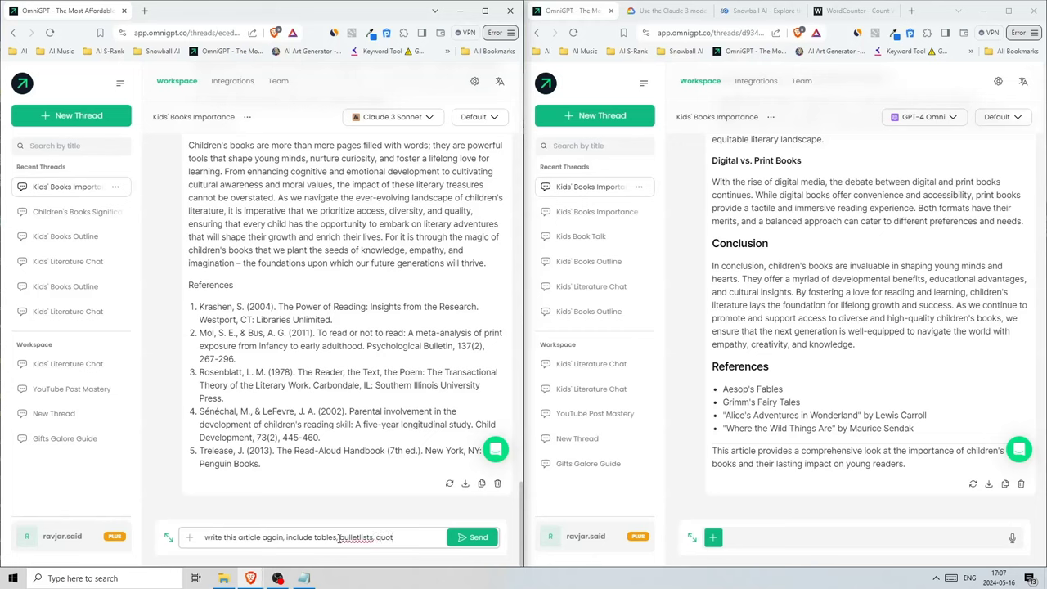
type(", quotes, etc. together with the paragraphs. Include new info if necessa")
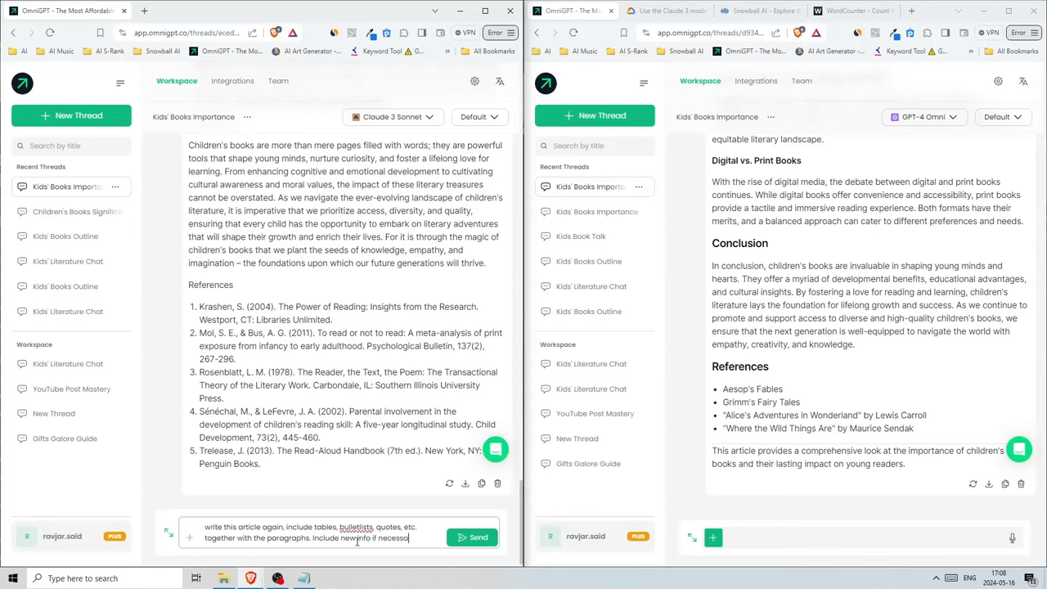
triple_click(311, 532)
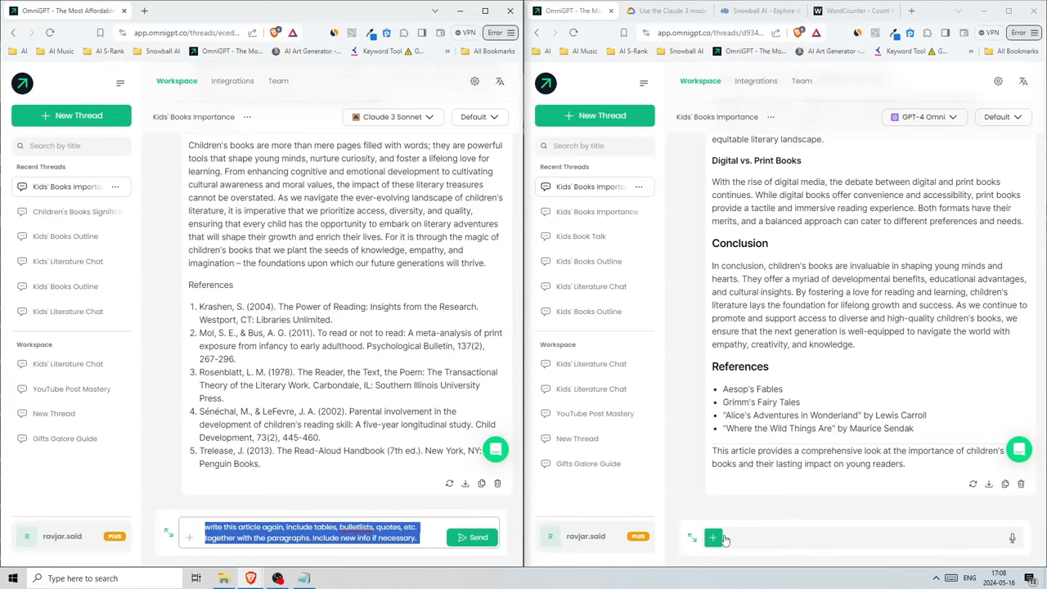
left_click(472, 536)
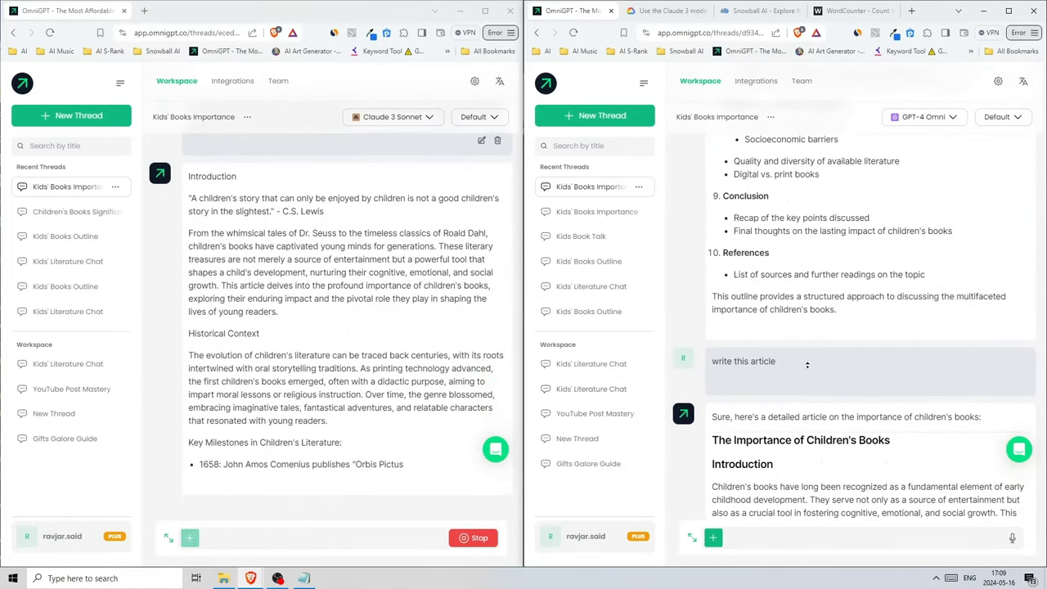
Scroll through the rewritten article with its quotes, bullet lists and new sections.
scroll("down", 3)
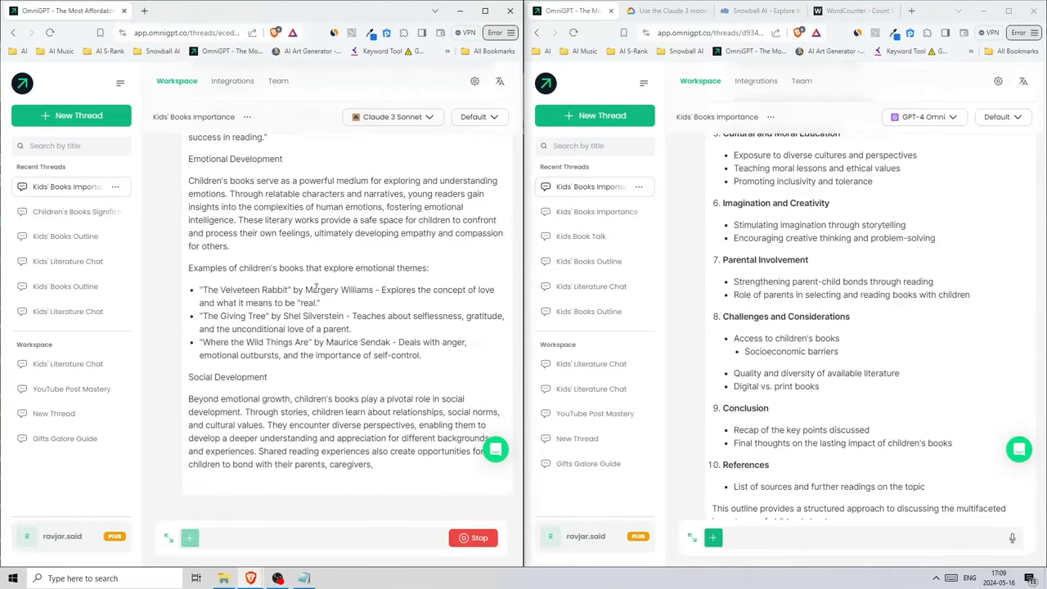
scroll("down", 3)
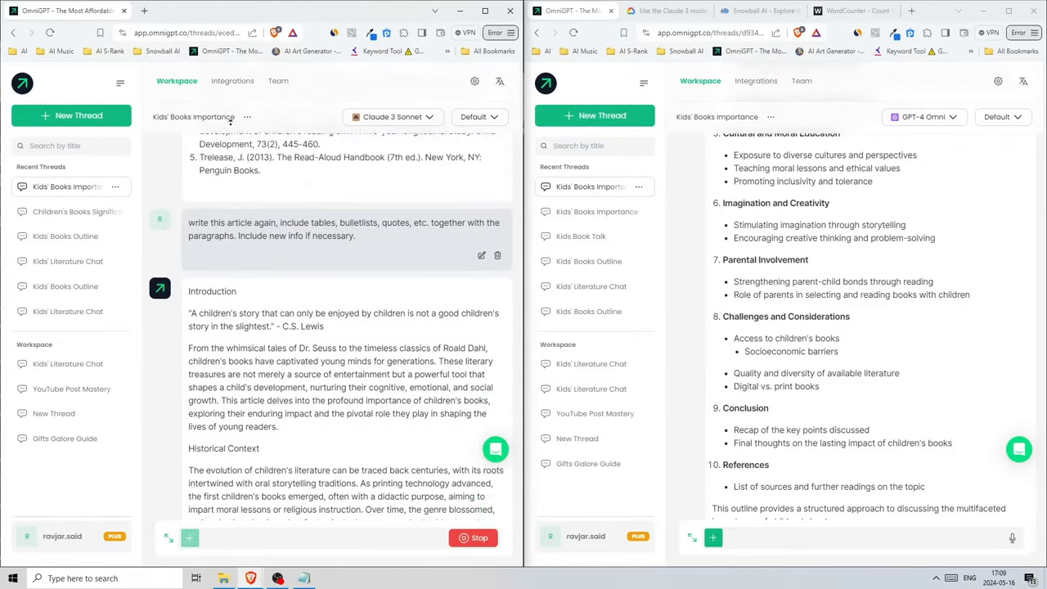
scroll("down", 3)
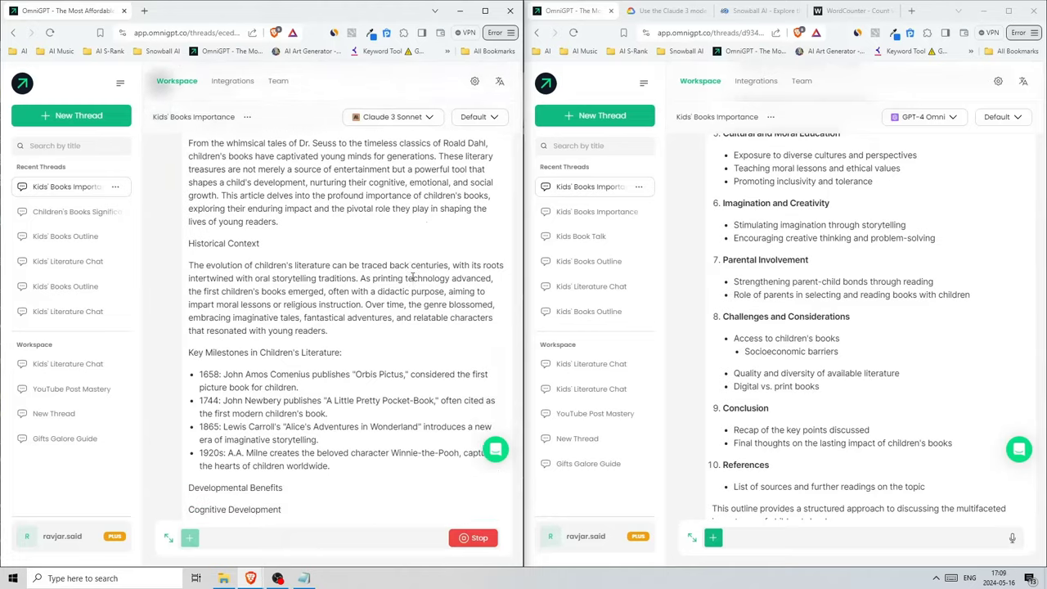
scroll("down", 3)
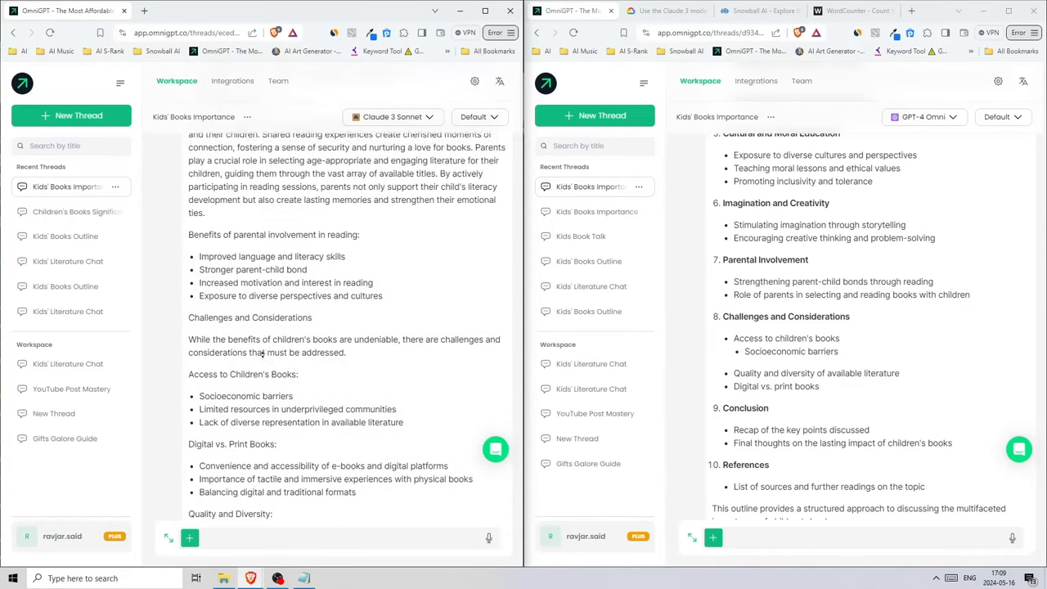
scroll("up", 3)
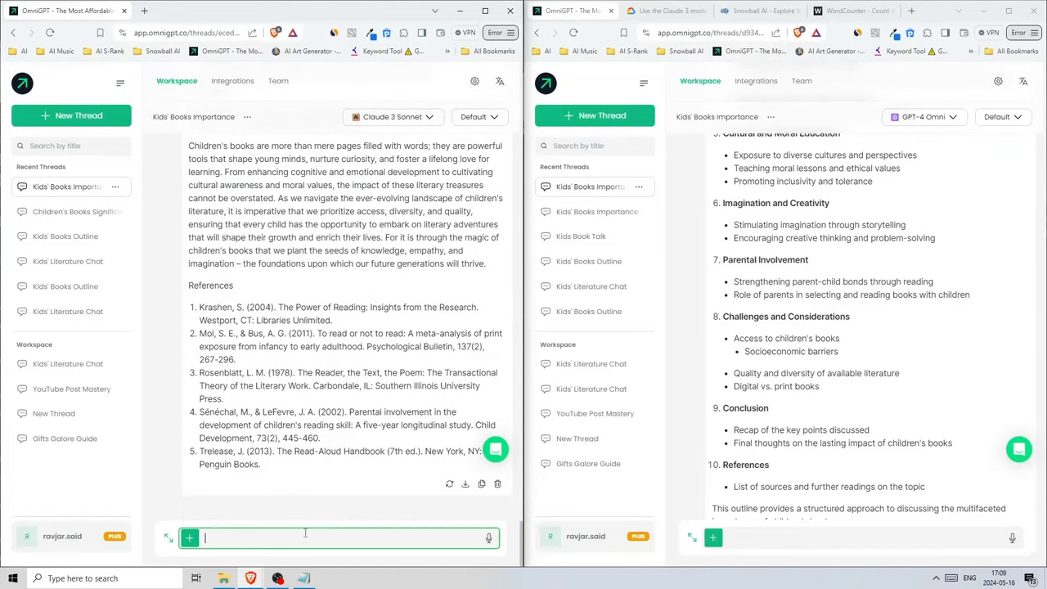
Request the article in markdown with tables, different age groups and good effects.
type("write it i")
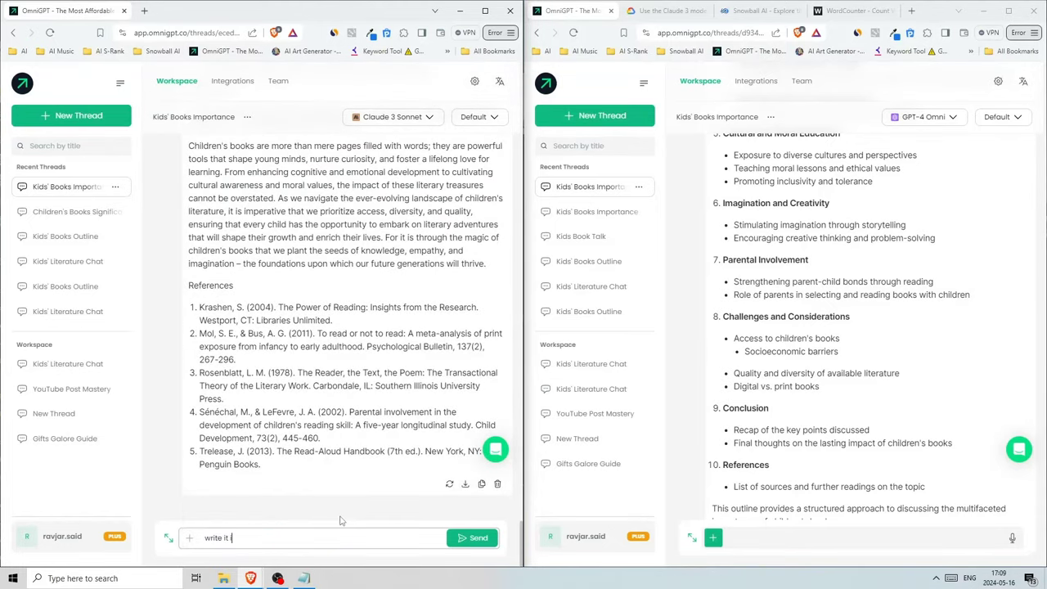
type("in markdown")
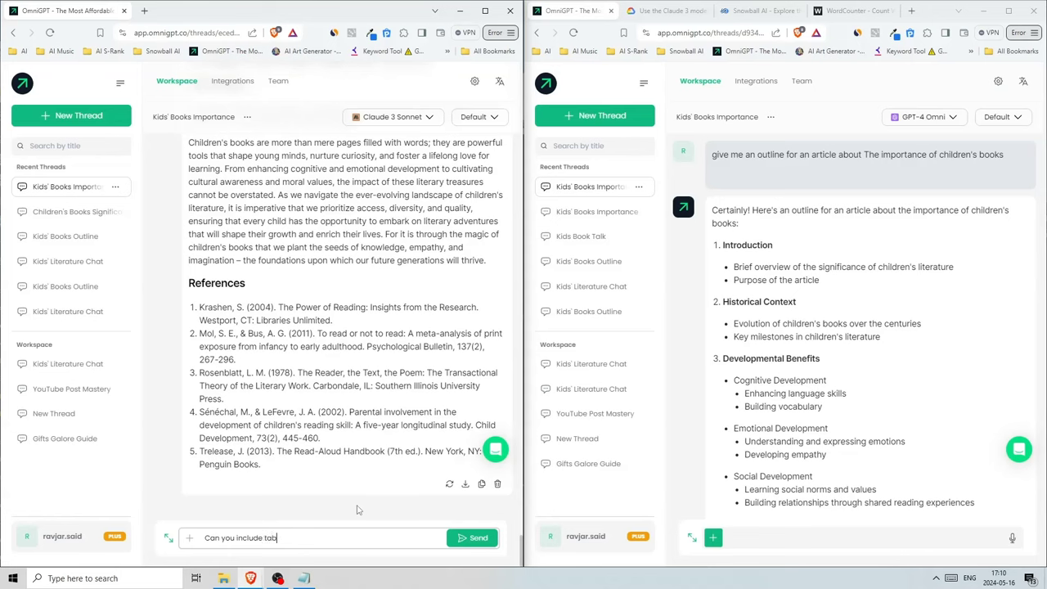
type("les as well")
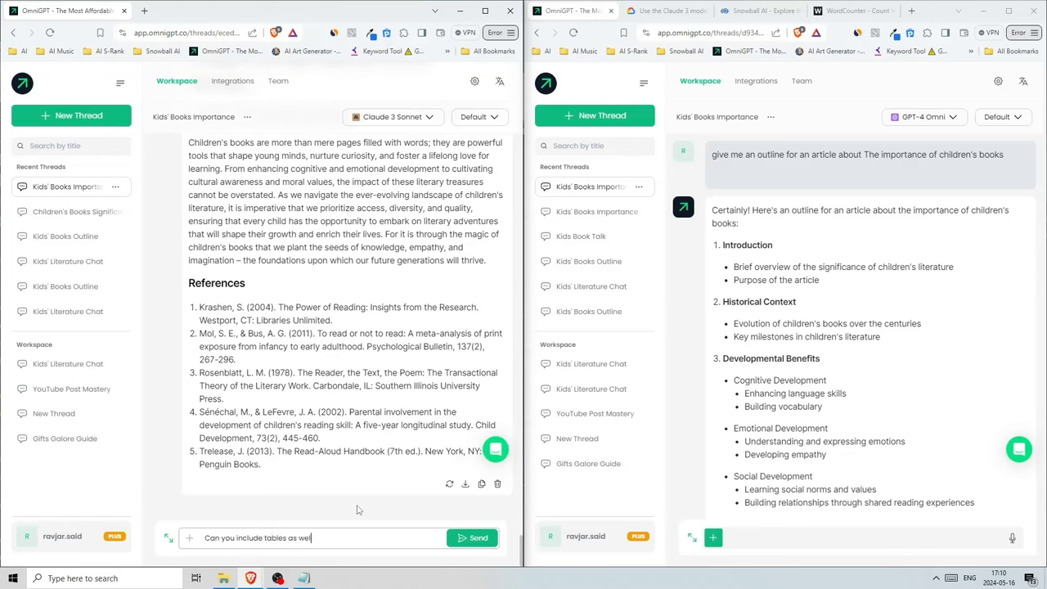
type("and make sure it targets different")
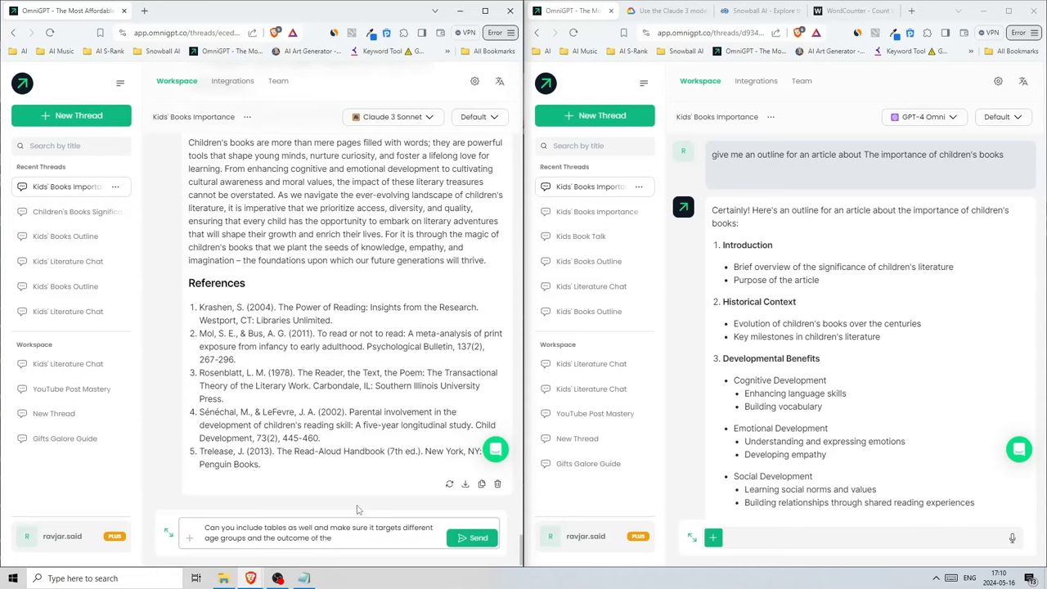
type("good effects of children's")
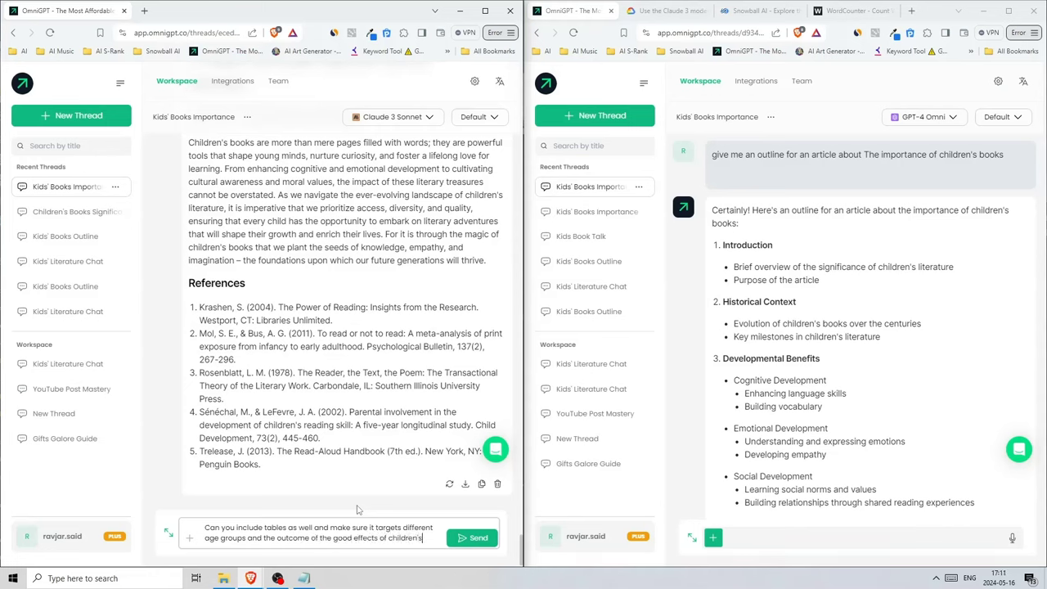
left_click(472, 537)
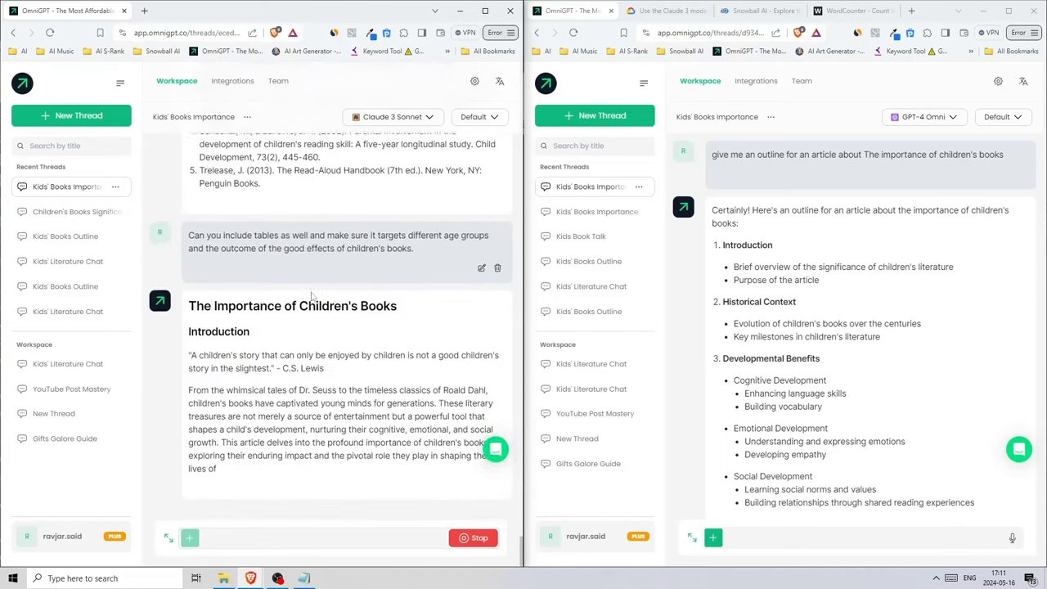
Scroll through the new article's developmental benefits, age-group tables, conclusion and references.
scroll("down", 3)
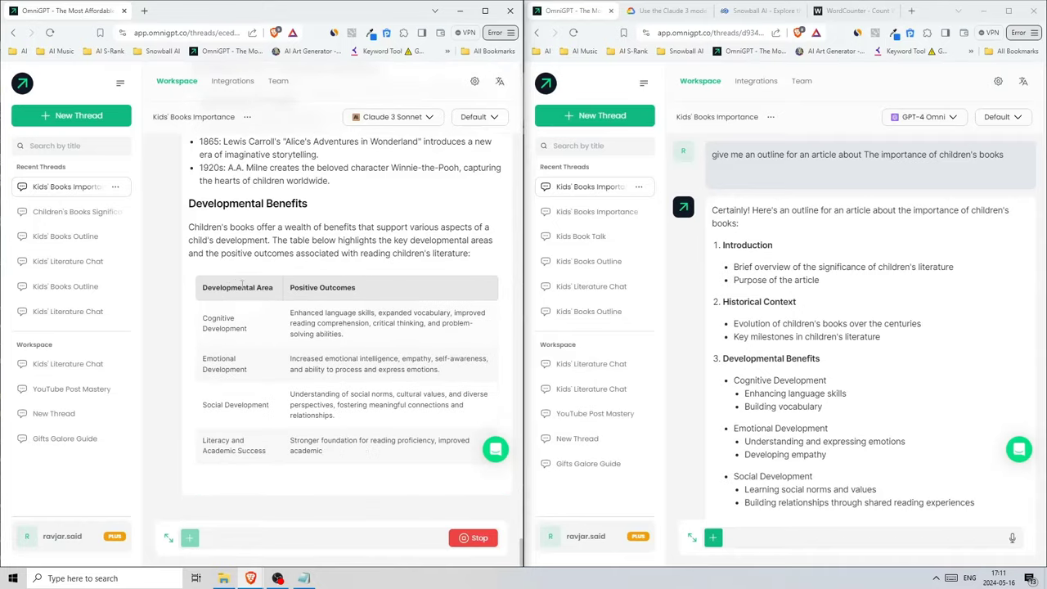
scroll("down", 3)
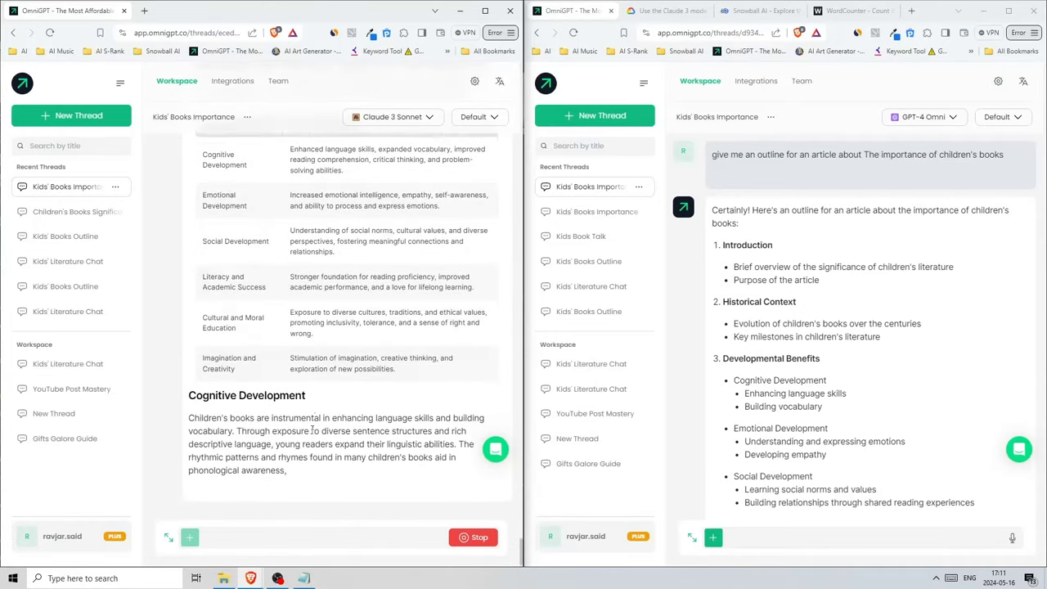
scroll("up", 3)
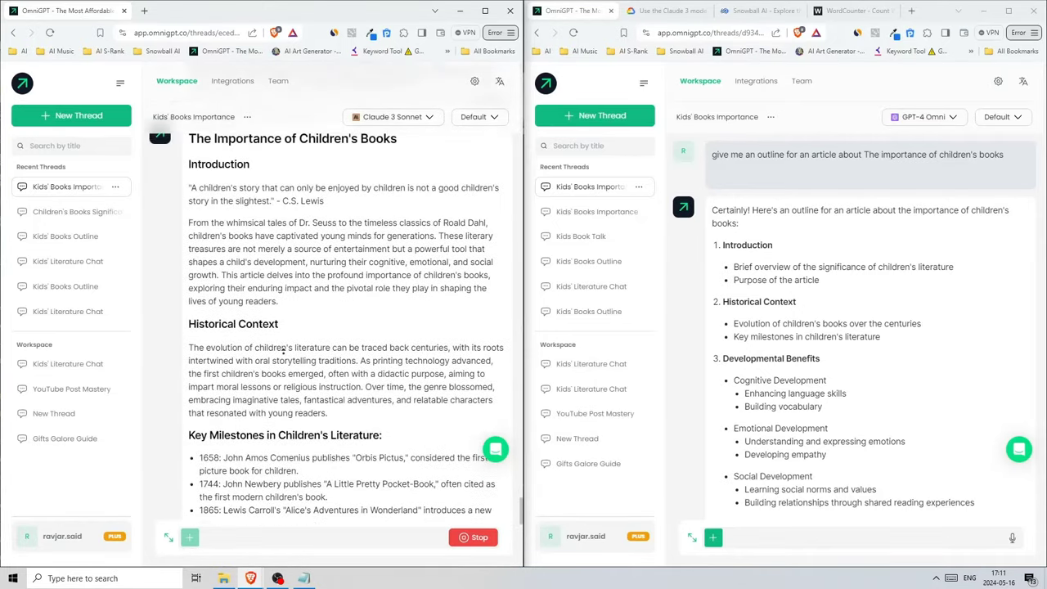
scroll("down", 3)
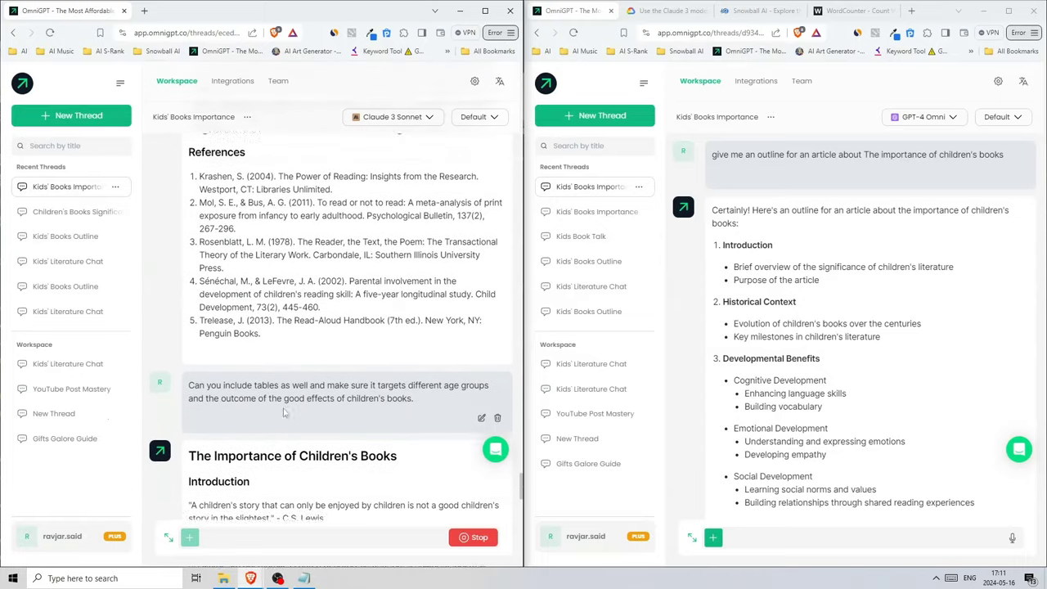
scroll("down", 3)
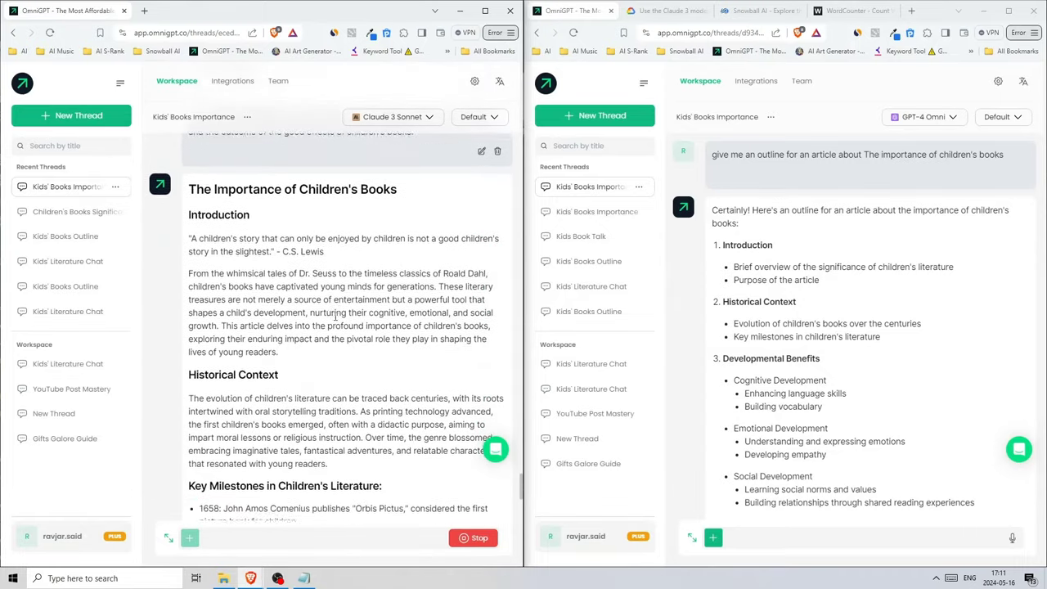
scroll("down", 3)
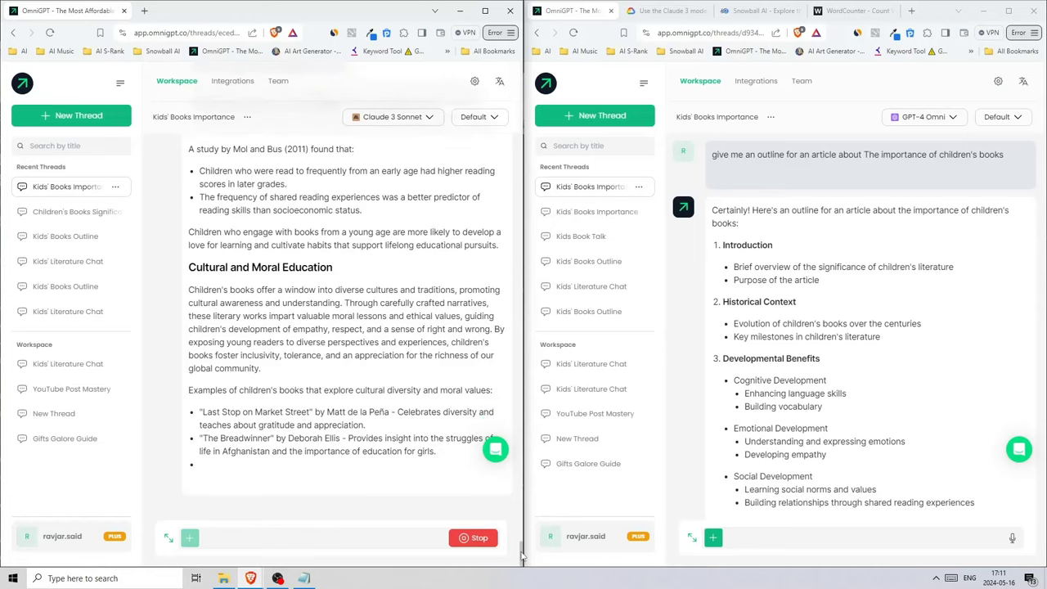
scroll("down", 3)
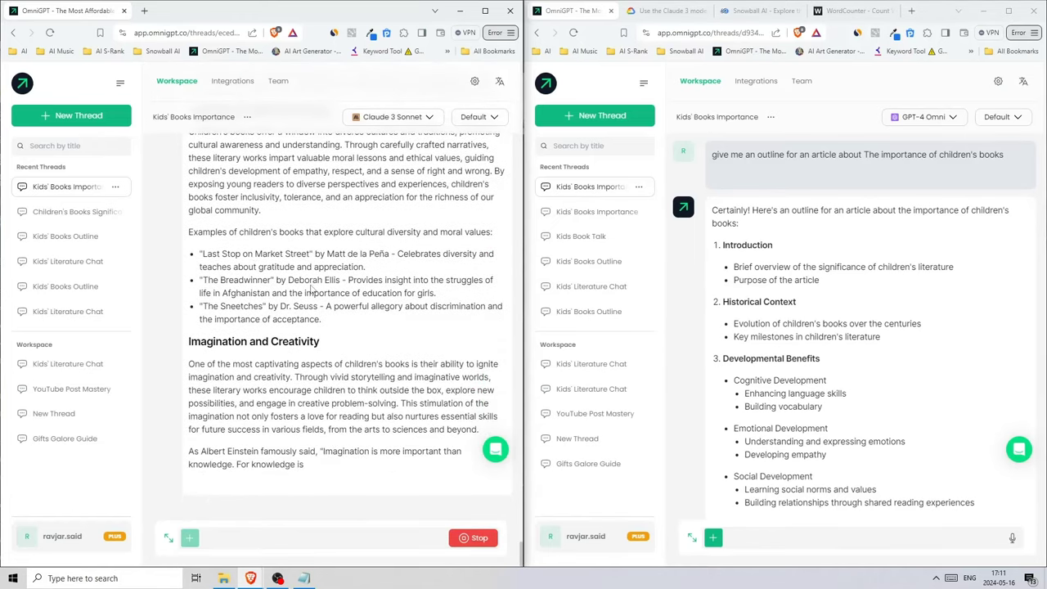
scroll("down", 3)
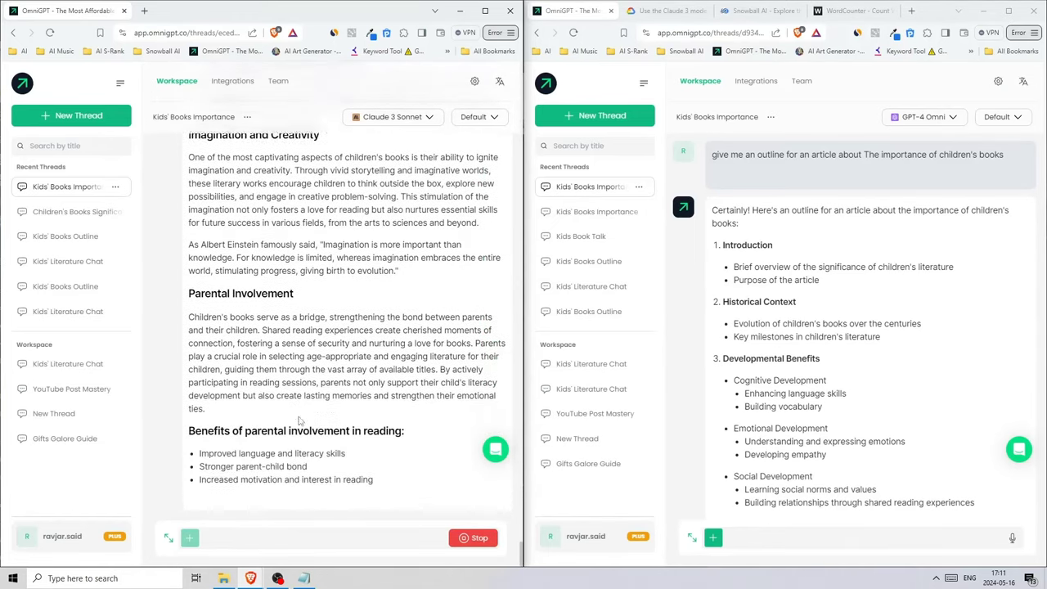
scroll("up", 3)
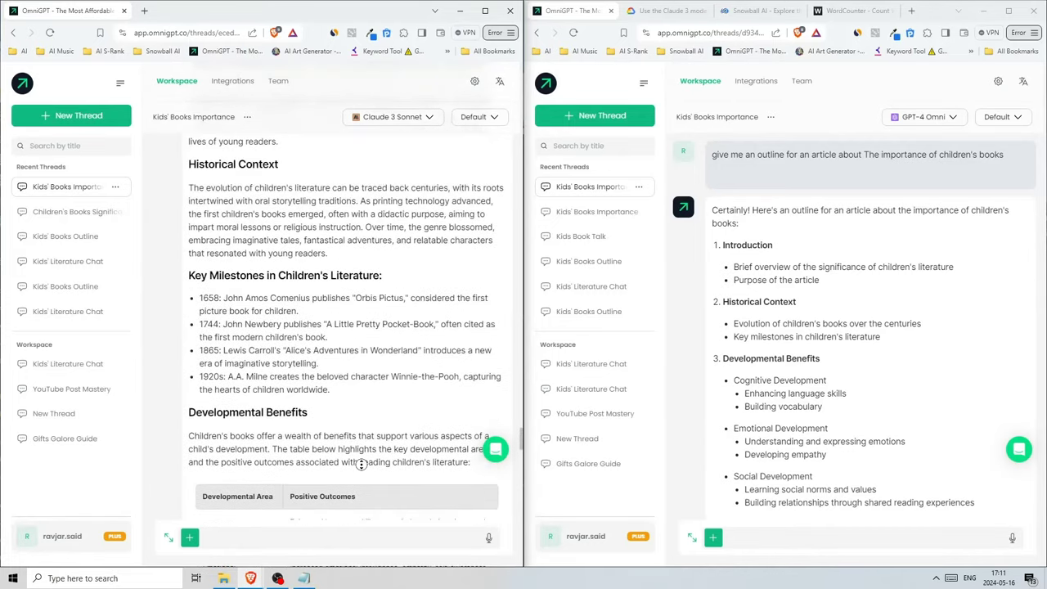
scroll("down", 3)
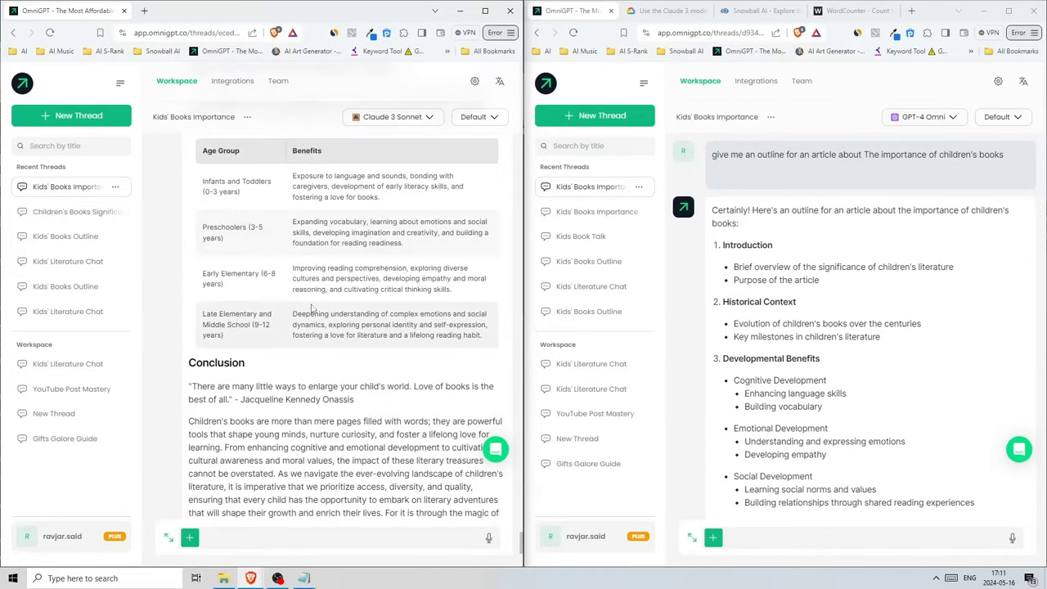
scroll("down", 3)
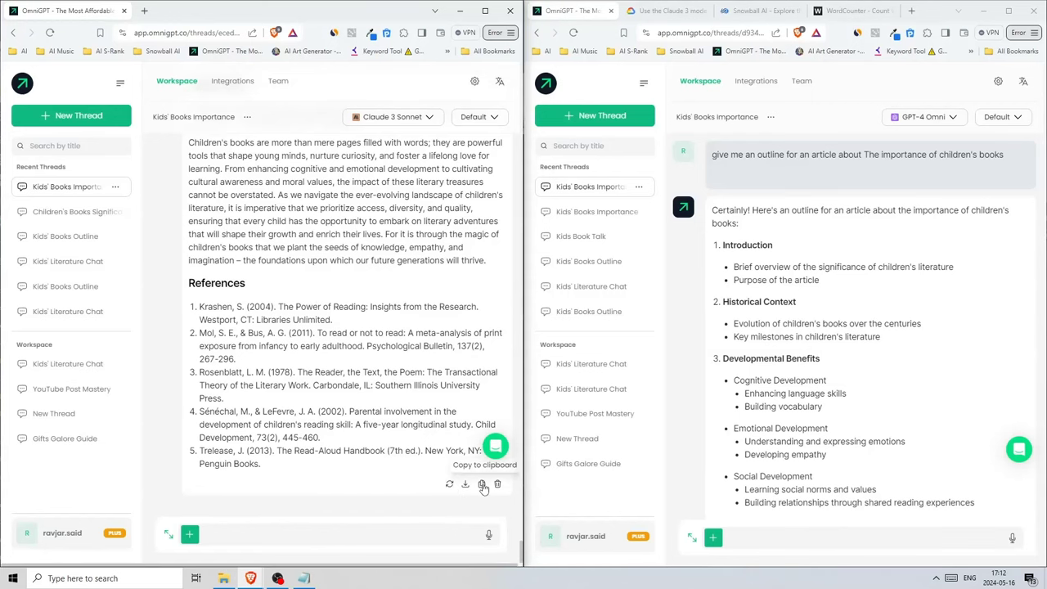
Copy the article for WordCounter (1,573 words, 11,227 characters) and scroll to its benefits table.
left_click(785, 11)
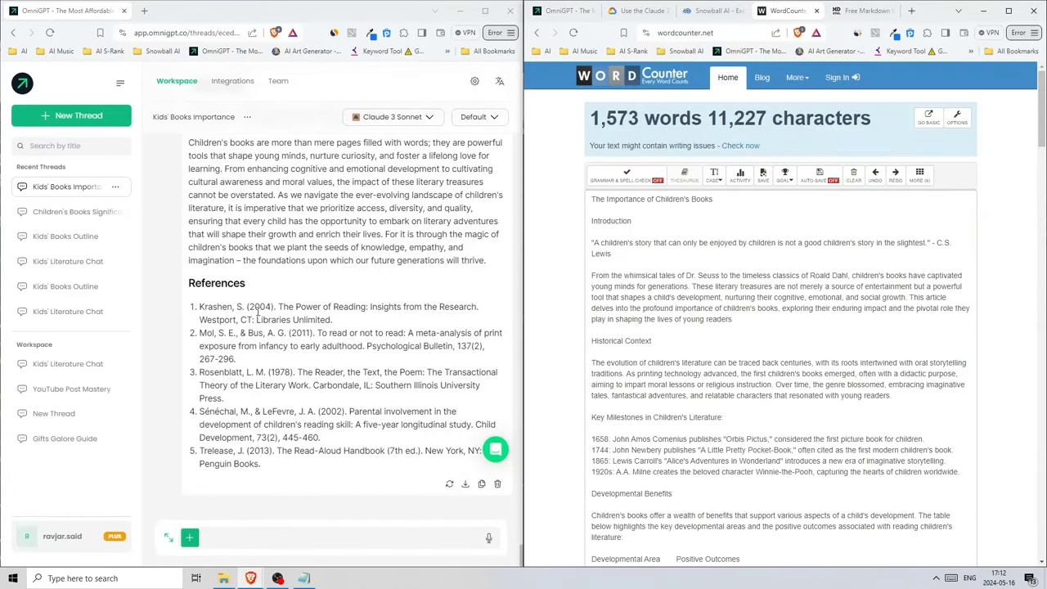
scroll("up", 3)
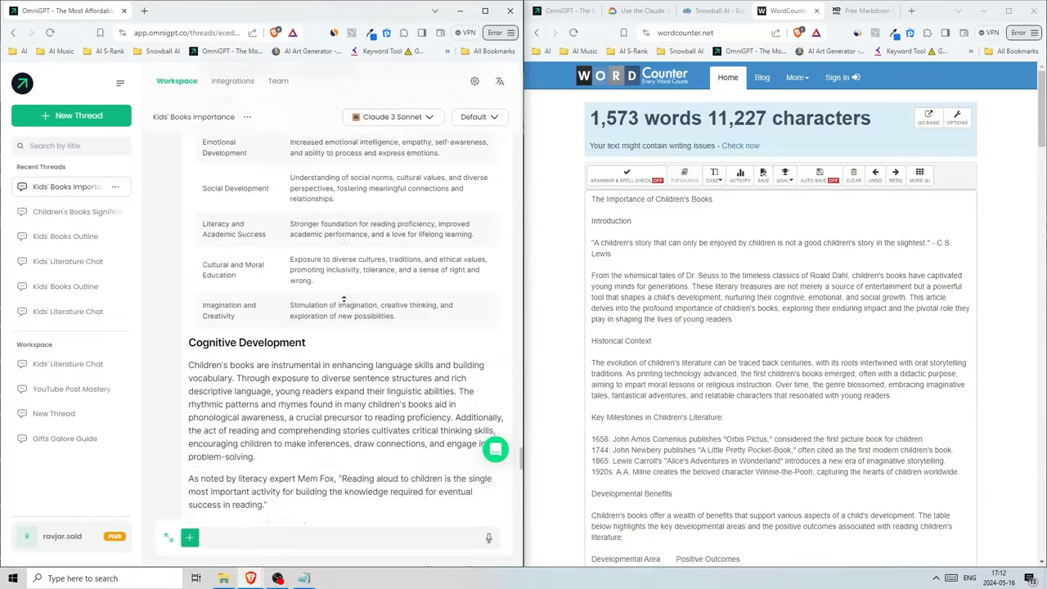
scroll("down", 3)
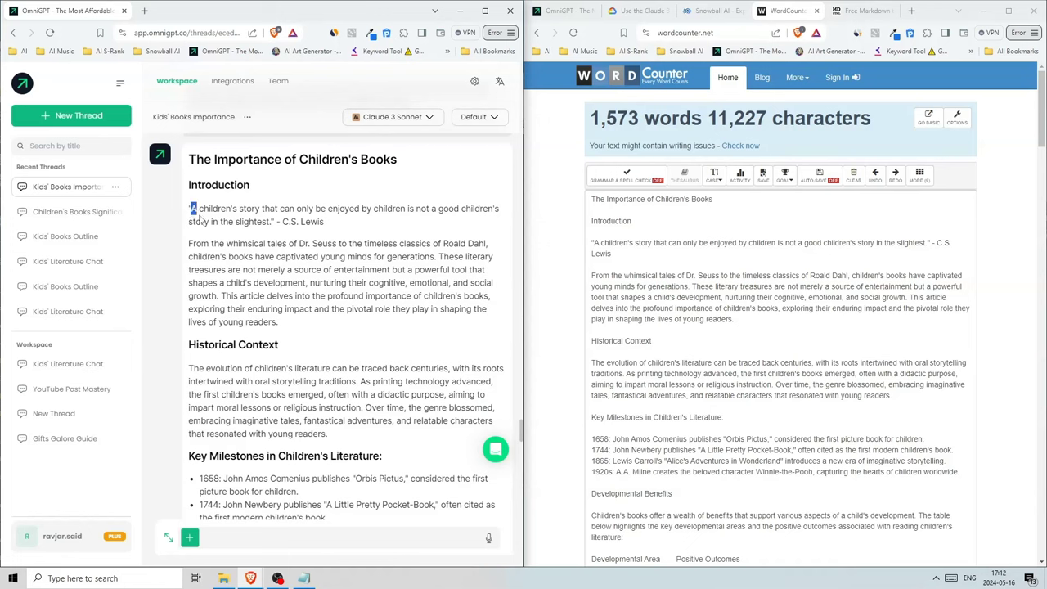
scroll("down", 3)
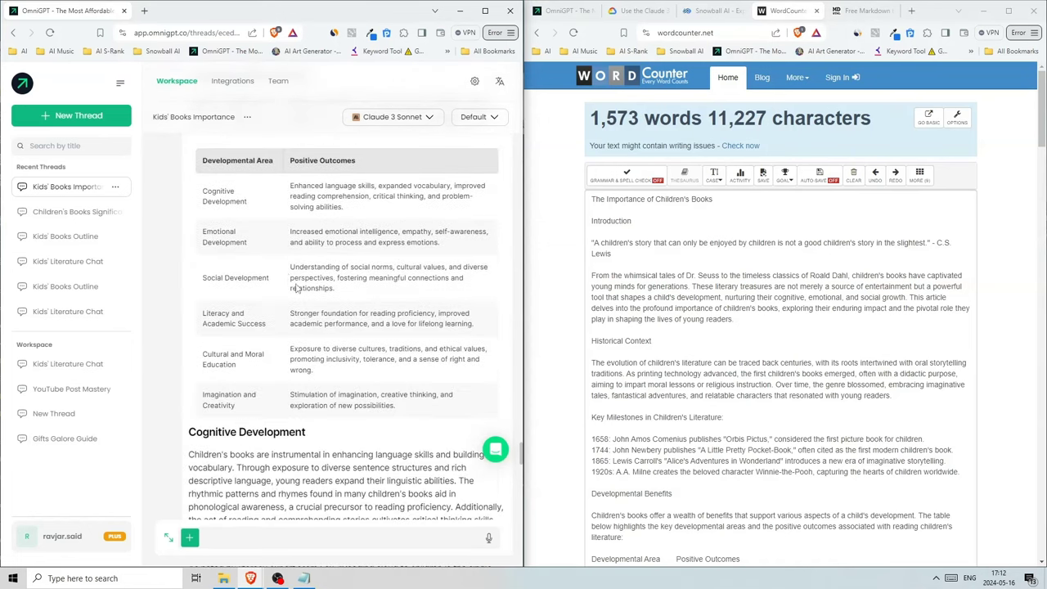
scroll("down", 3)
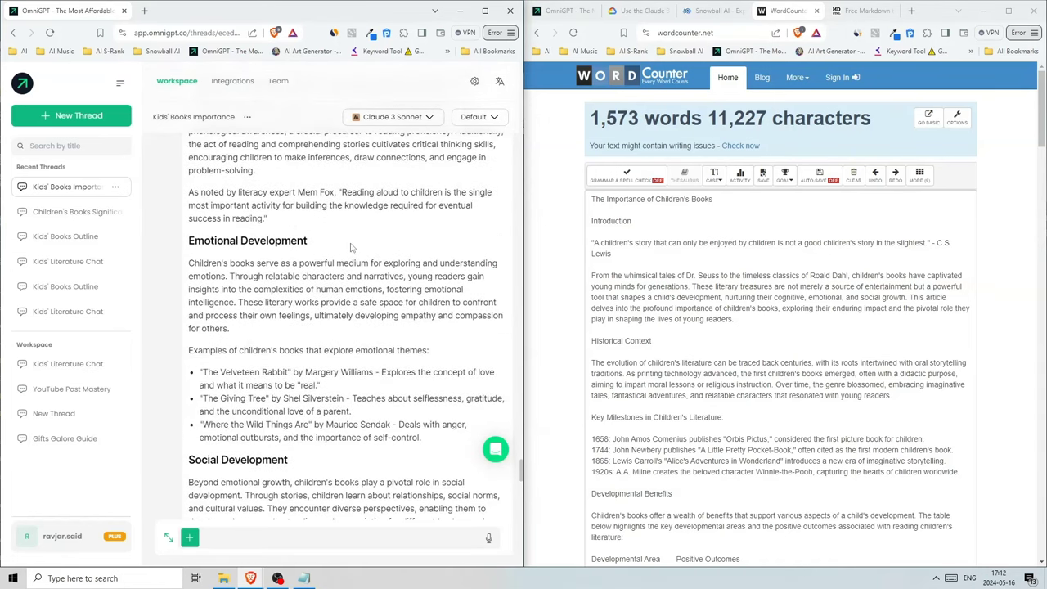
scroll("down", 3)
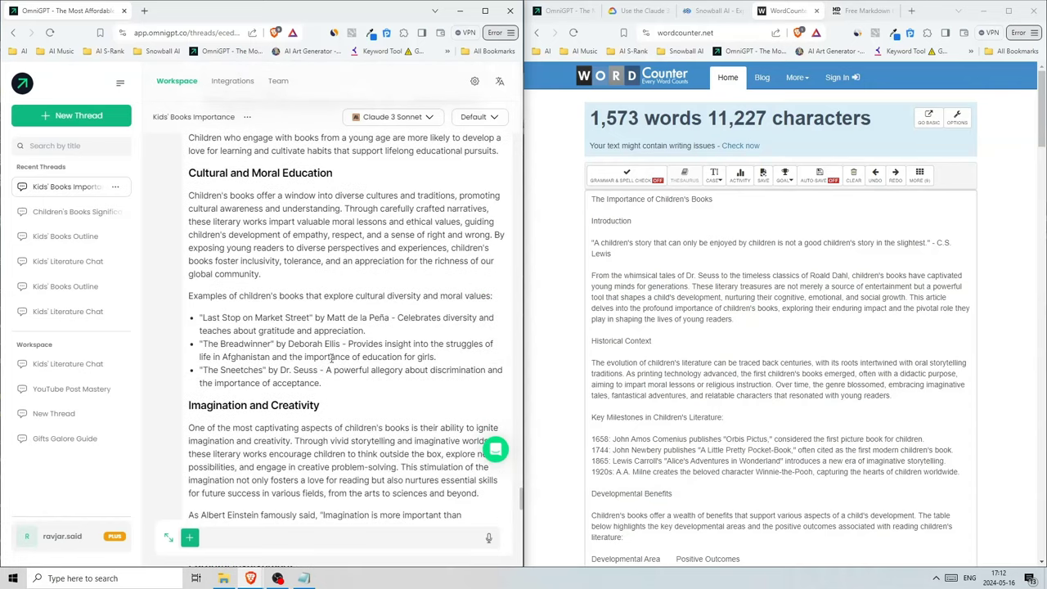
scroll("down", 3)
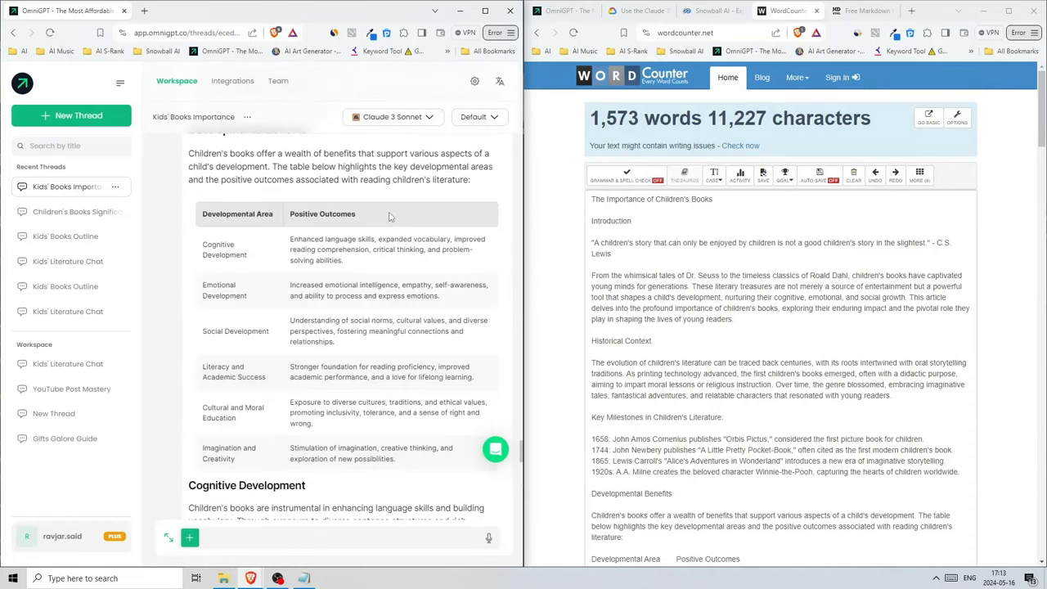
mouse_move(411, 467)
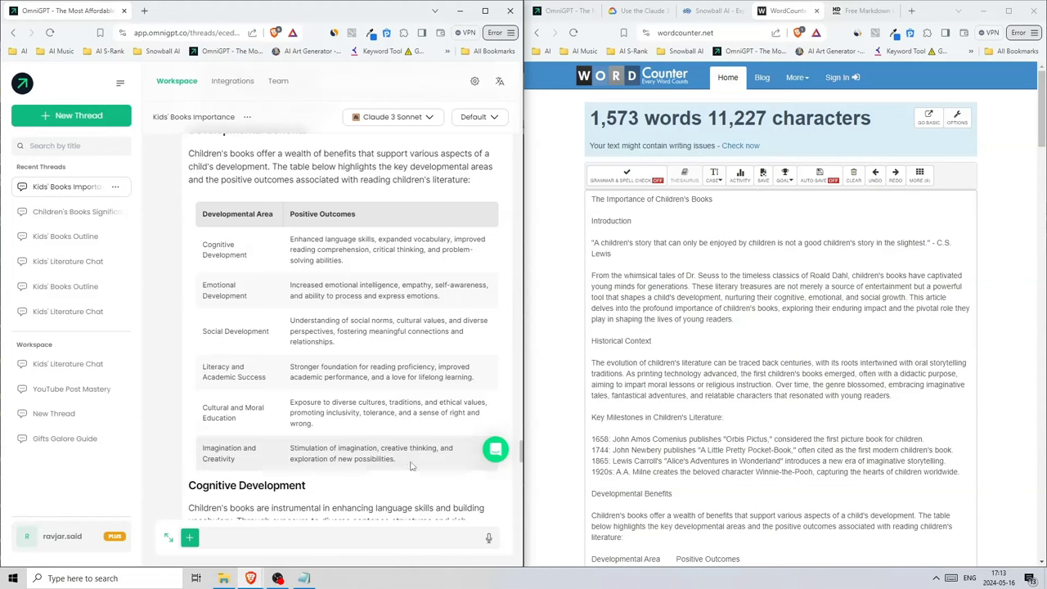
double_click(217, 244)
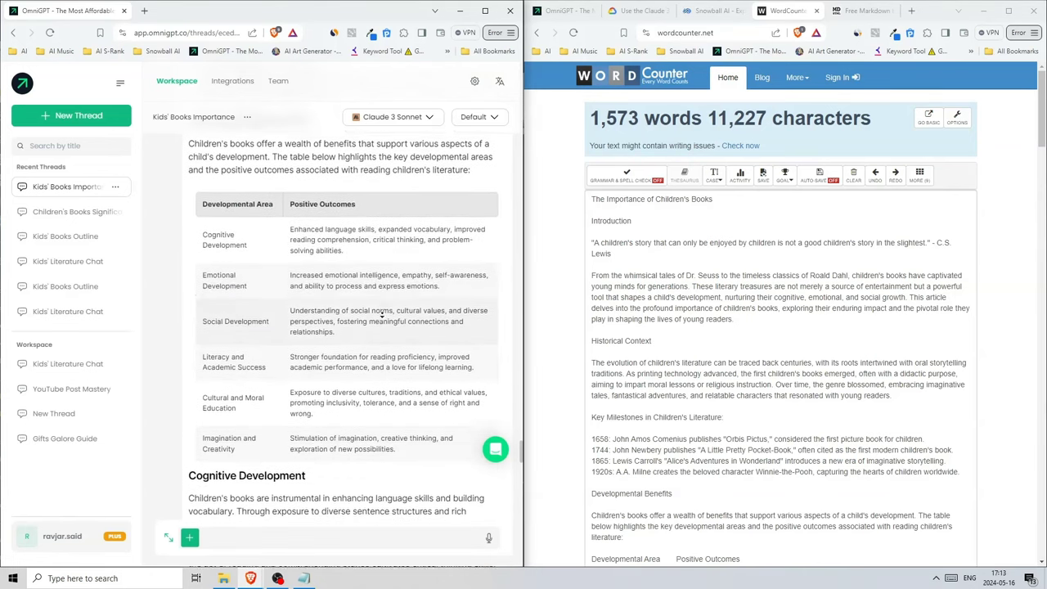
Review the Age-Specific Benefits table and Conclusion, highlighting some Late Elementary benefits text.
scroll("down", 3)
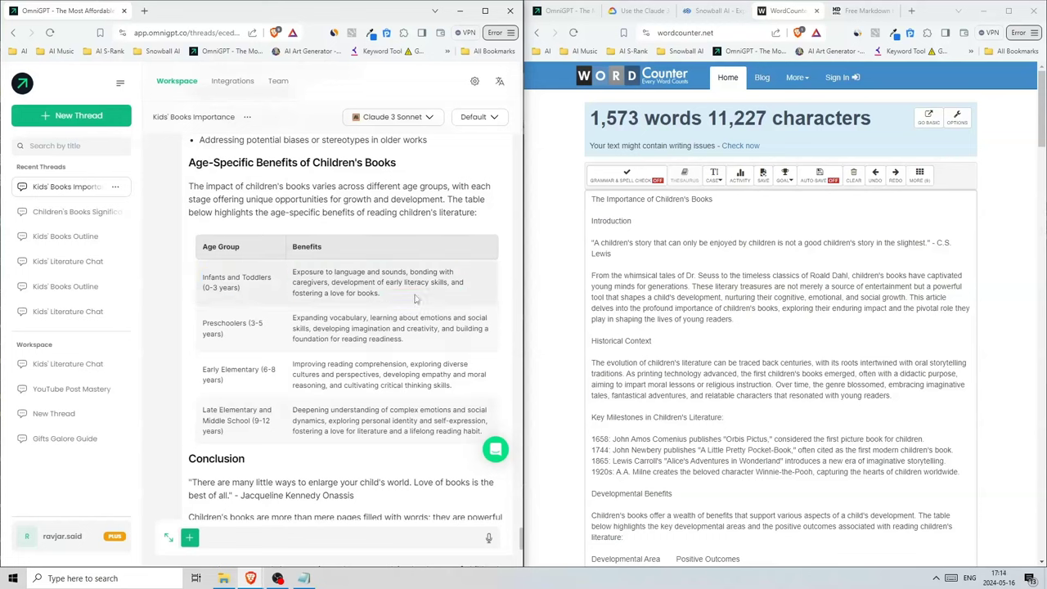
mouse_move(208, 418)
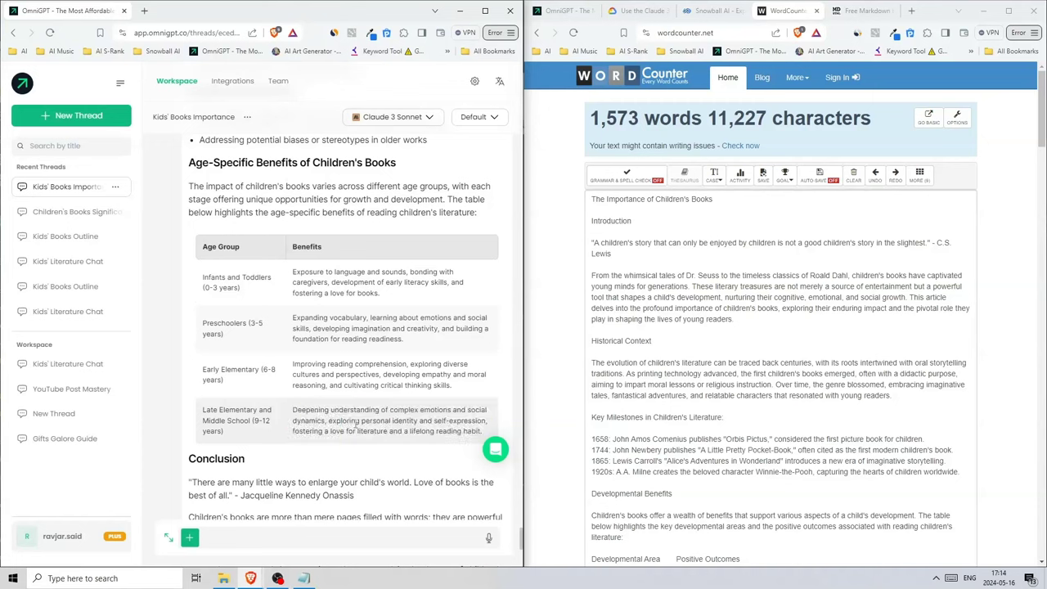
scroll("up", 3)
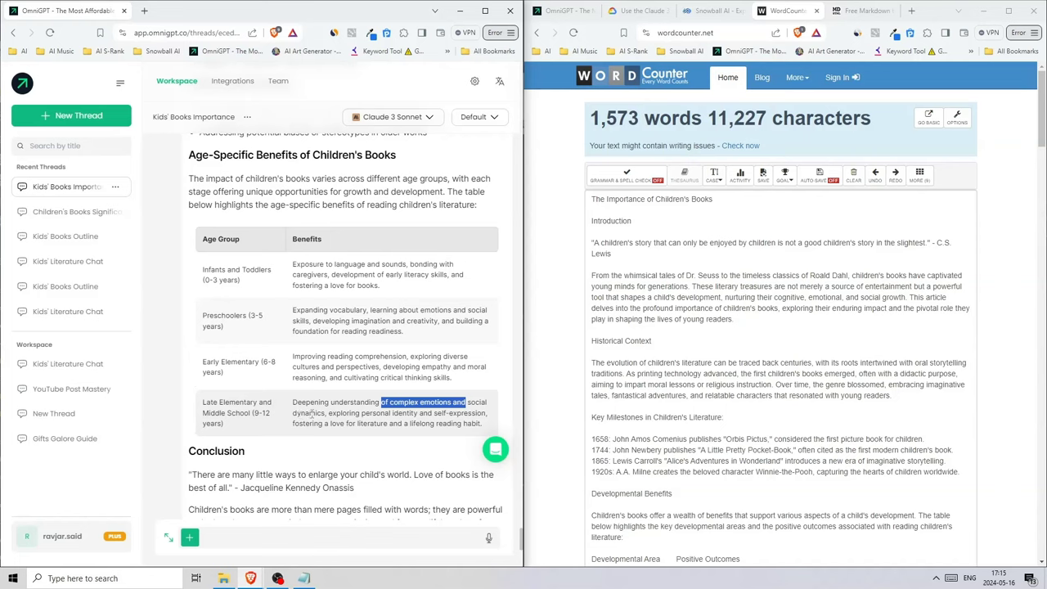
left_click_drag(380, 401, 438, 413)
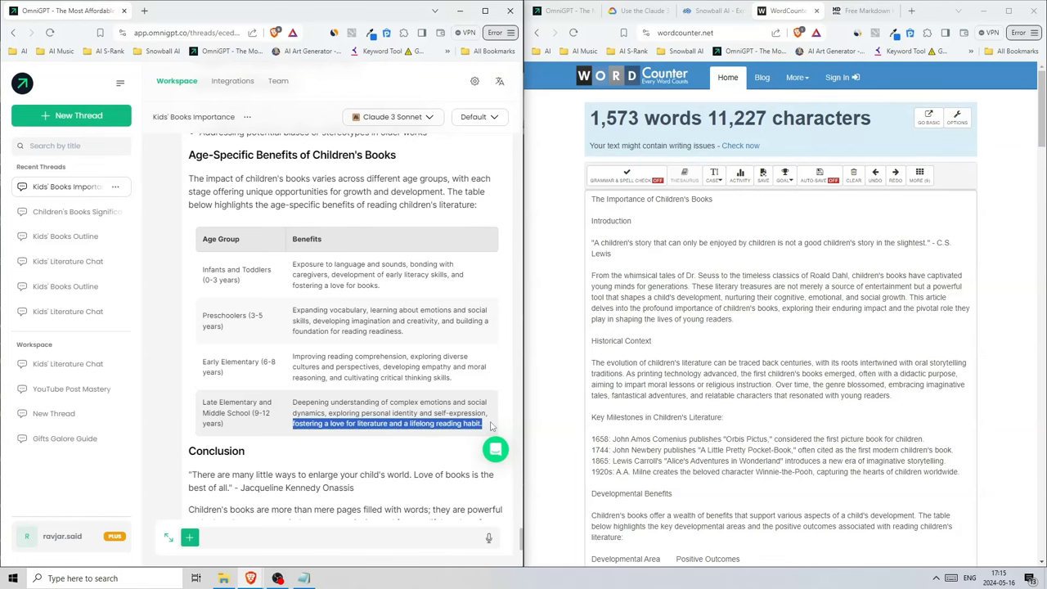
scroll("down", 3)
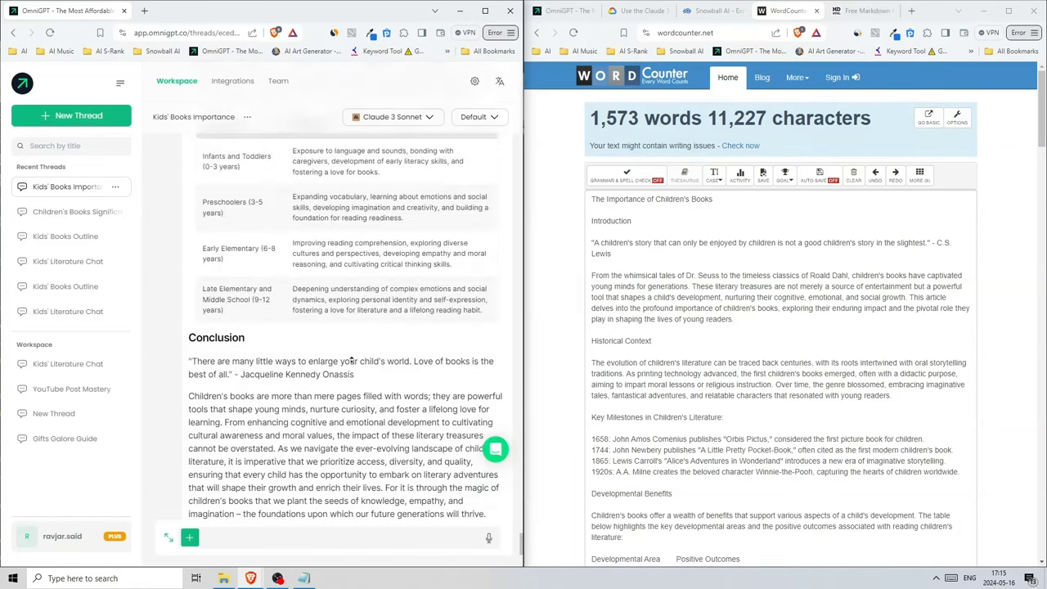
scroll("up", 3)
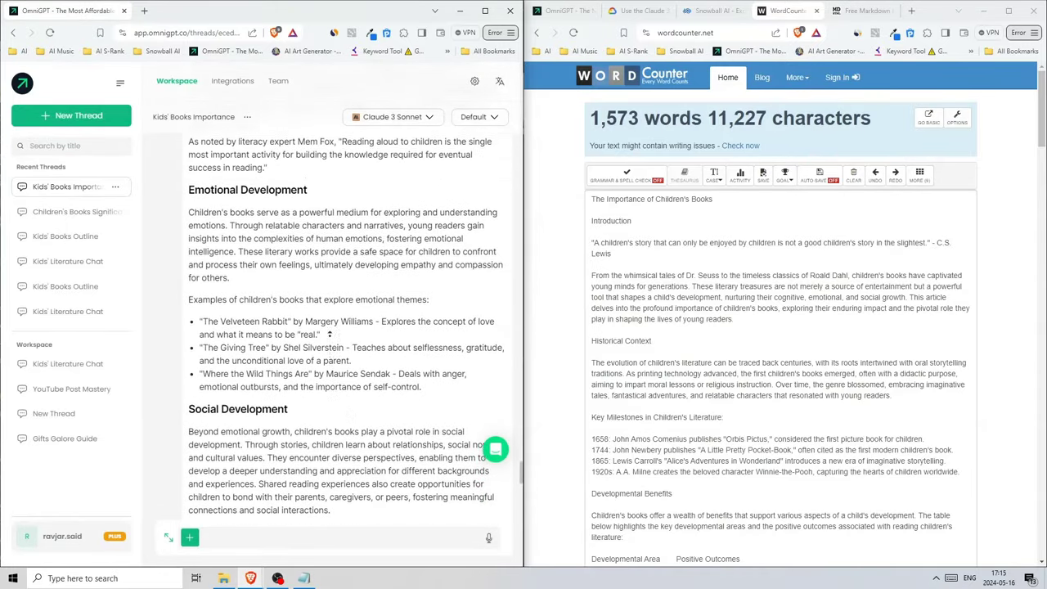
scroll("down", 3)
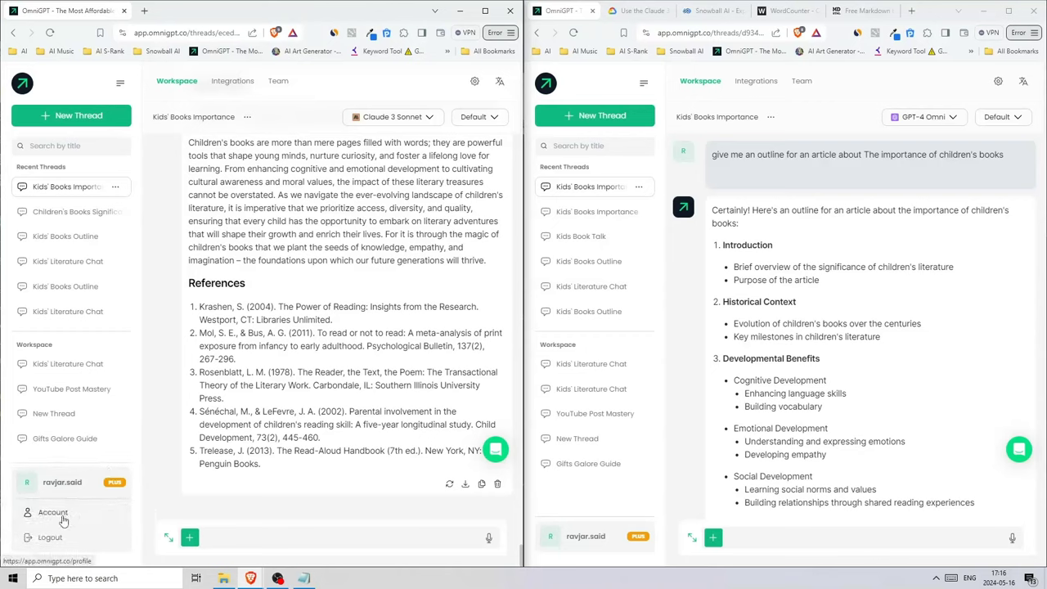
mouse_move(401, 273)
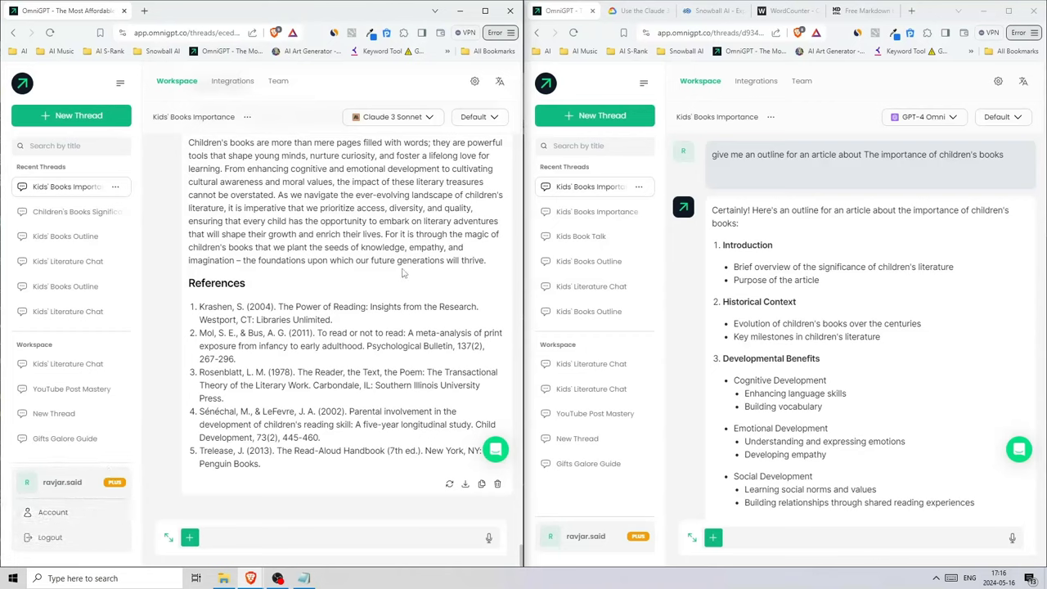
left_click(393, 116)
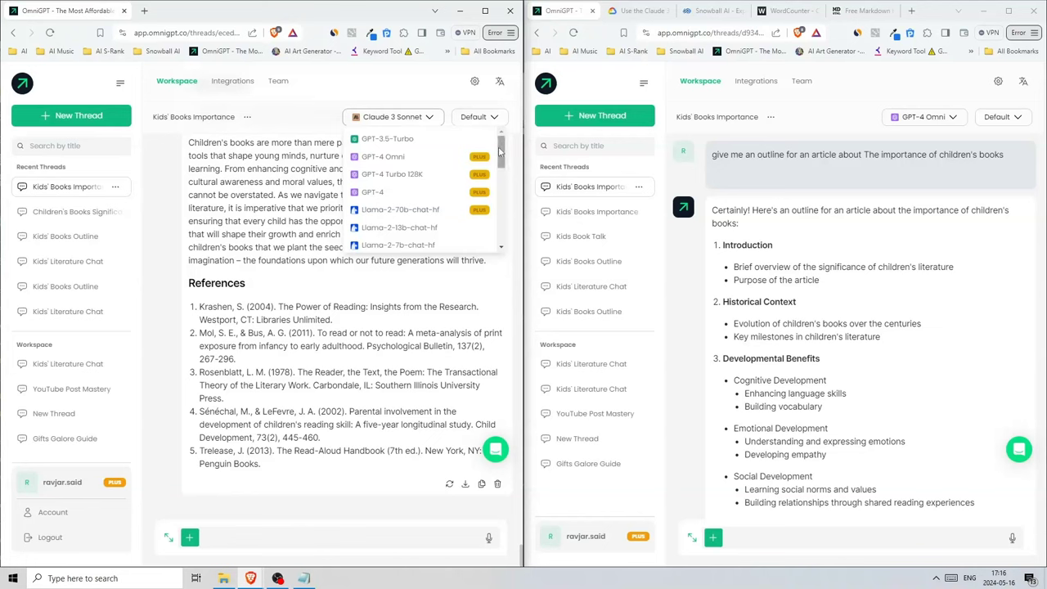
scroll("down", 3)
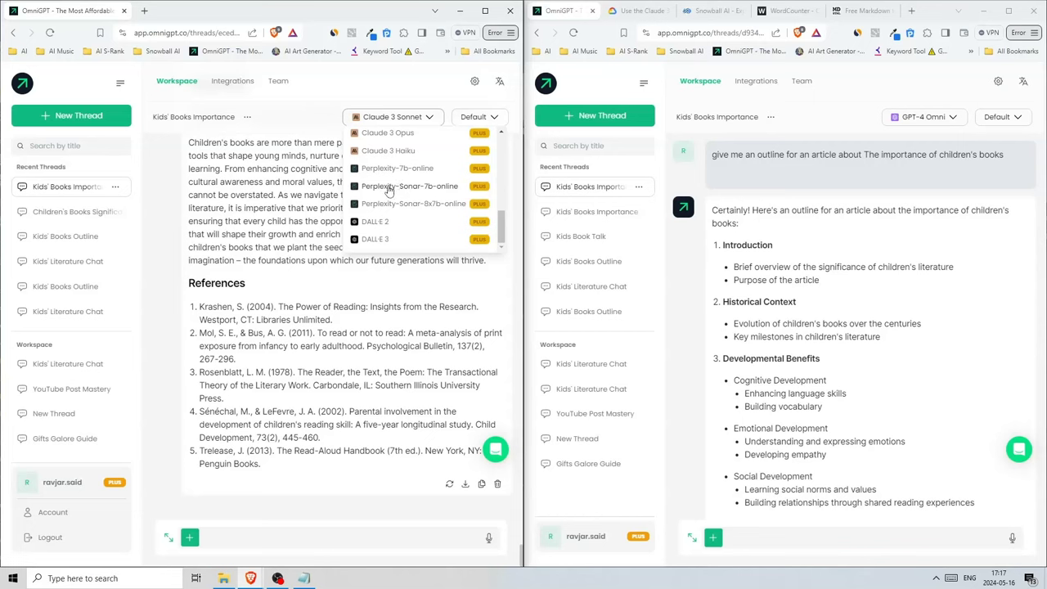
mouse_move(387, 191)
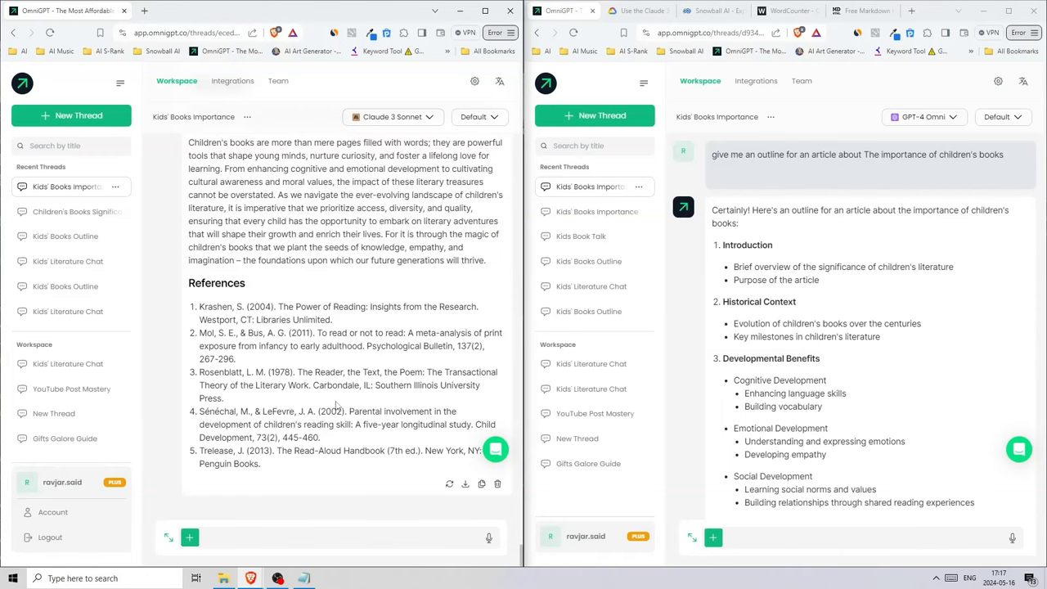
mouse_move(325, 284)
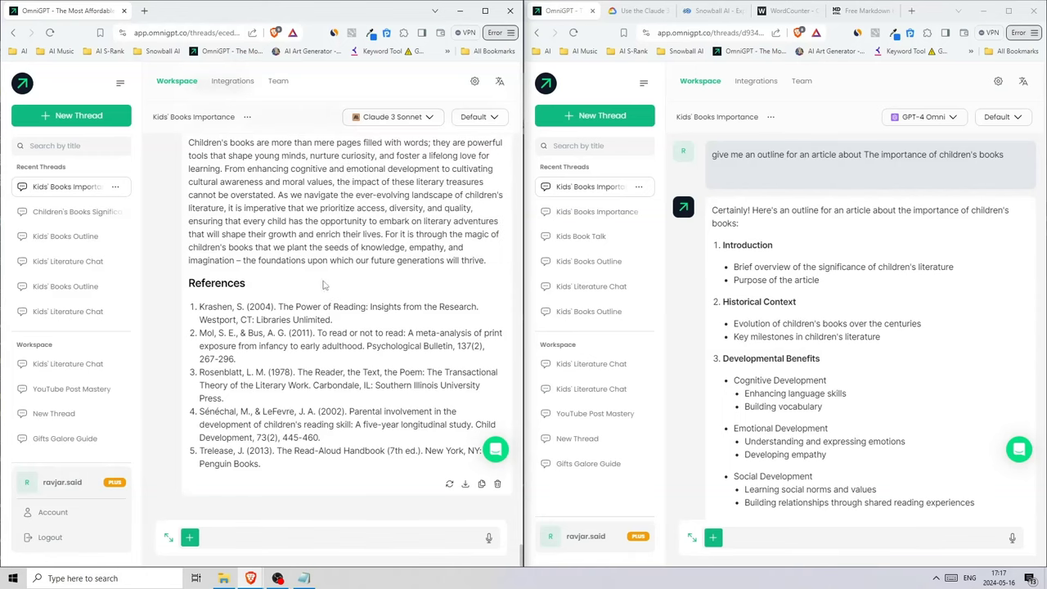